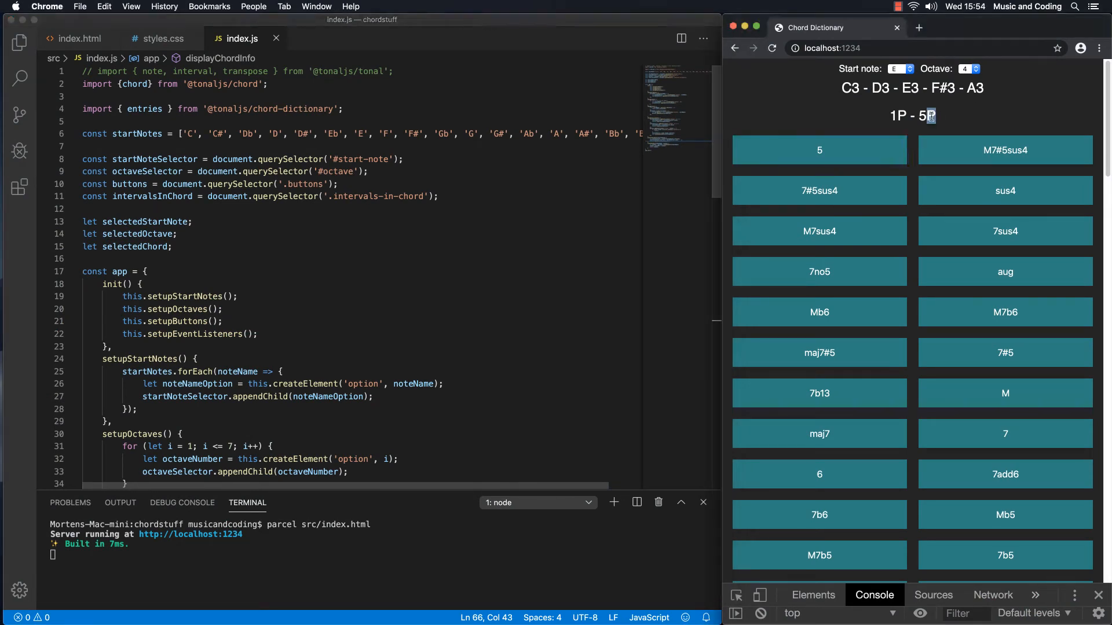
Step: Test the 7#5sus4, 7no5 and another chord button, then uncomment the tonal import line
left_click(819, 190)
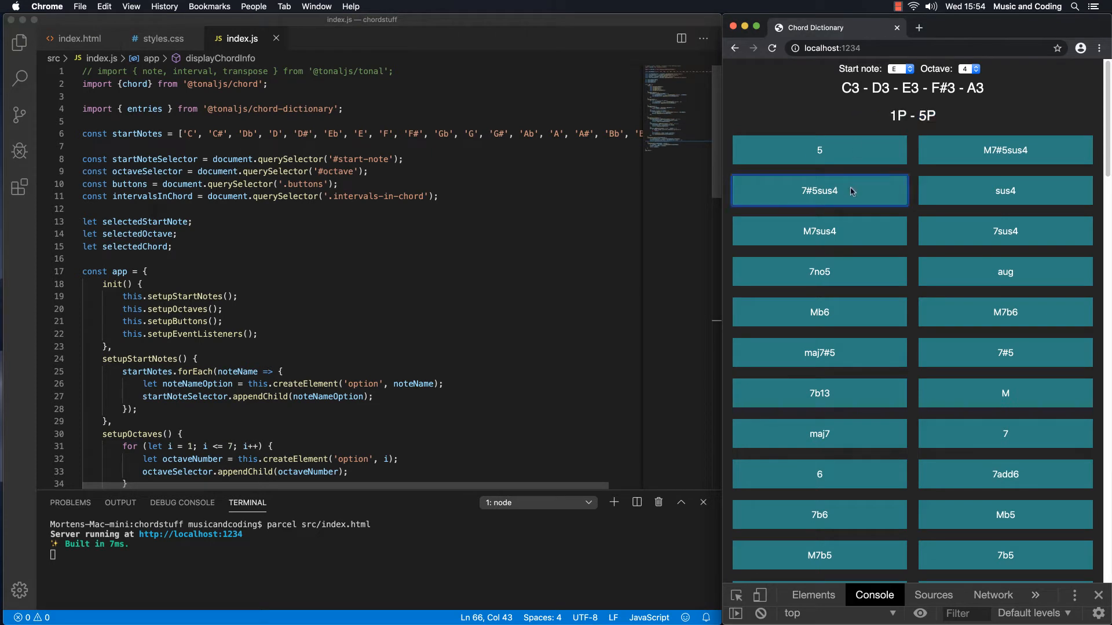
left_click(819, 272)
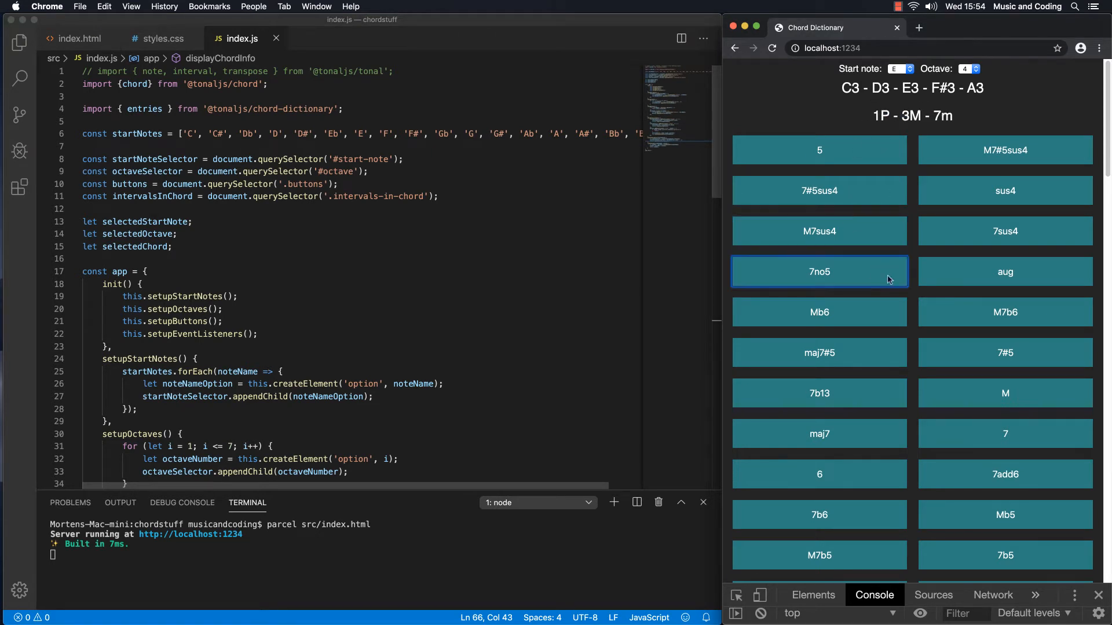
left_click(819, 231)
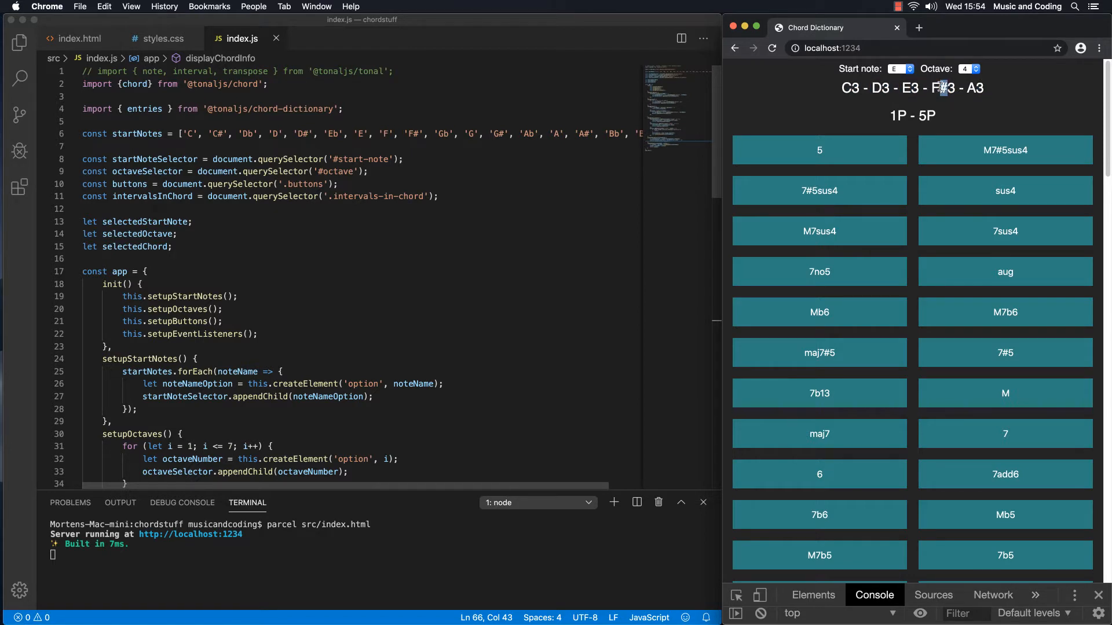
mouse_move(886, 151)
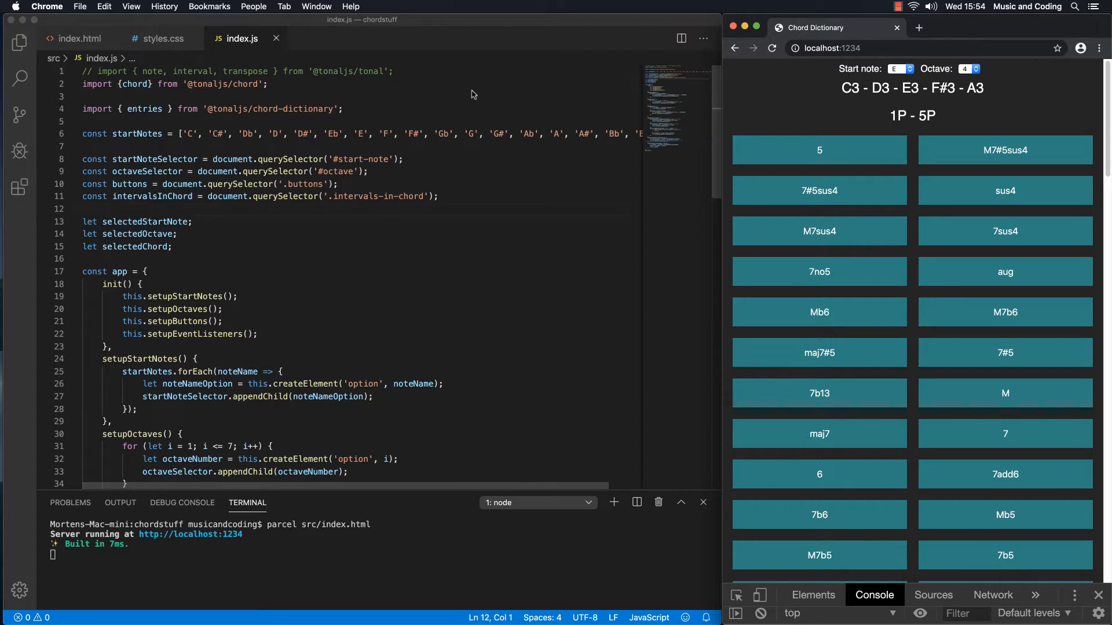
double_click(244, 71)
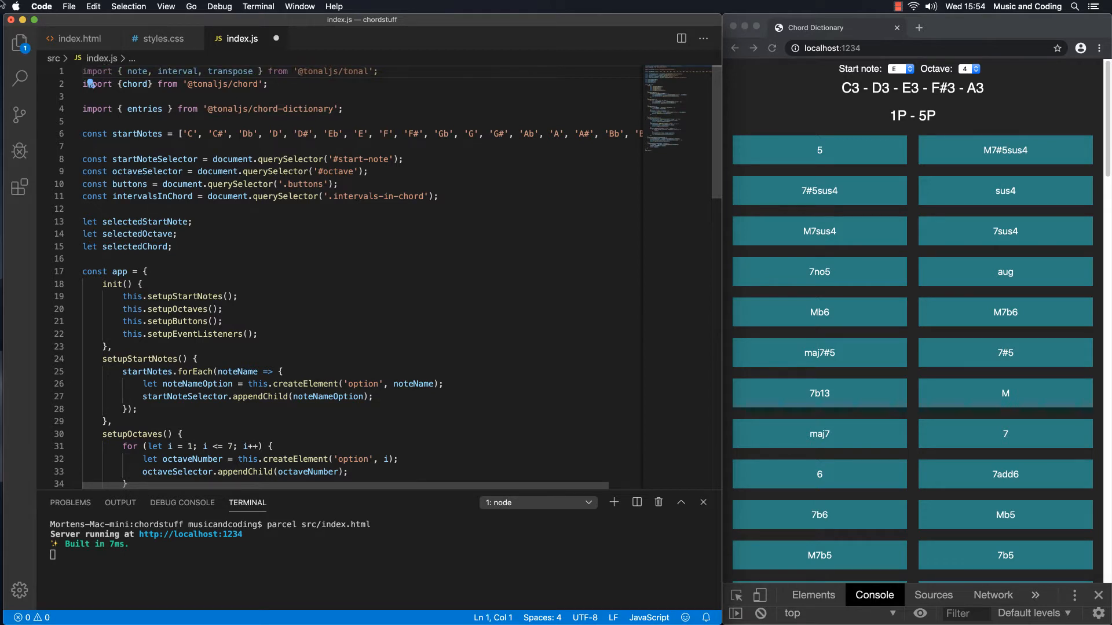
Step: Make line 1 import only { transpose } and add transpose('C3', 'P5'); on line 6
left_click(131, 71)
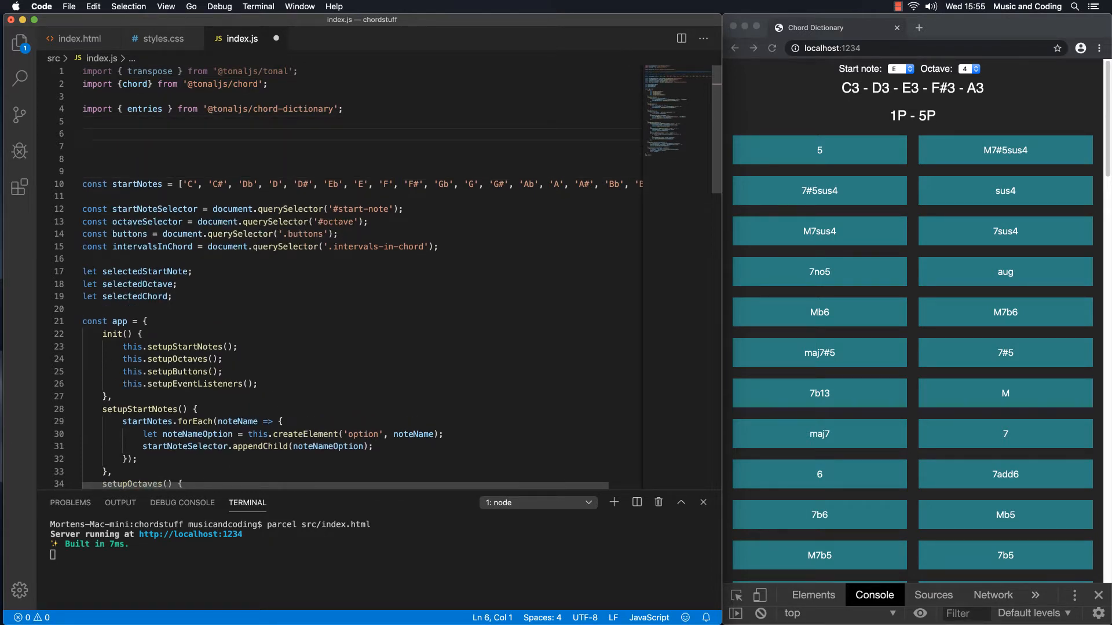
type("transpose(")
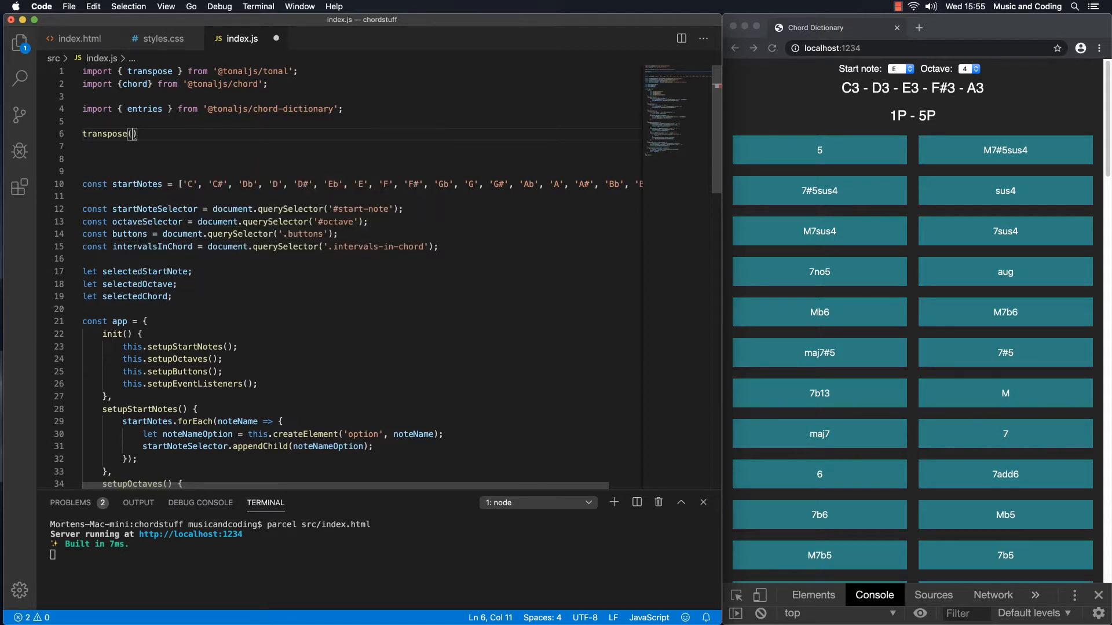
type("''")
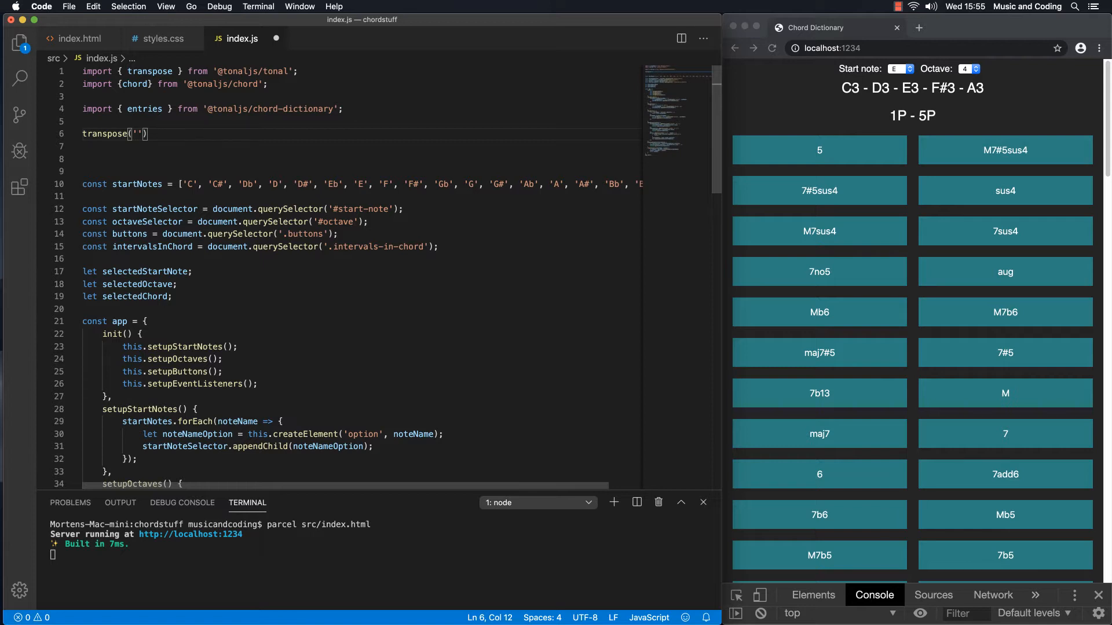
type("C")
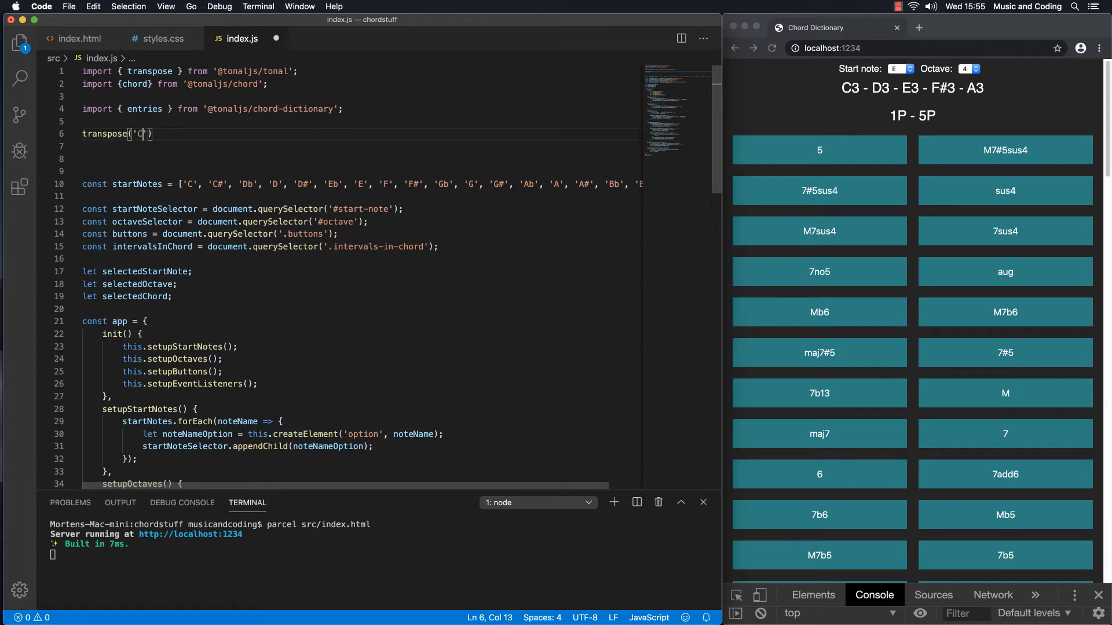
type("3")
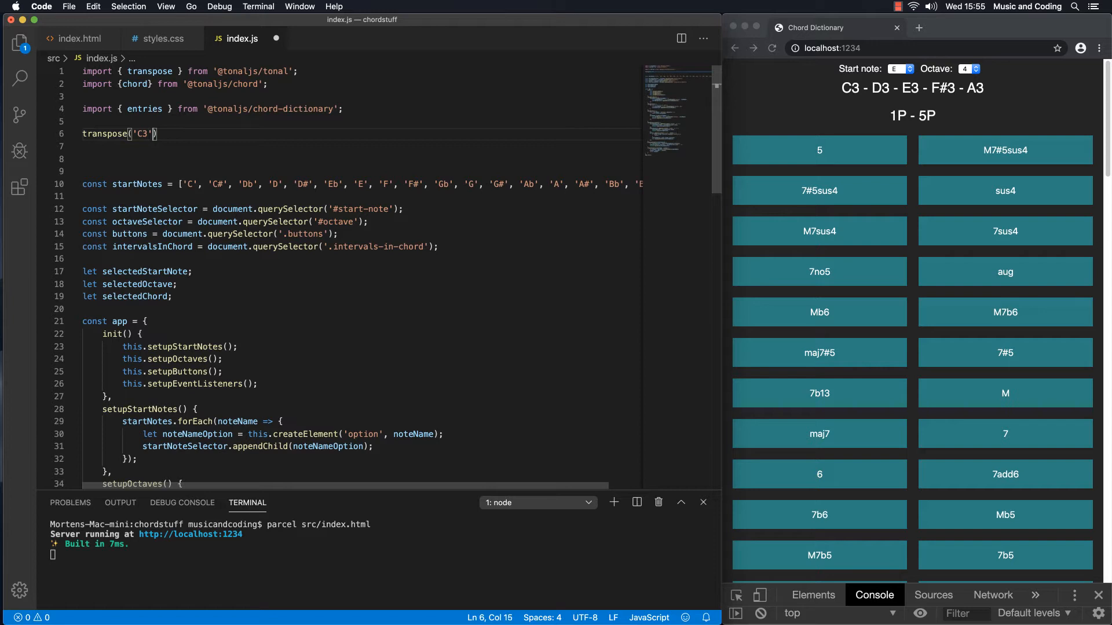
type(",")
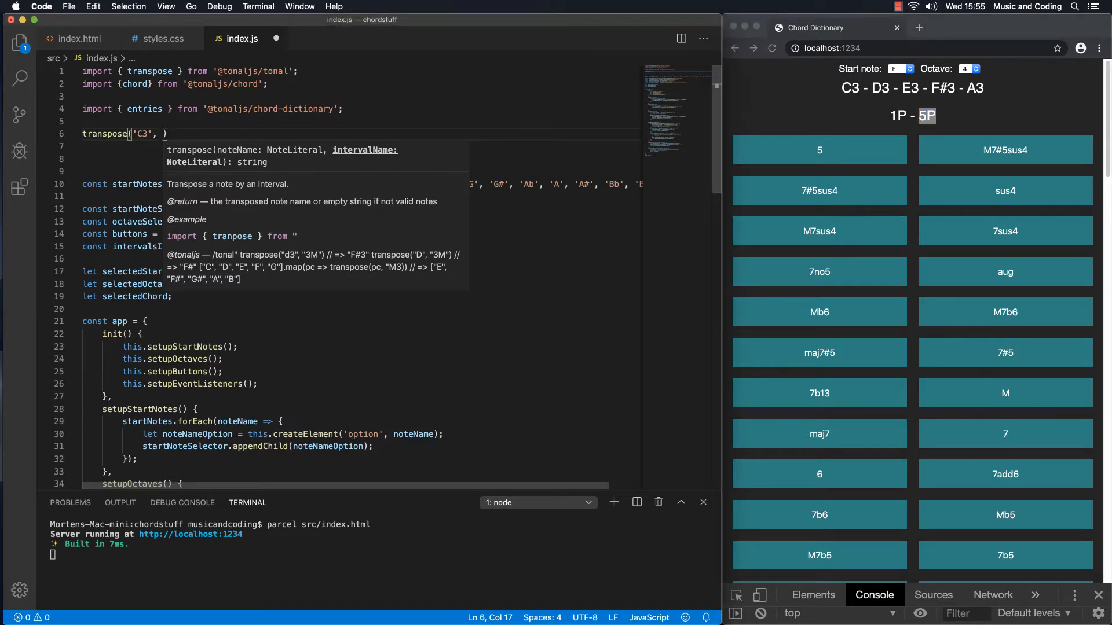
type("'")
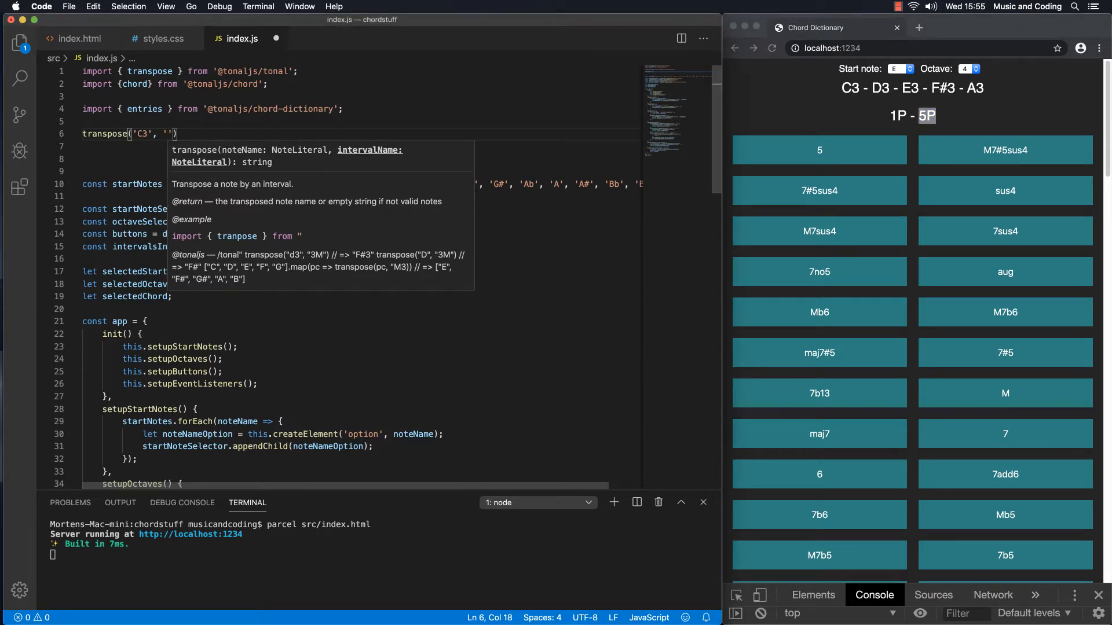
type("P")
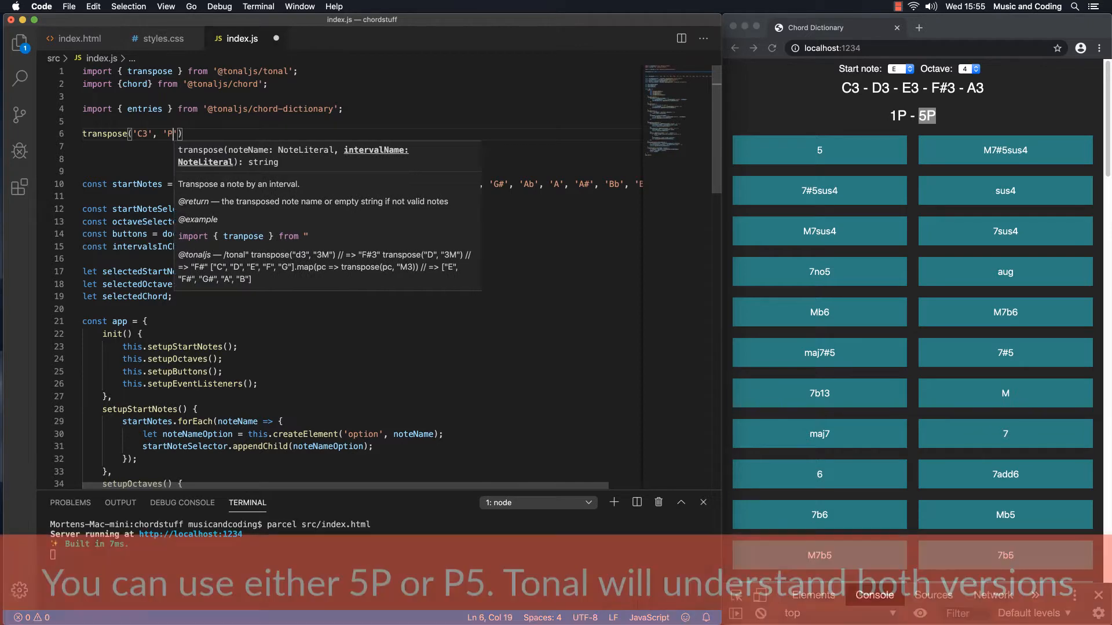
type("5);")
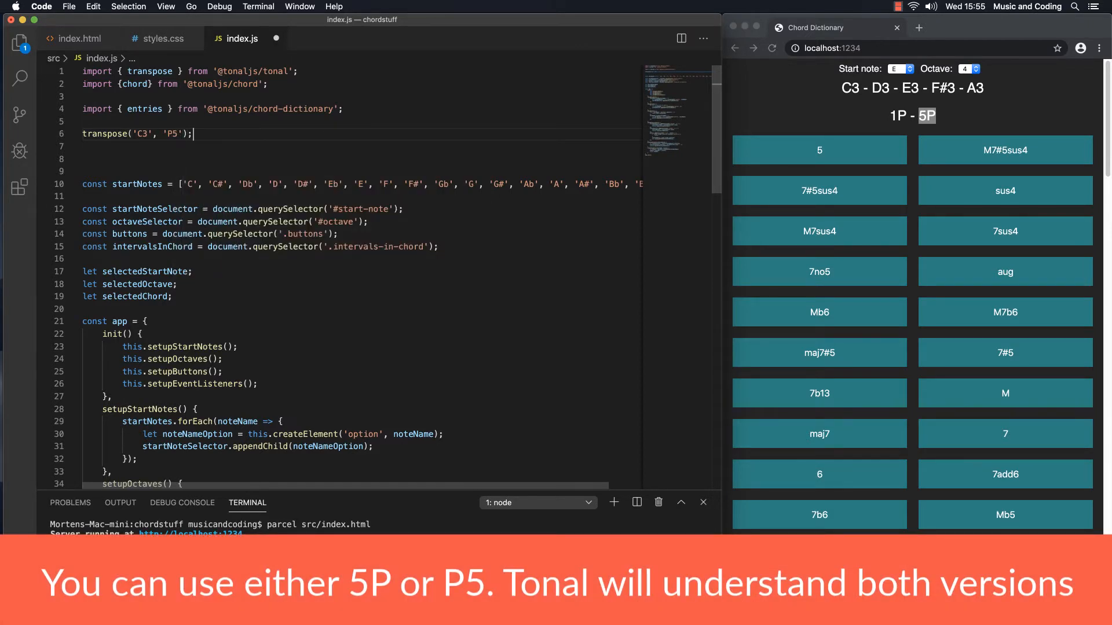
Step: Wrap the transpose call in console.log, confirm E4, then change the start note to 'A3'
type("console.log(")
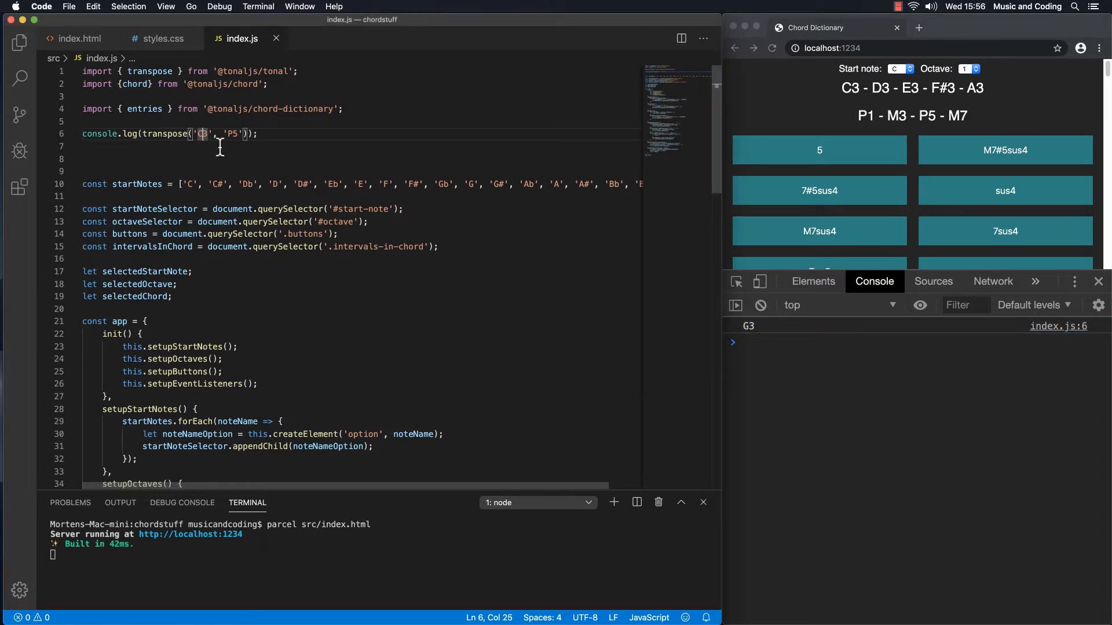
type("A")
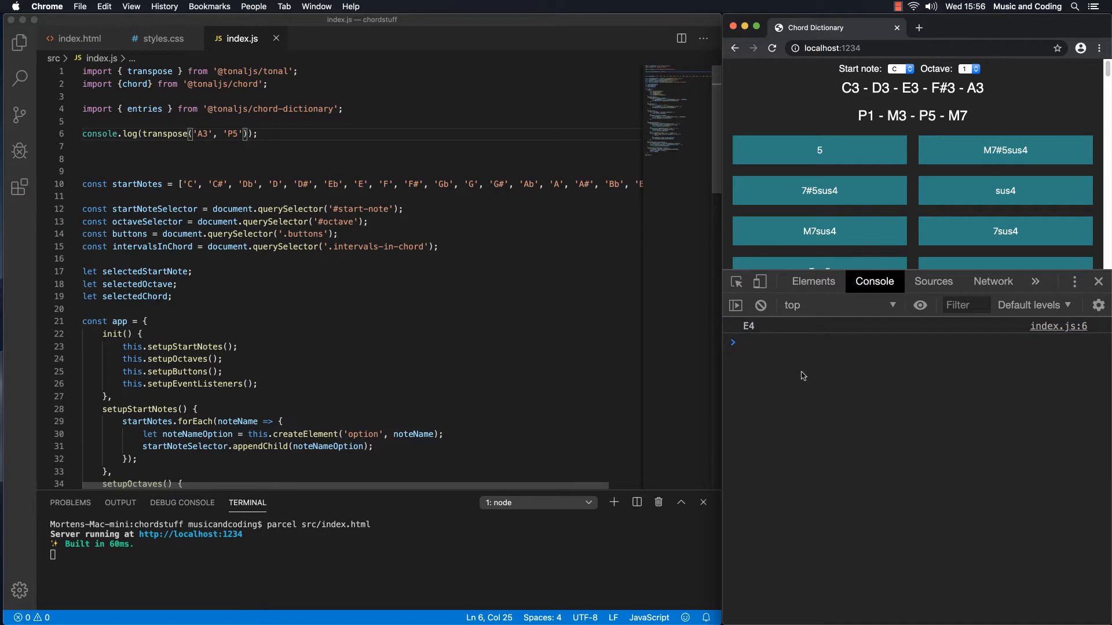
double_click(202, 133)
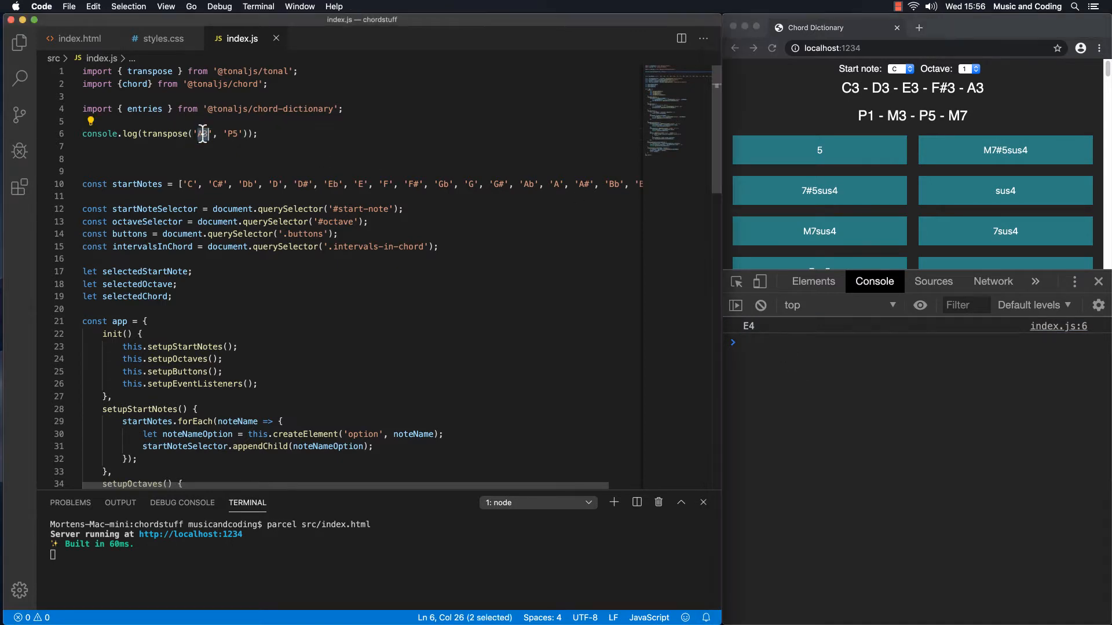
type("A3")
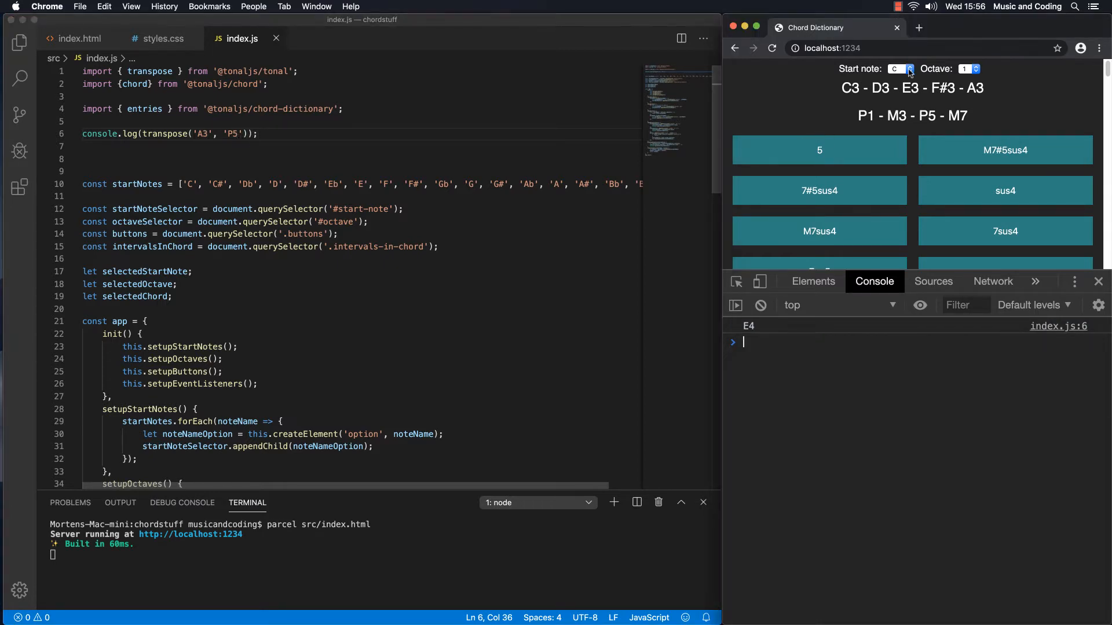
Step: Set the page's start note to D and change the octave in Chrome
left_click(898, 69)
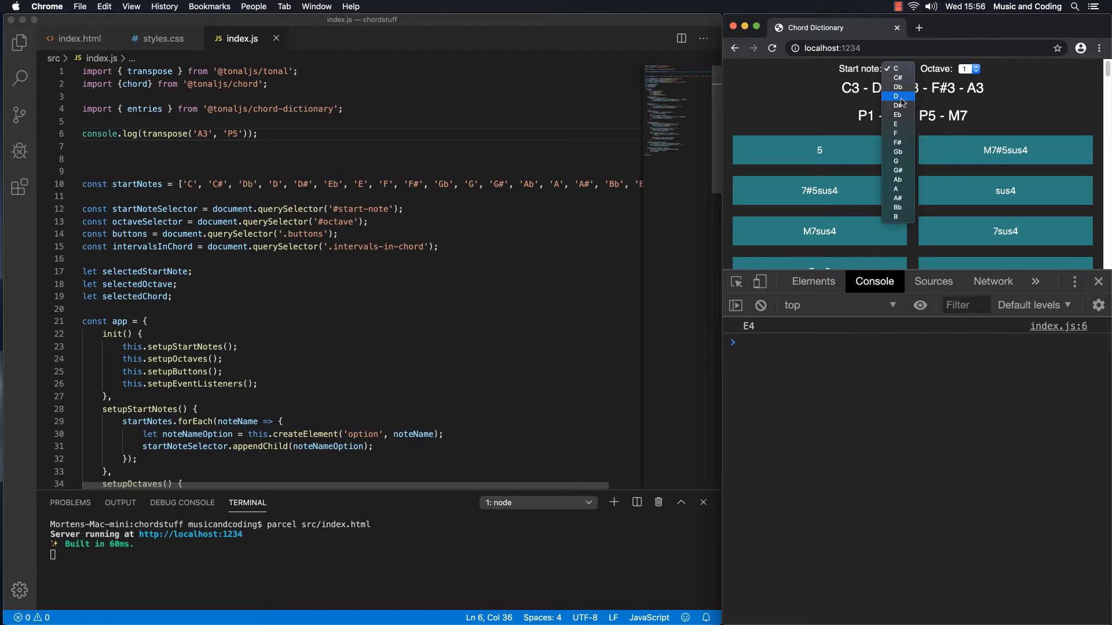
left_click(897, 95)
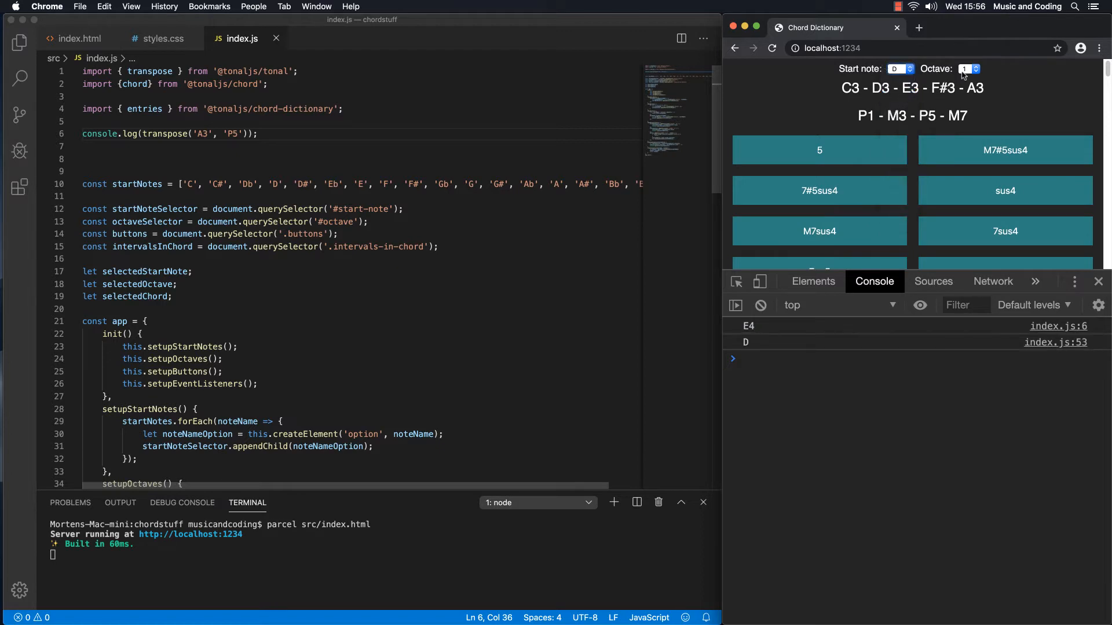
left_click(965, 69)
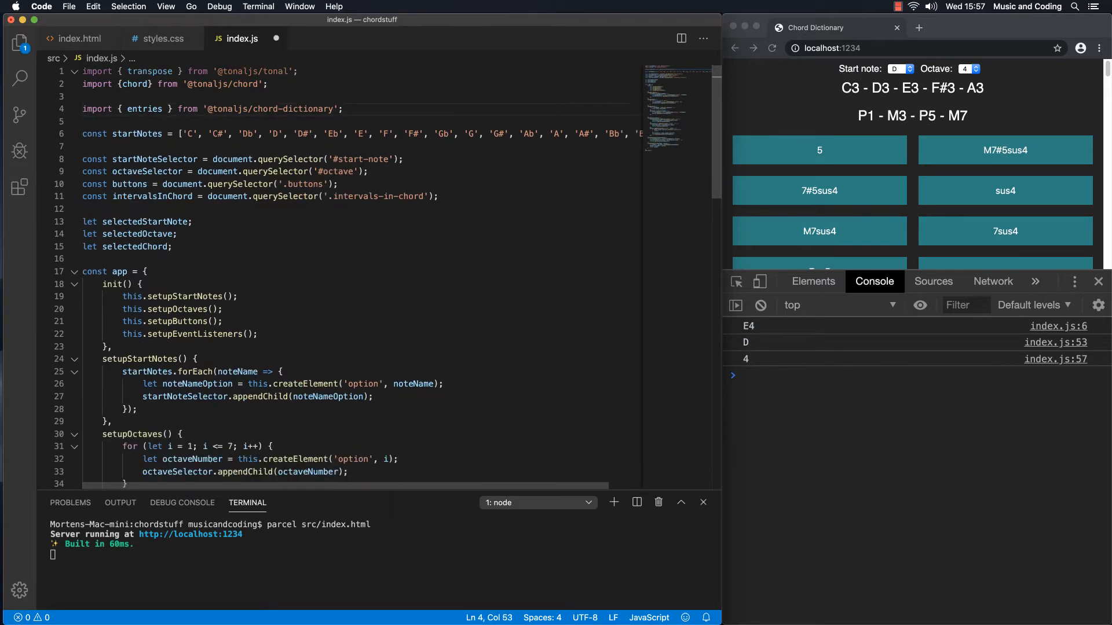
scroll("down", 3)
type("console.log(chord(selectedChord));")
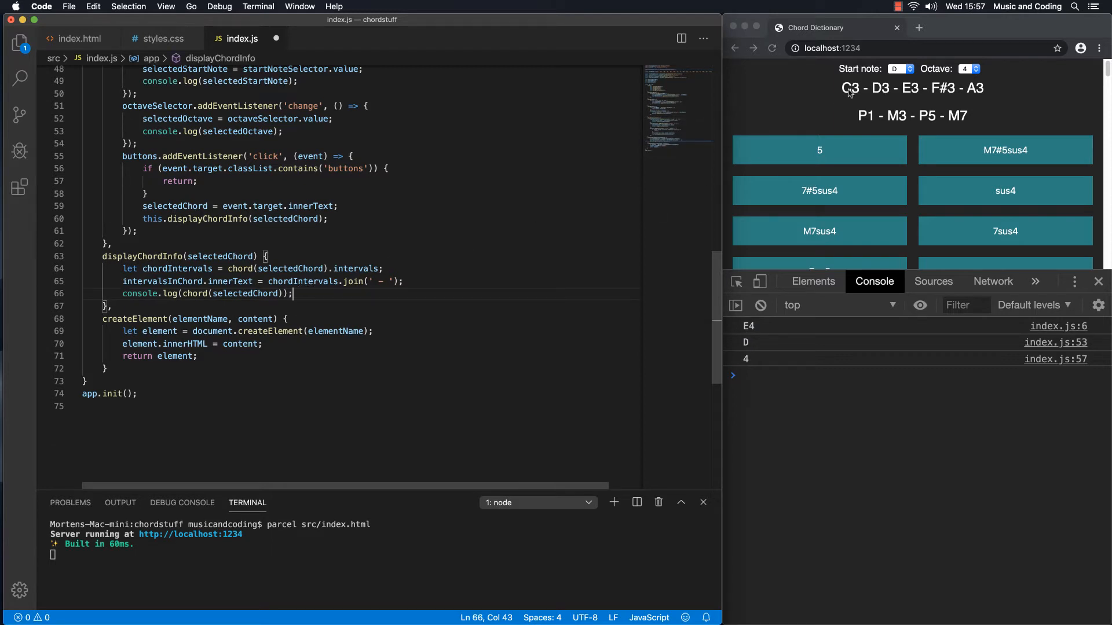
Step: Try start note D# with octave 6, then restore D and octave 4
left_click(897, 69)
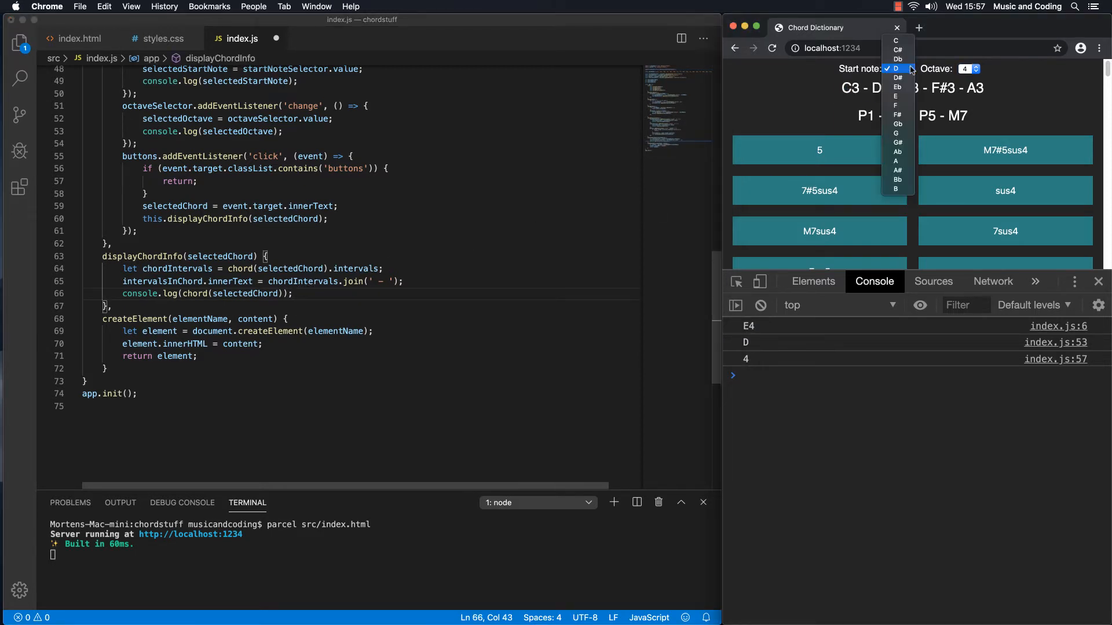
left_click(898, 78)
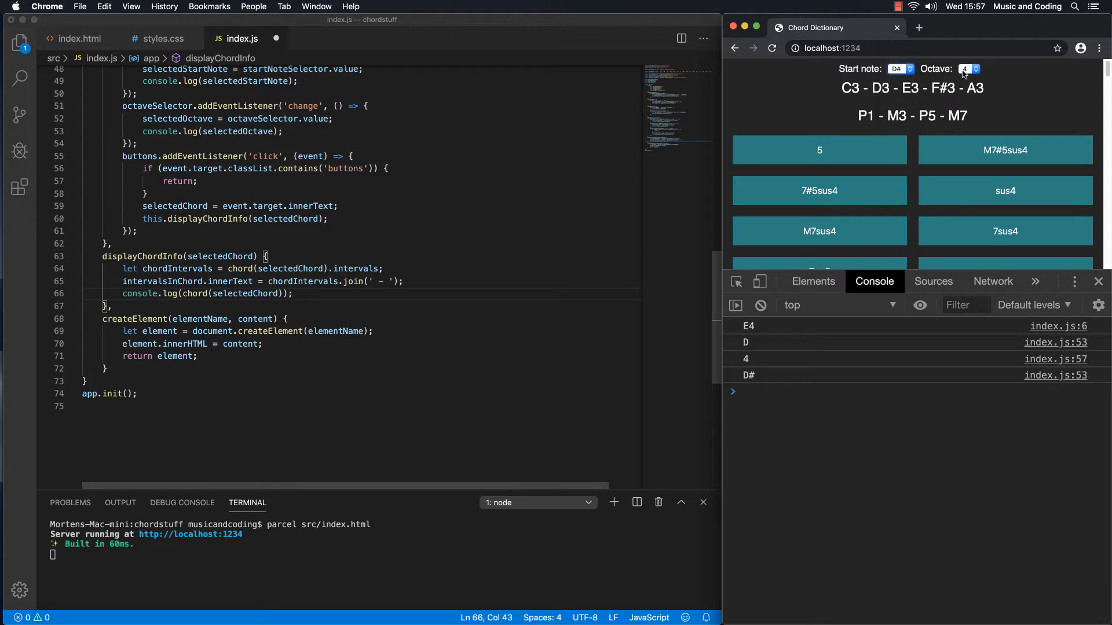
left_click(975, 69)
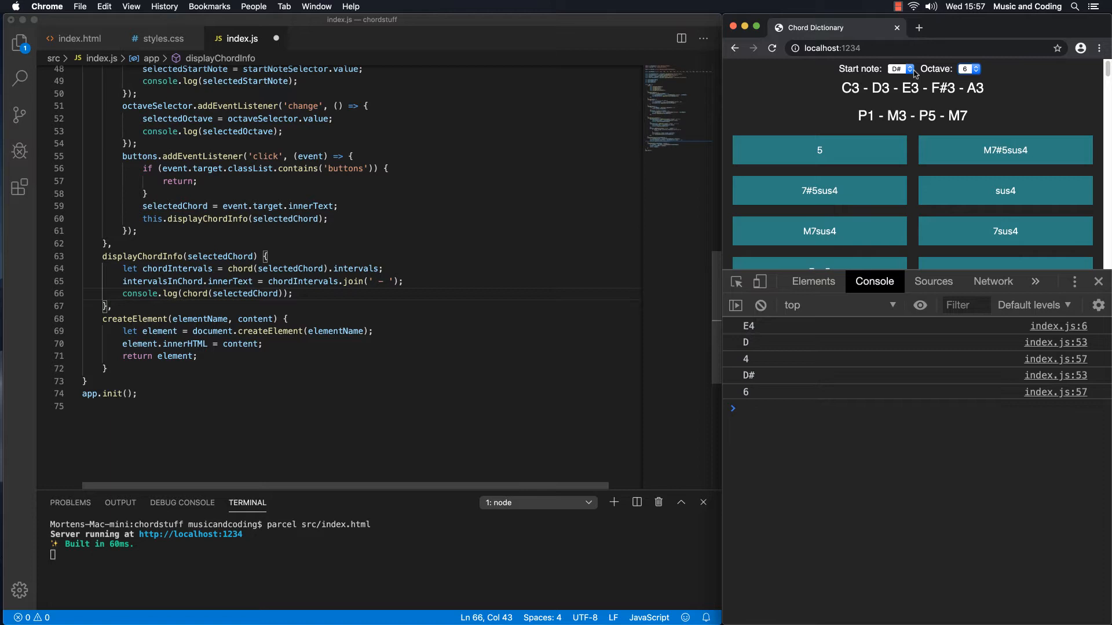
left_click(900, 69)
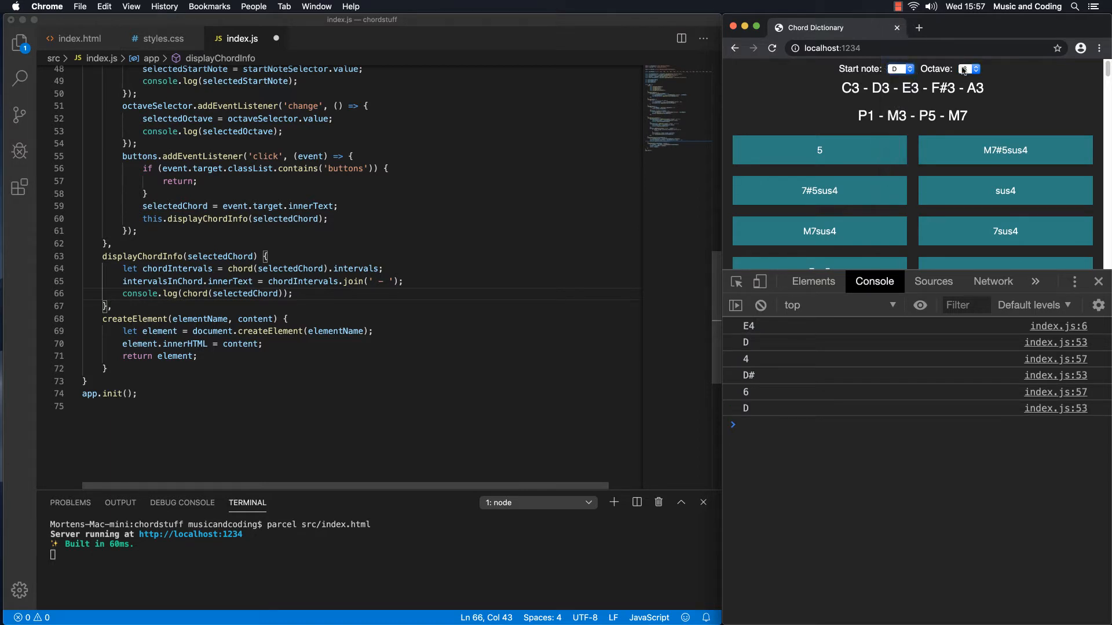
left_click(970, 69)
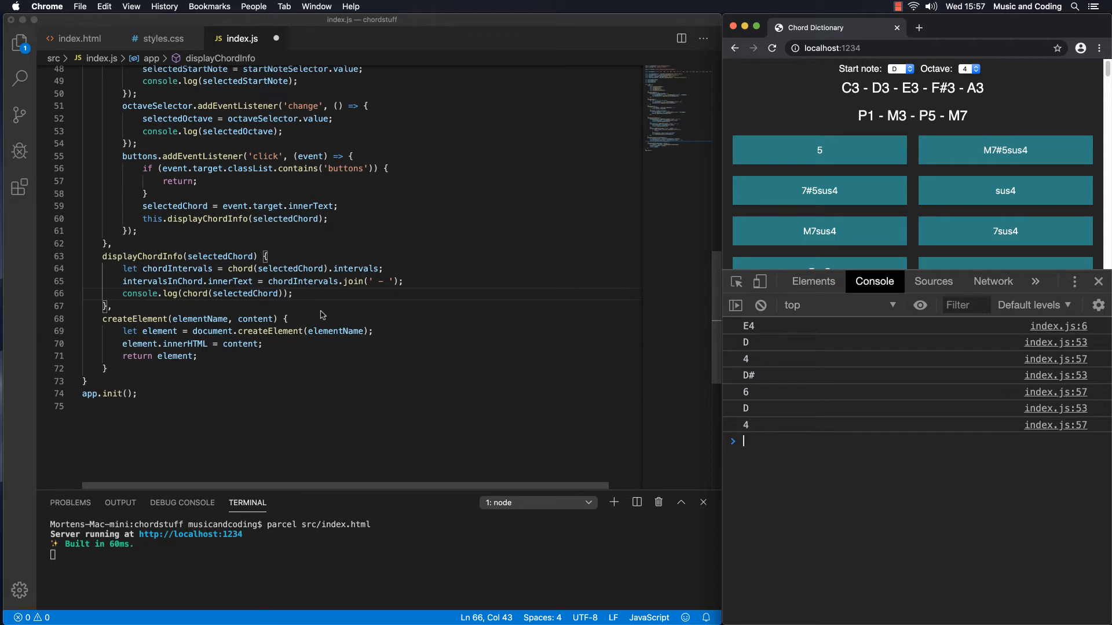
mouse_move(320, 298)
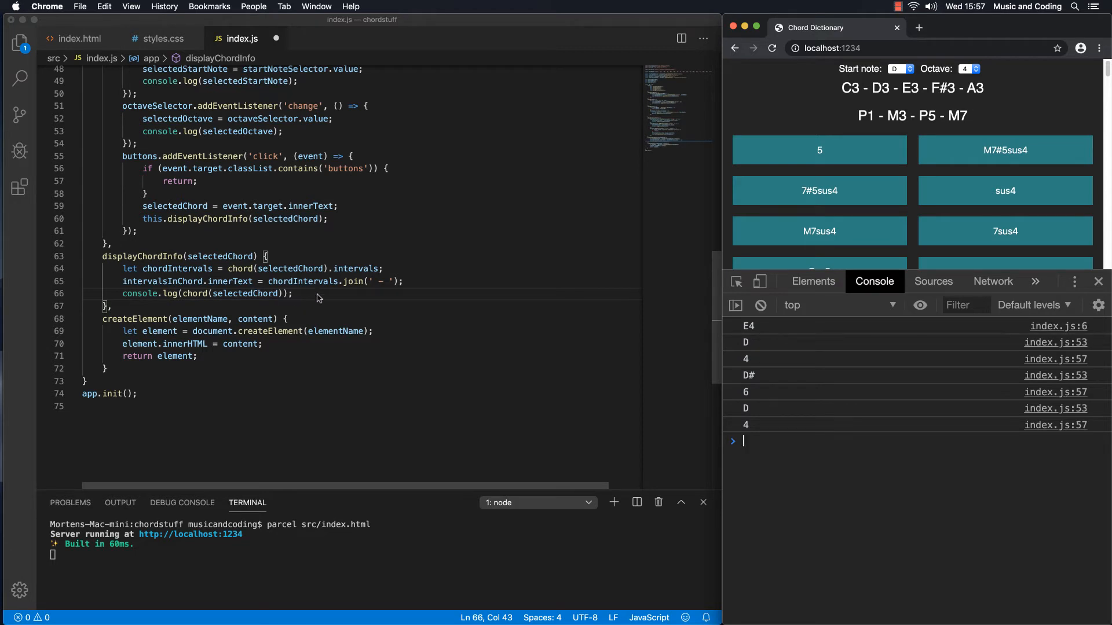
Step: Replace the chord log line with const startNoteWithOctave = selectedStartNote + selectedOctave
triple_click(205, 294)
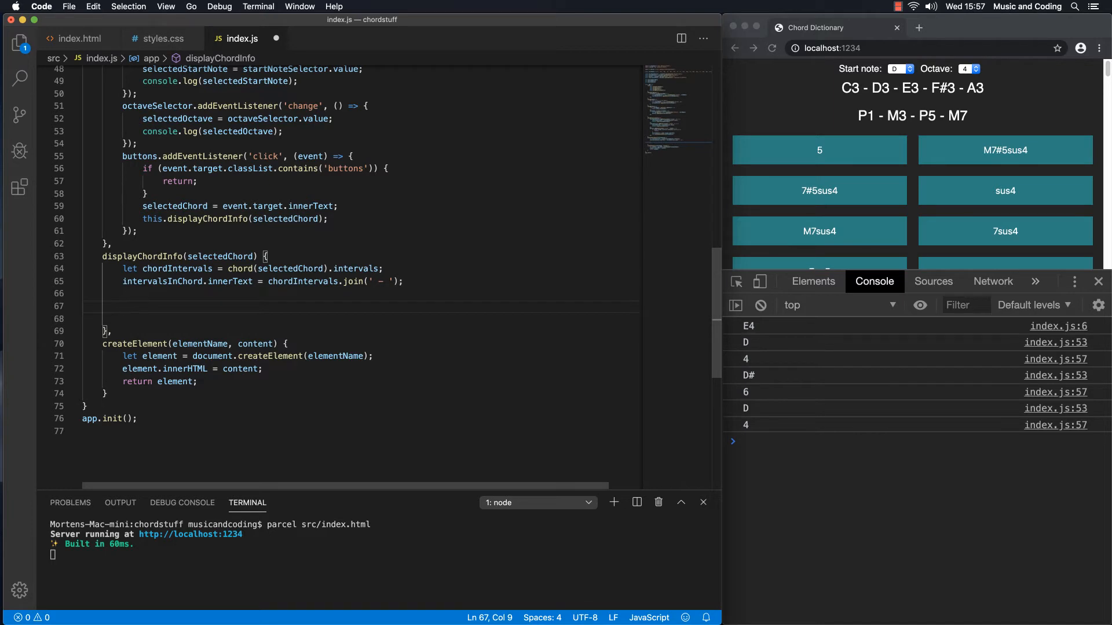
type("const")
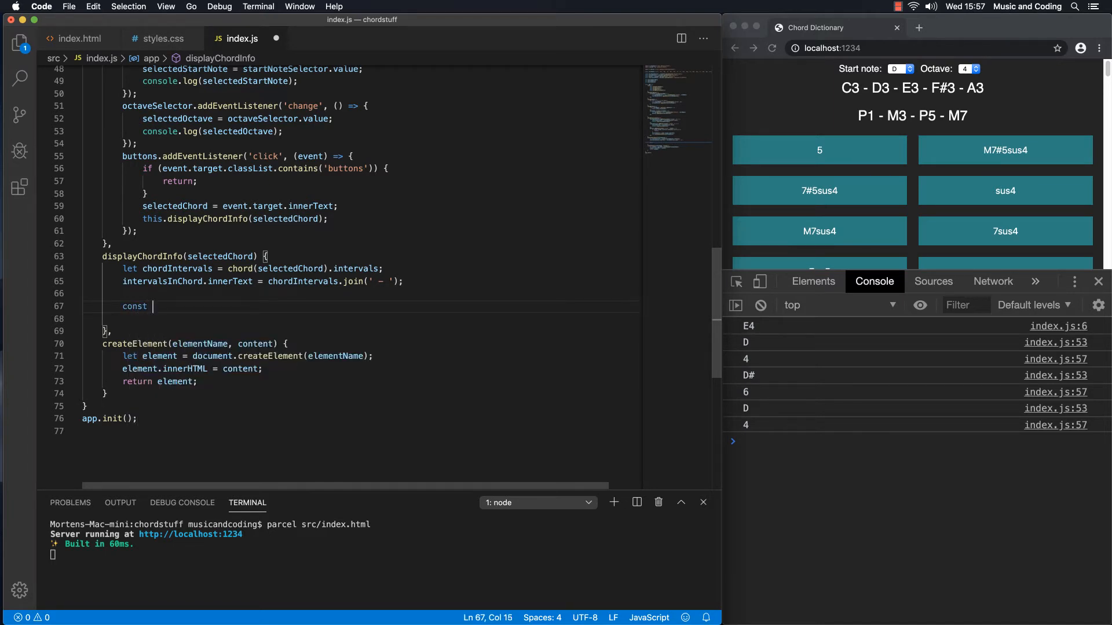
type("startNot")
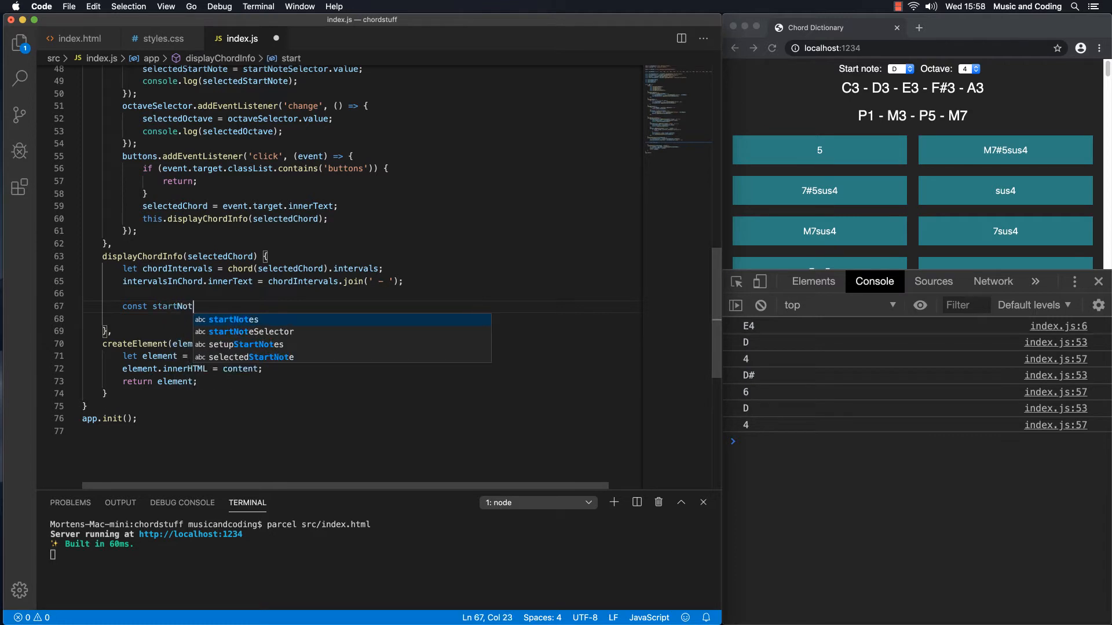
type("eWithOct")
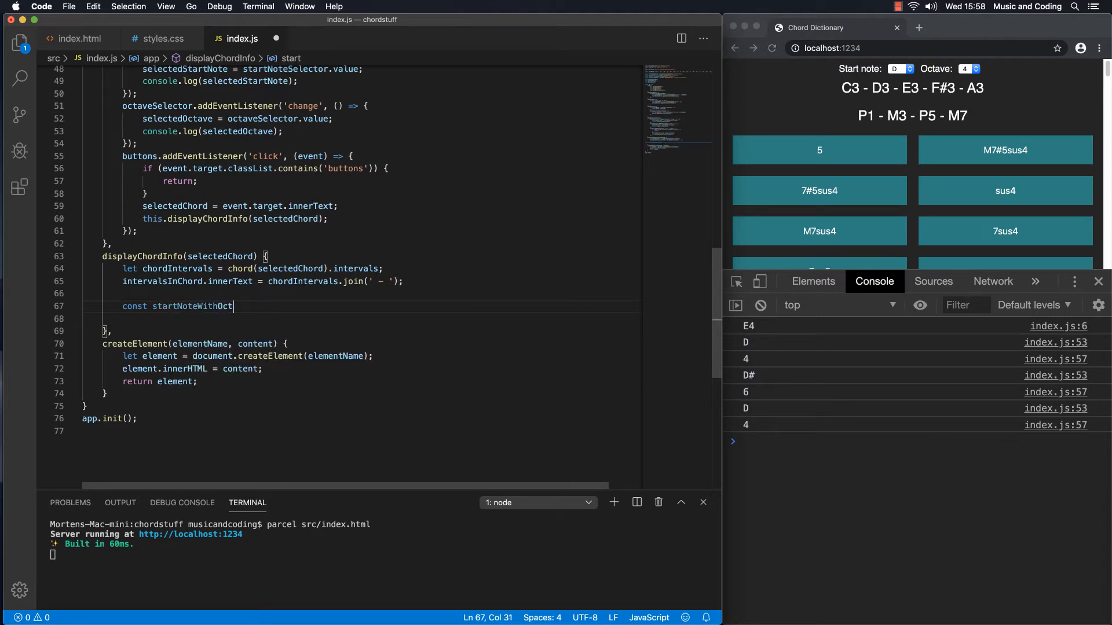
type("ave =")
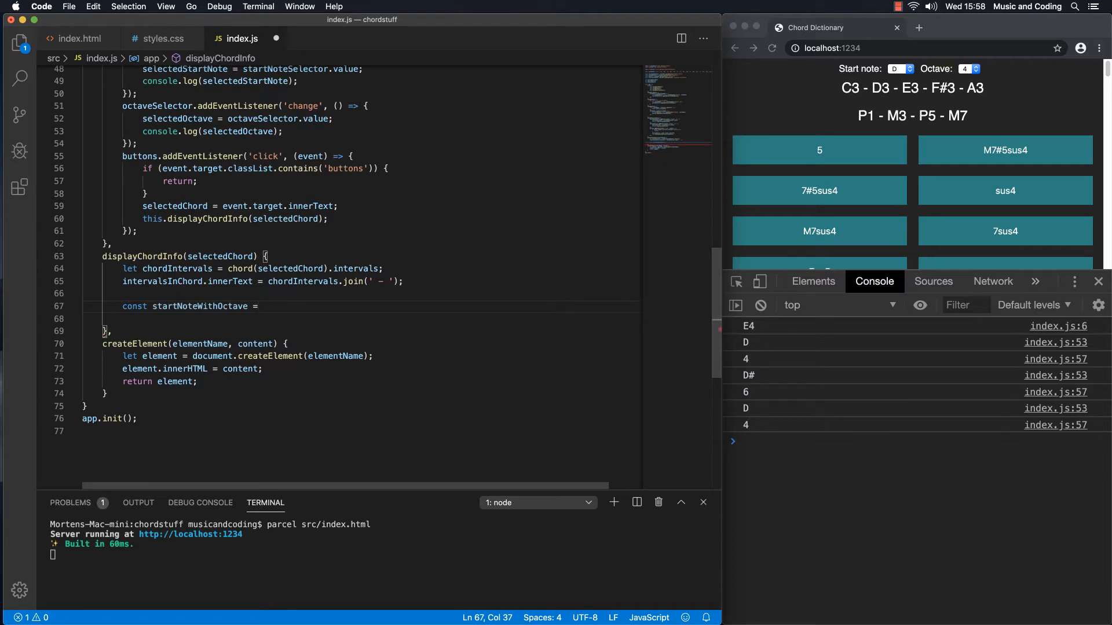
type("selectedSt")
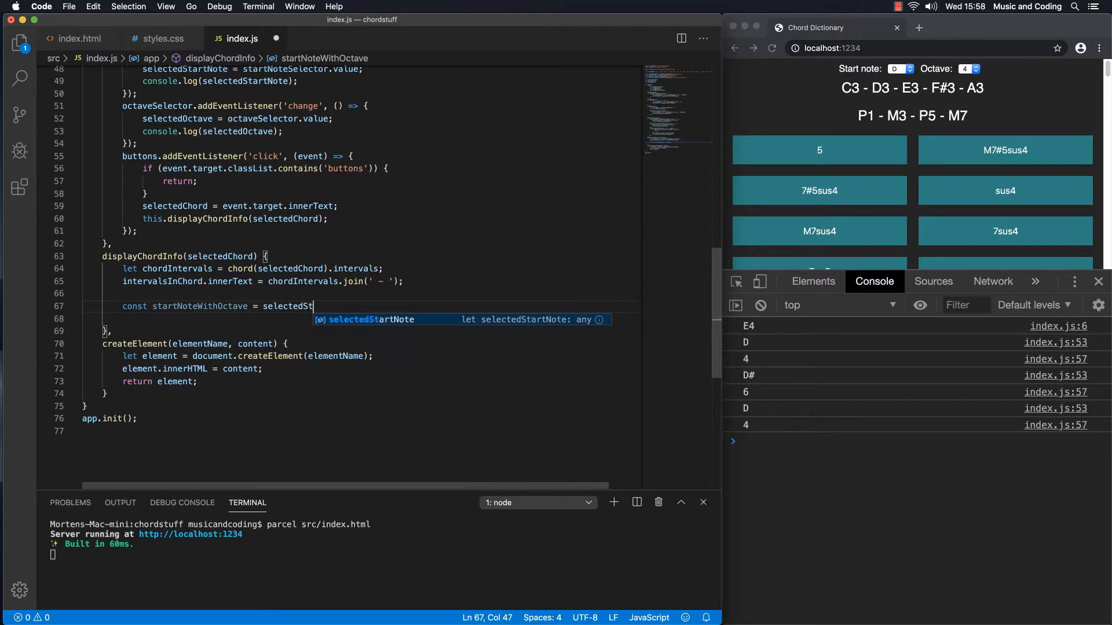
type("artNote +")
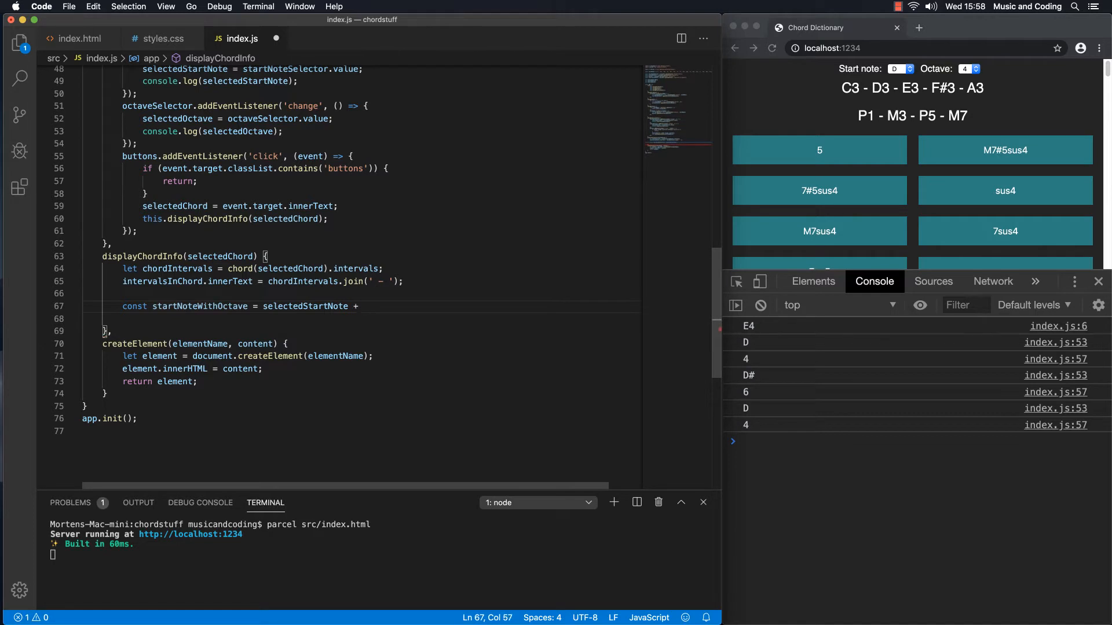
type("selectedOctave;")
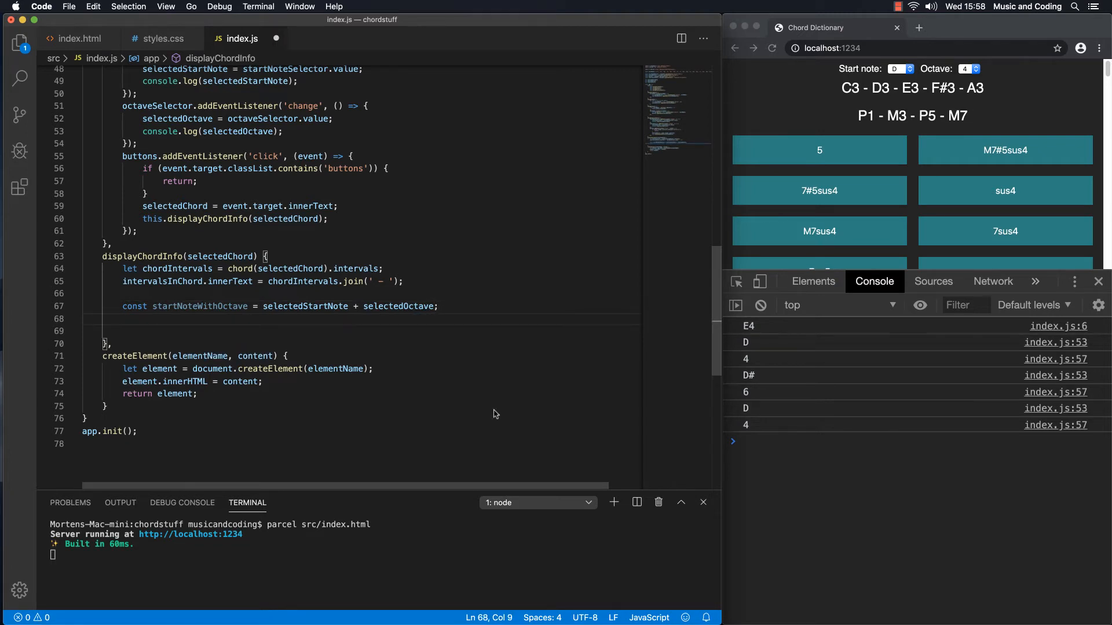
Step: Check where selectedOctave is declared and add console.log(startNoteWithOctave)
double_click(399, 306)
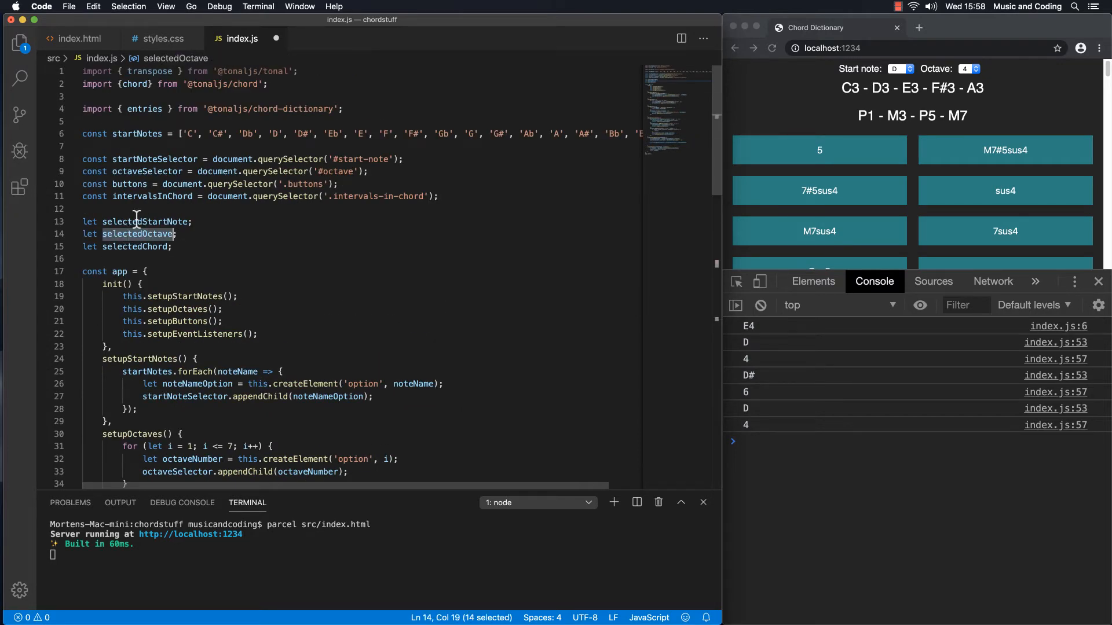
double_click(145, 221)
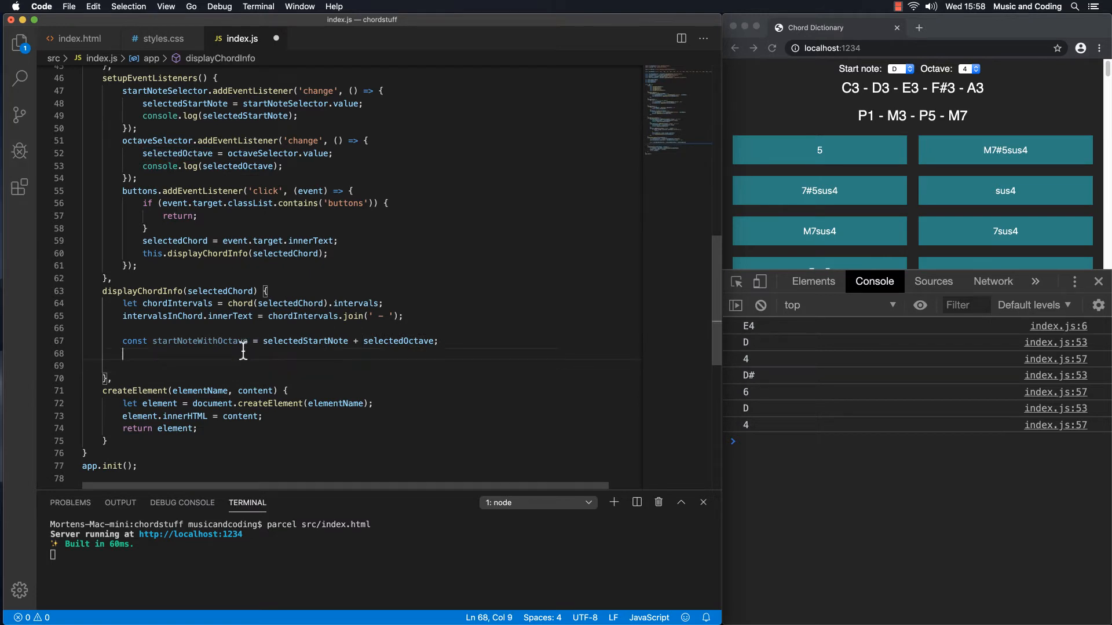
type("conso")
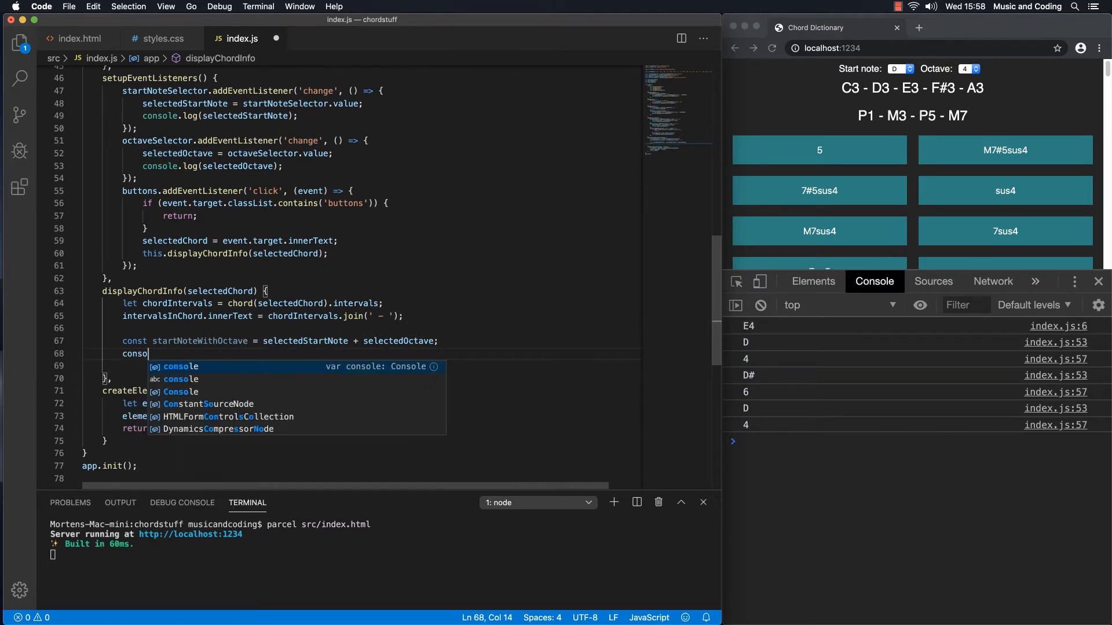
type("le.log*")
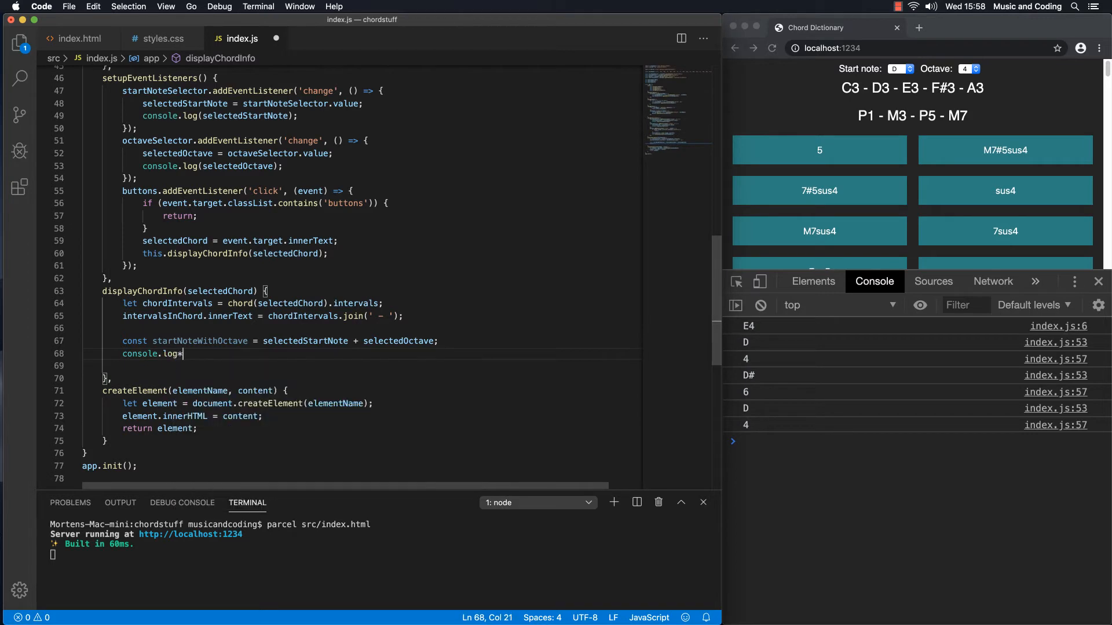
type("()")
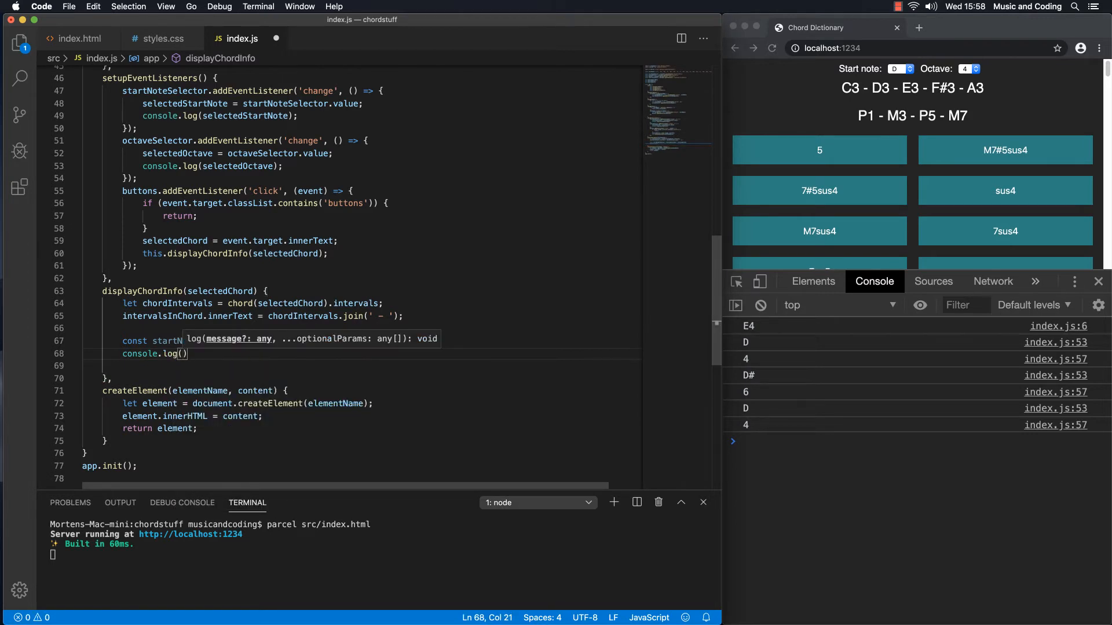
type("startNoteWithOctave")
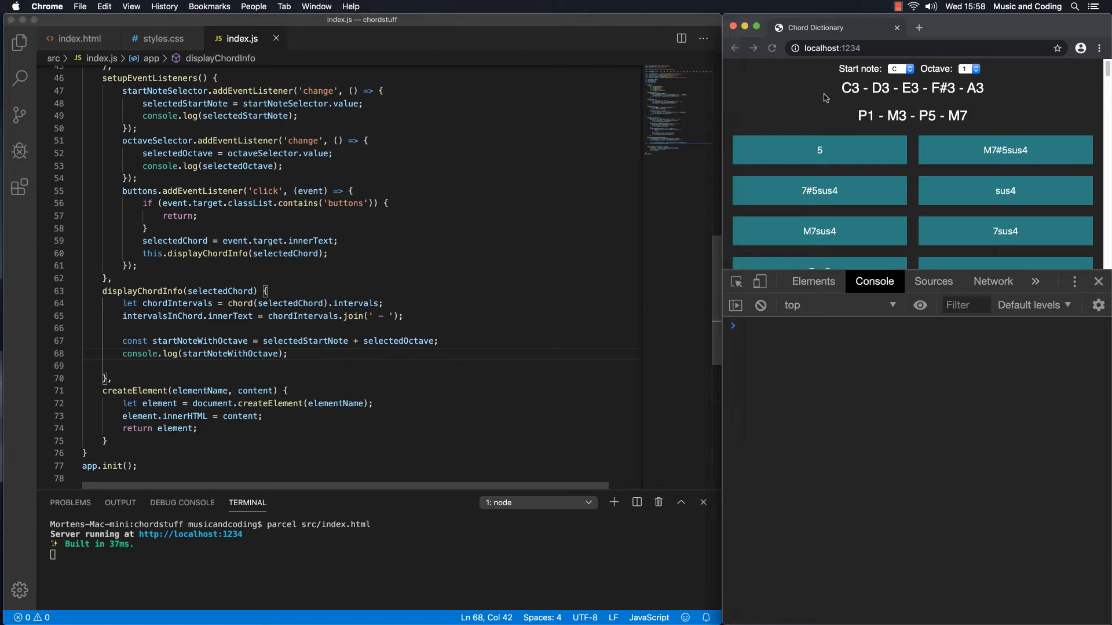
Step: Test the start note and octave selectors and the 7#5sus4 chord in Chrome
left_click(819, 149)
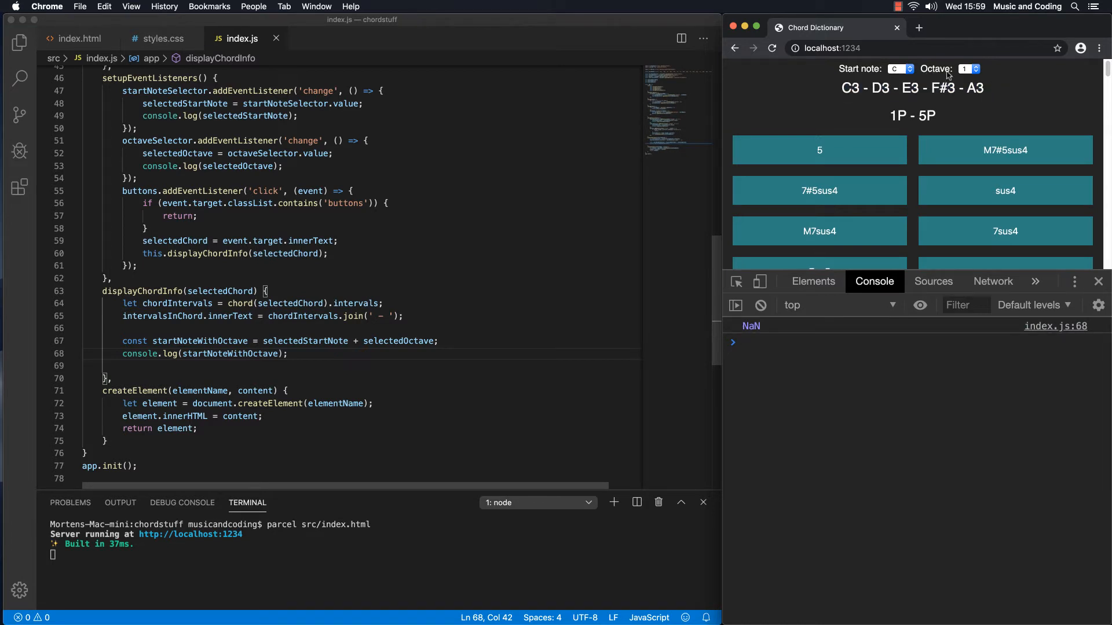
left_click(898, 69)
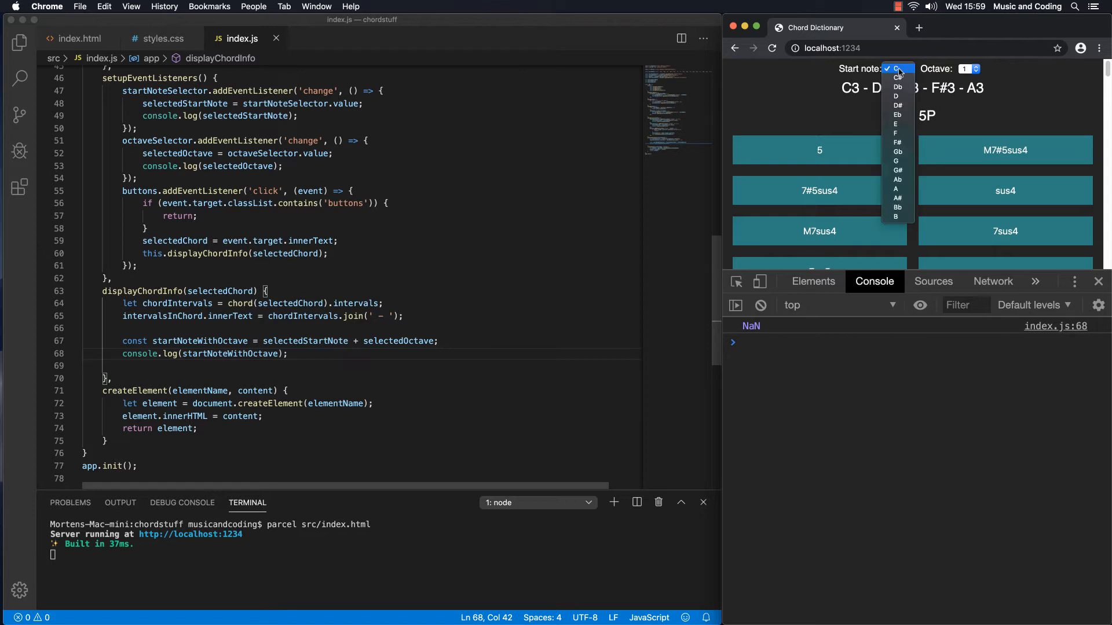
left_click(969, 69)
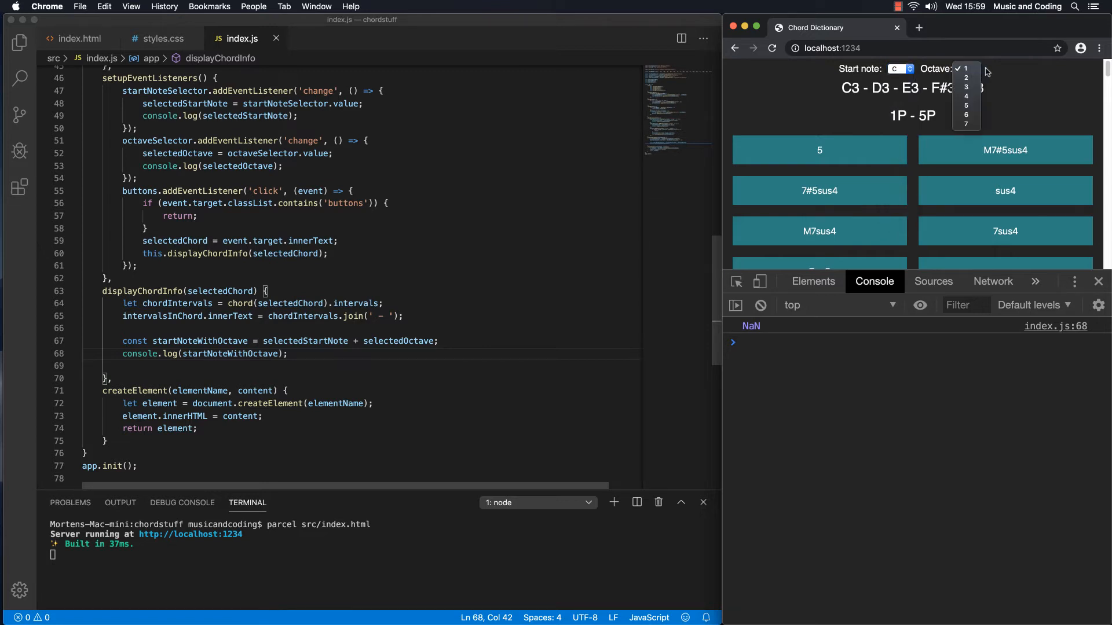
left_click(965, 69)
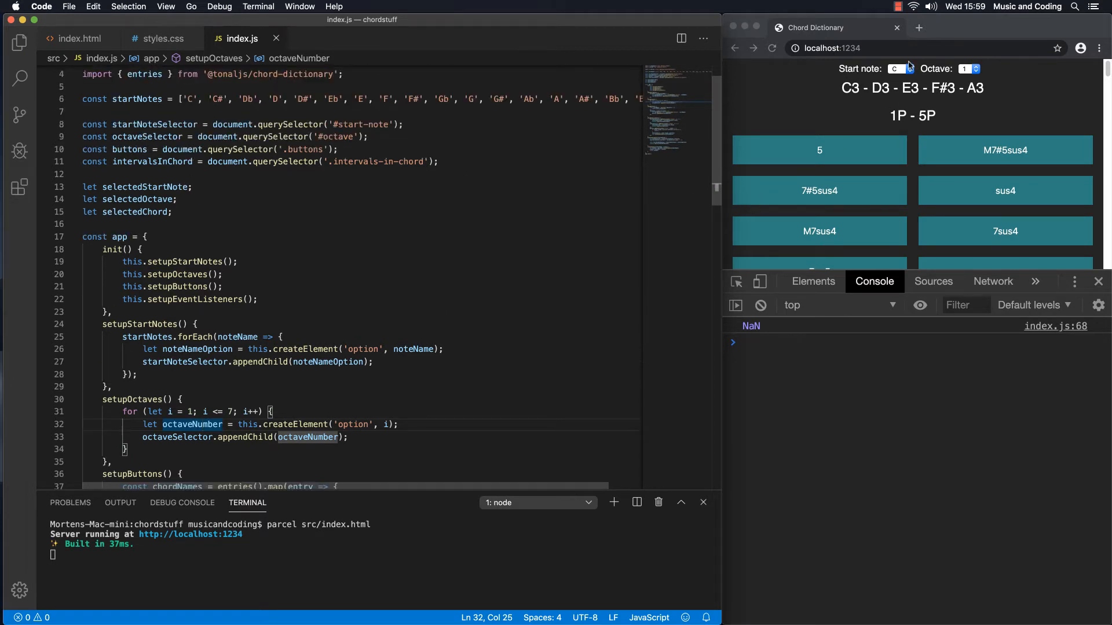
left_click(897, 68)
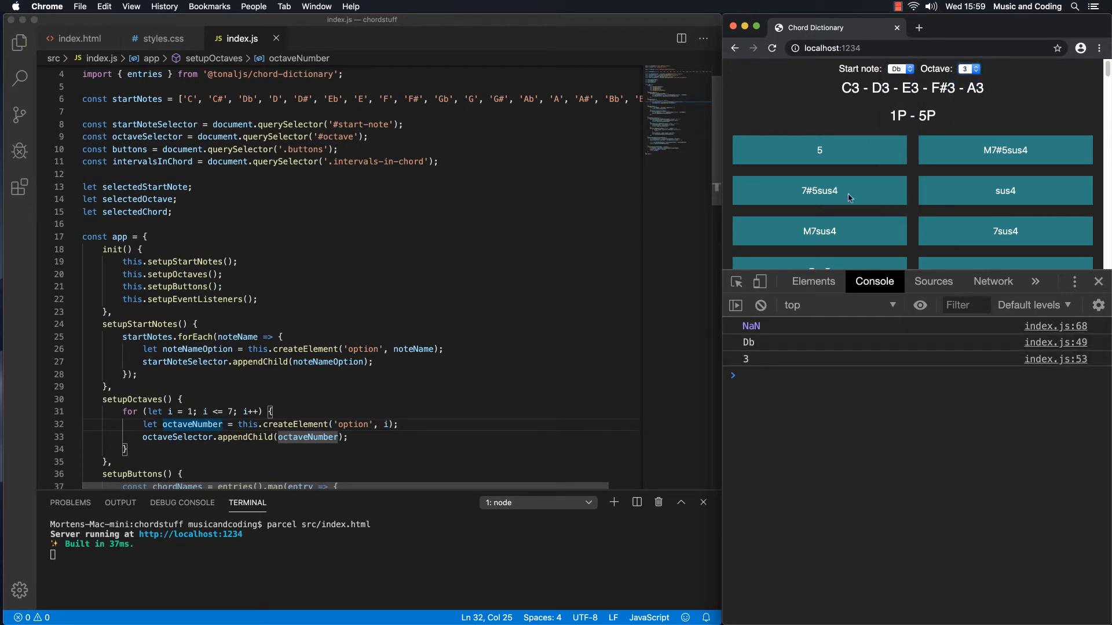
left_click(818, 190)
type(" = 'C'")
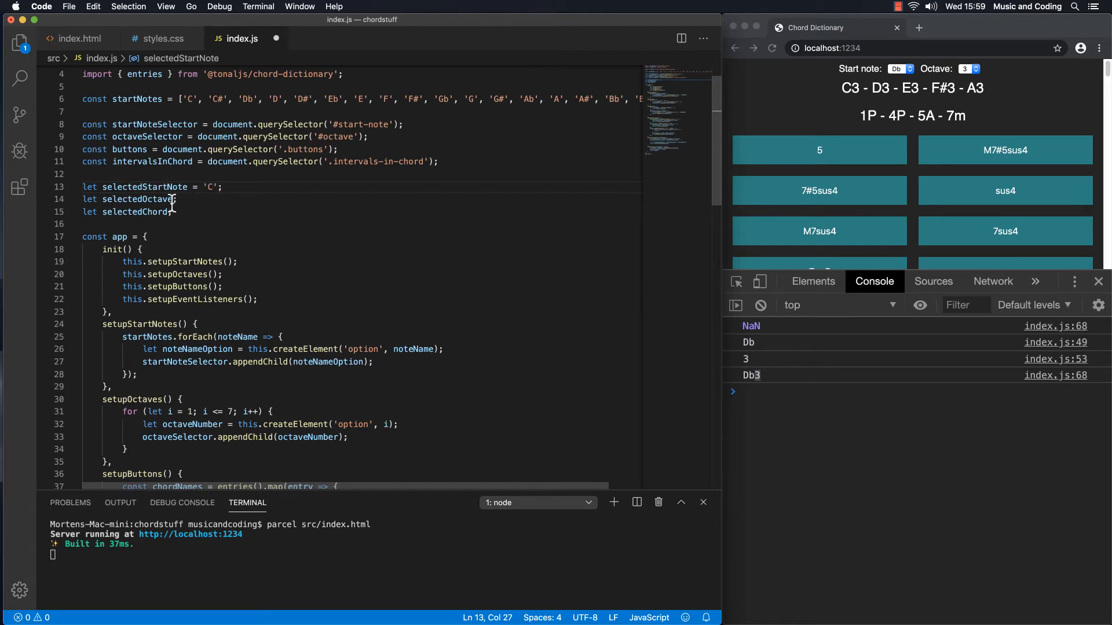
Step: Give selectedOctave a default value of '1'
double_click(137, 200)
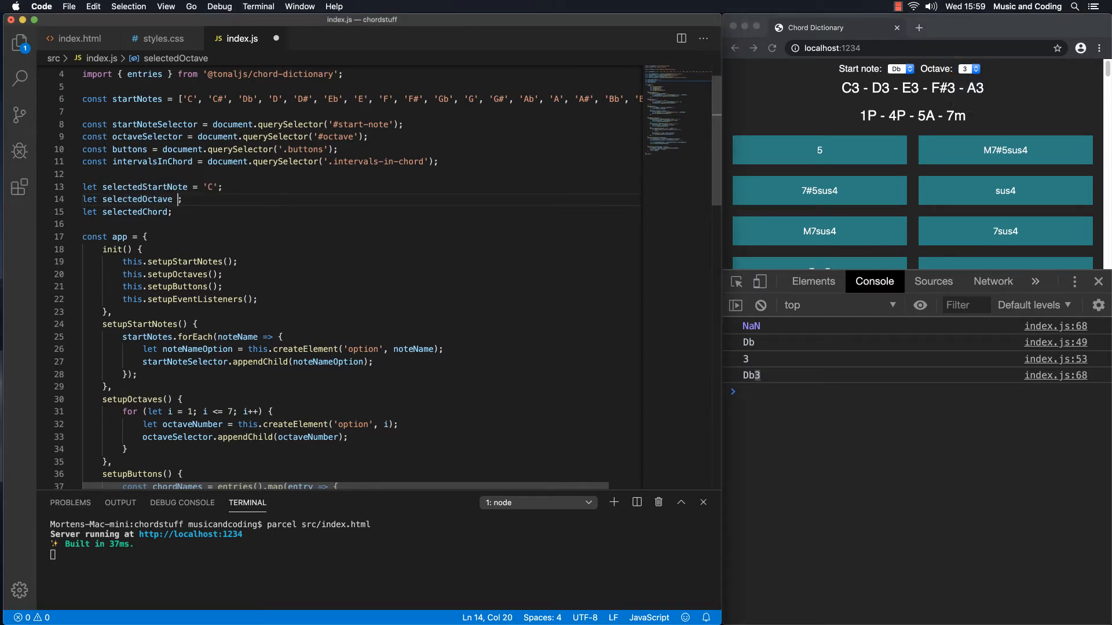
type("= ''")
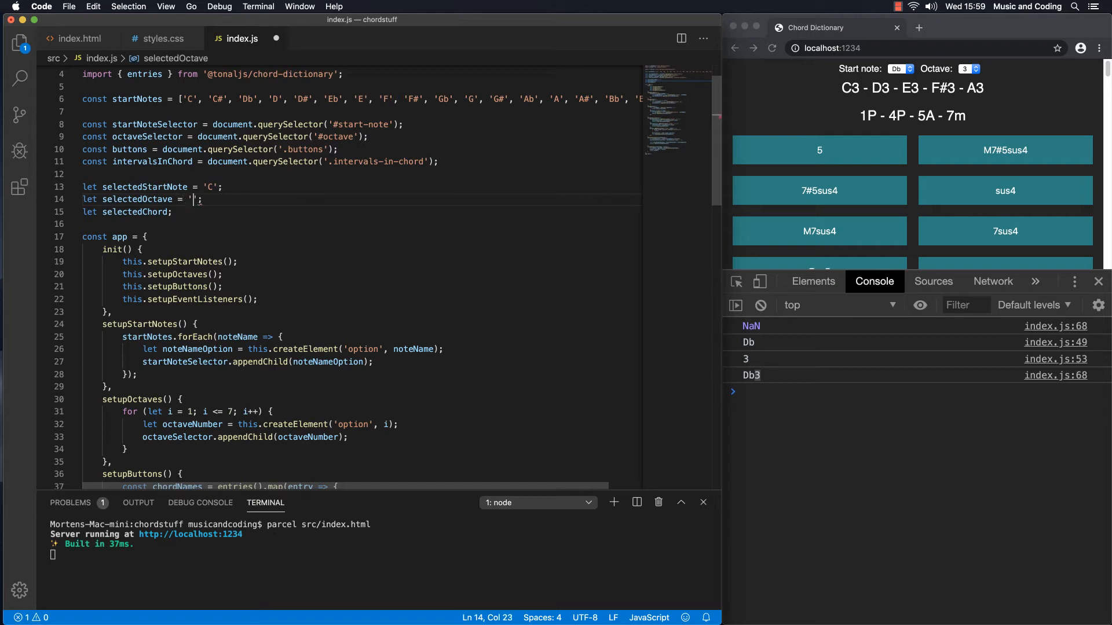
type("1")
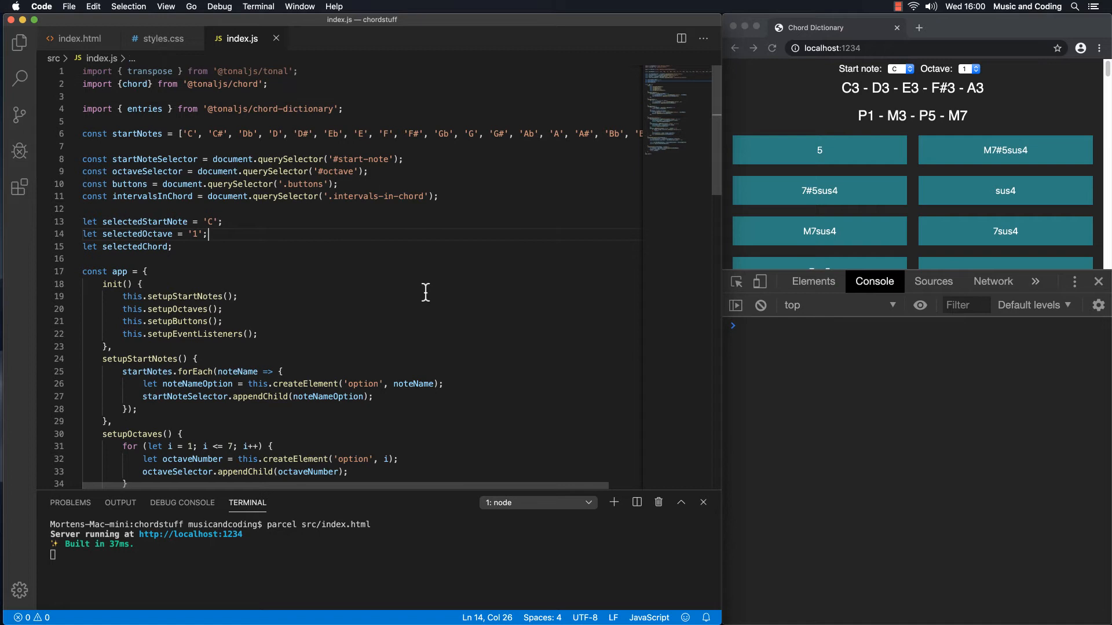
mouse_move(634, 199)
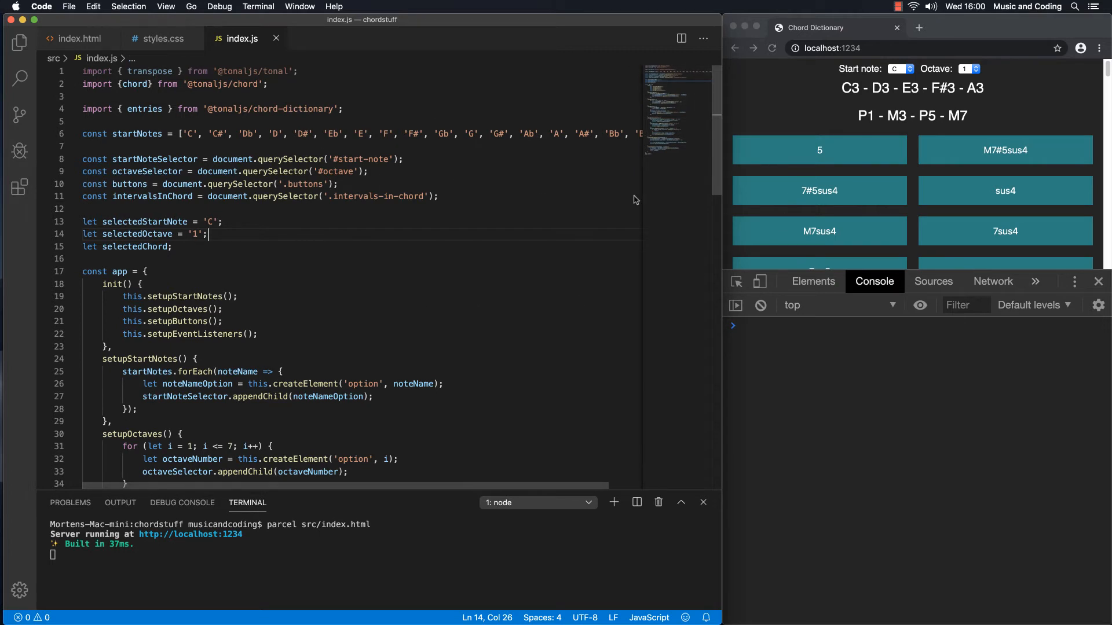
Step: Test the 7#5sus4 and M7sus4 chords, then a chord from start note Eb
left_click(819, 190)
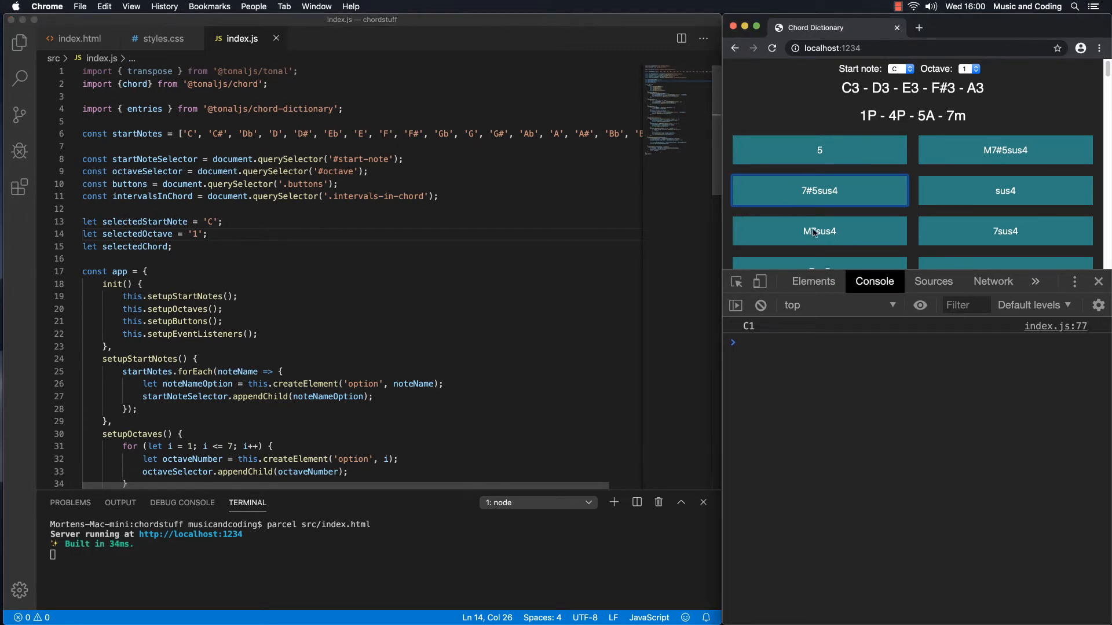
left_click(819, 231)
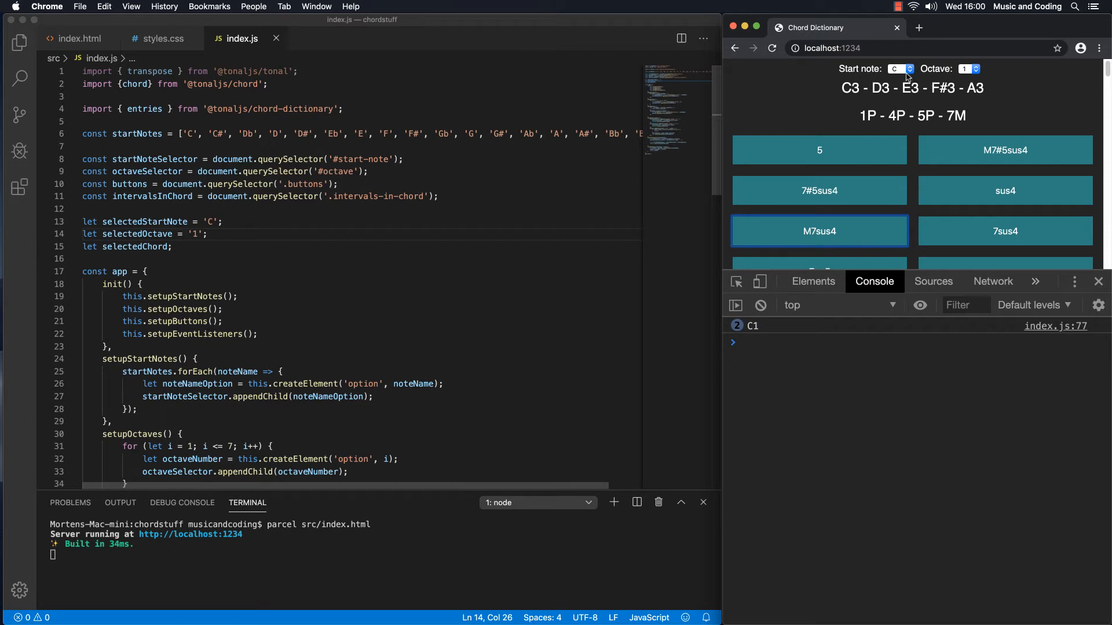
left_click(900, 68)
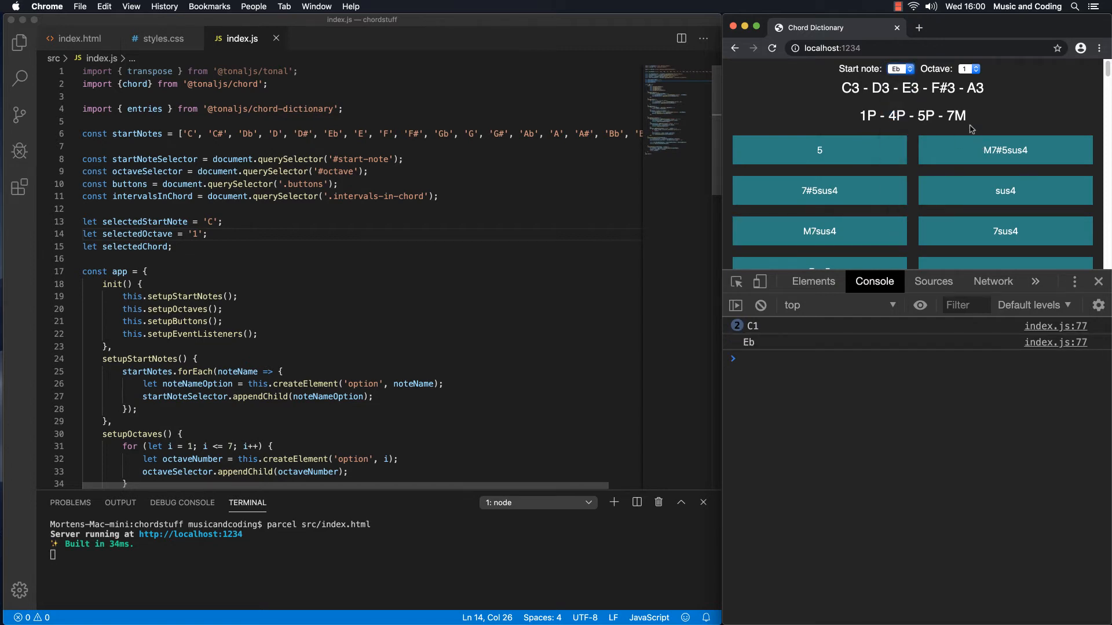
left_click(1004, 231)
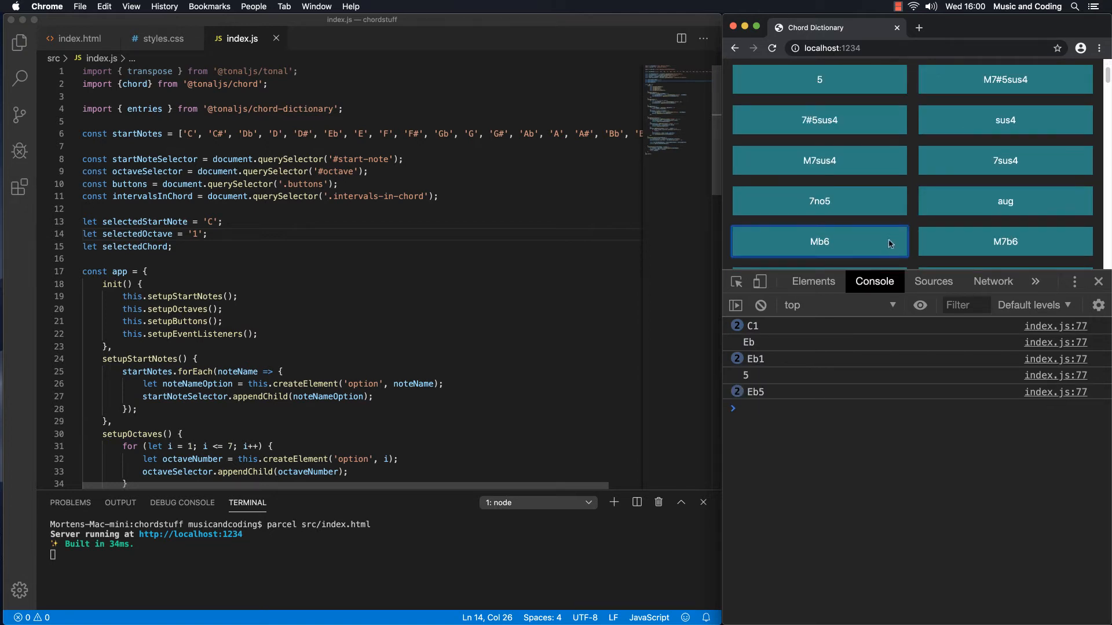
scroll("down", 3)
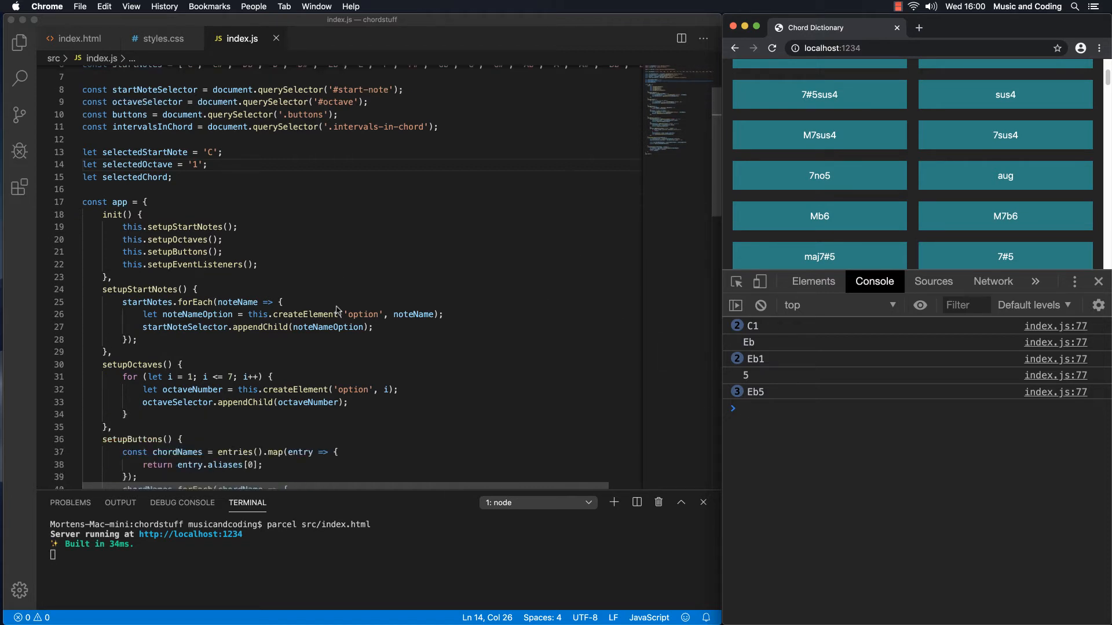
scroll("down", 3)
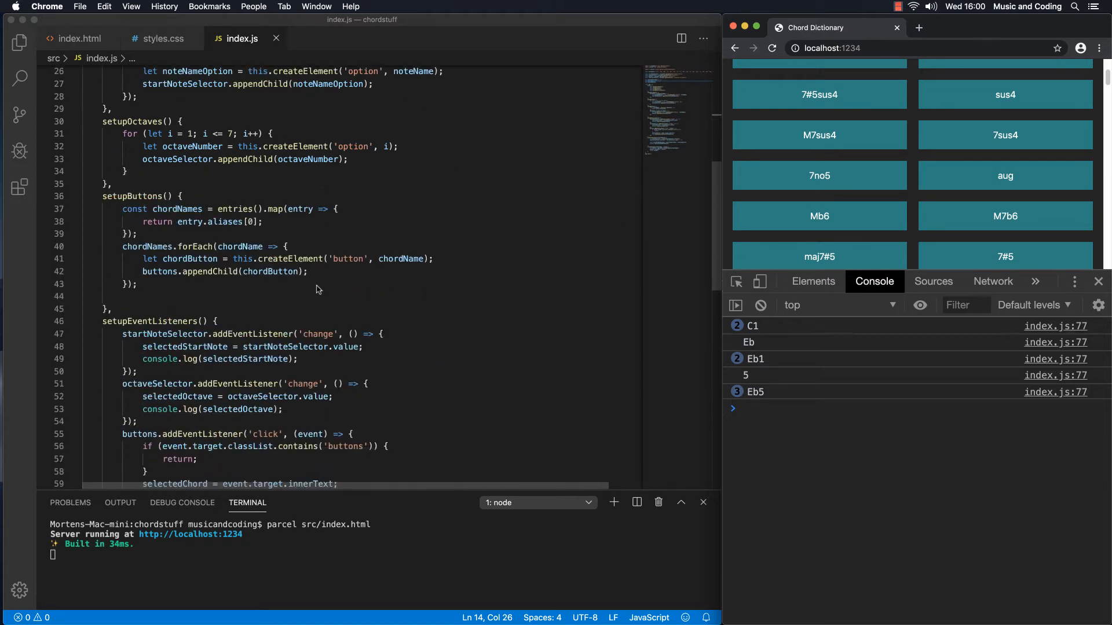
scroll("down", 3)
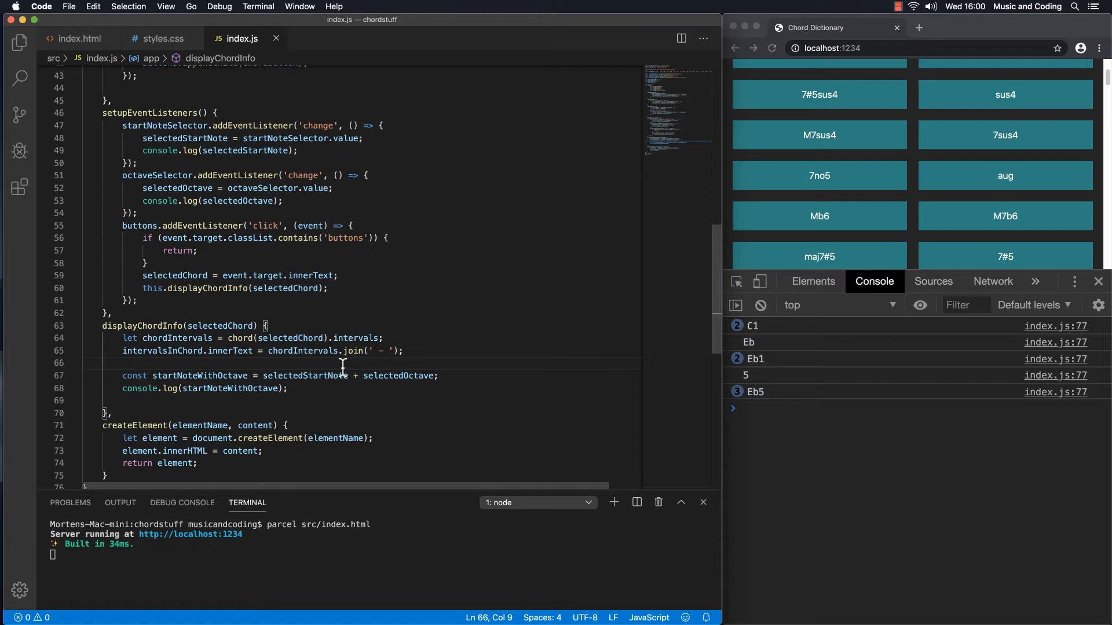
mouse_move(325, 375)
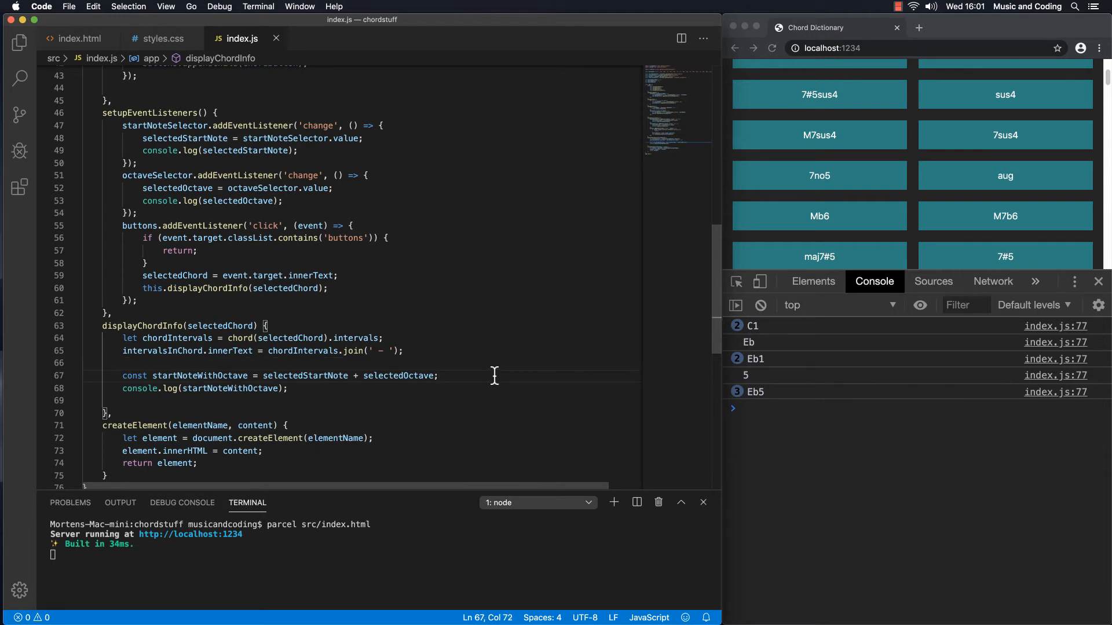
Step: Start let chordNotes = chordIntervals.map(val => ...) in displayChordInfo
key("enter")
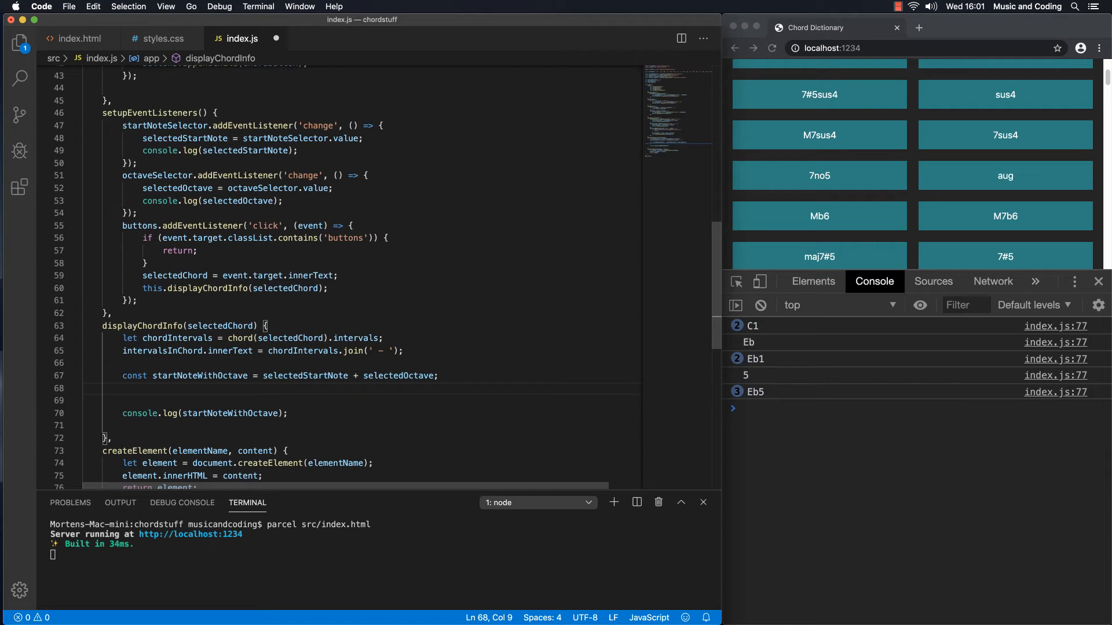
type("let")
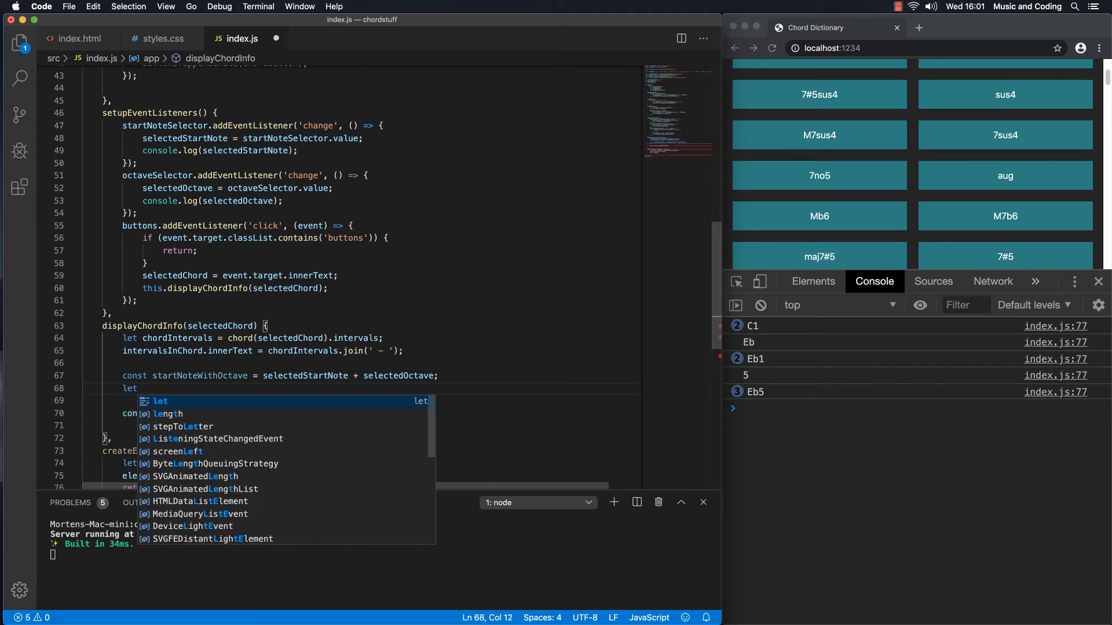
type("ch")
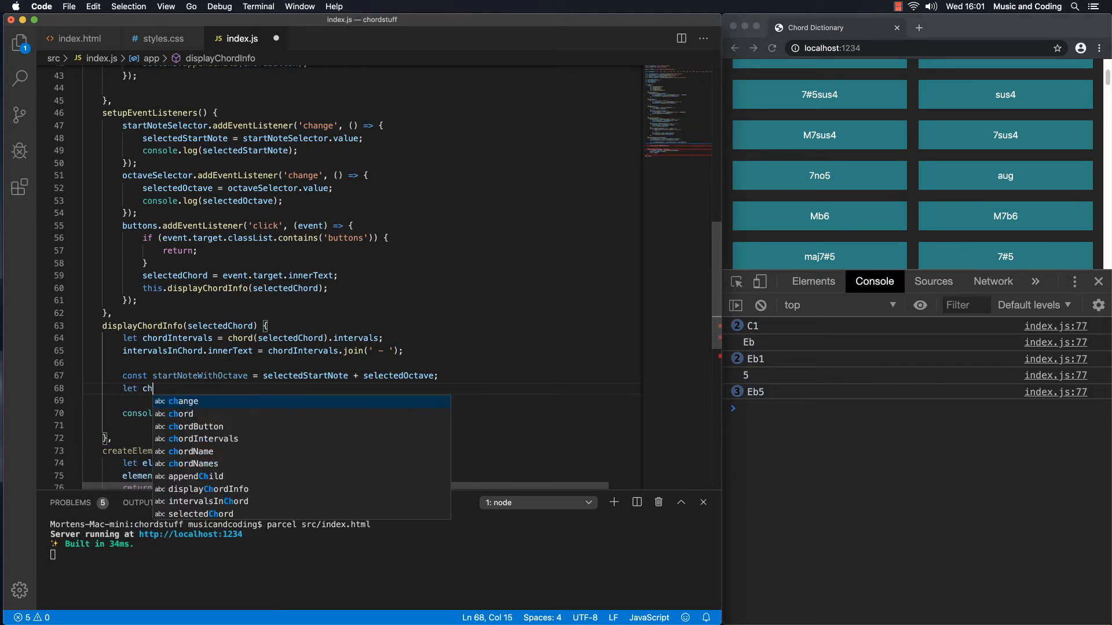
type("ordNotes =")
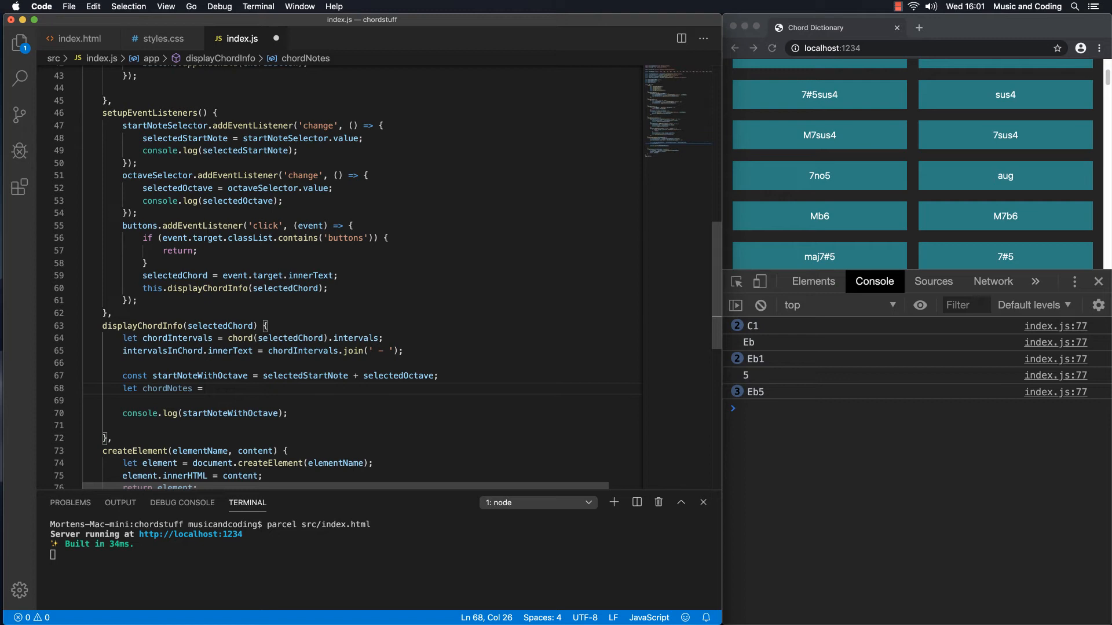
mouse_move(876, 361)
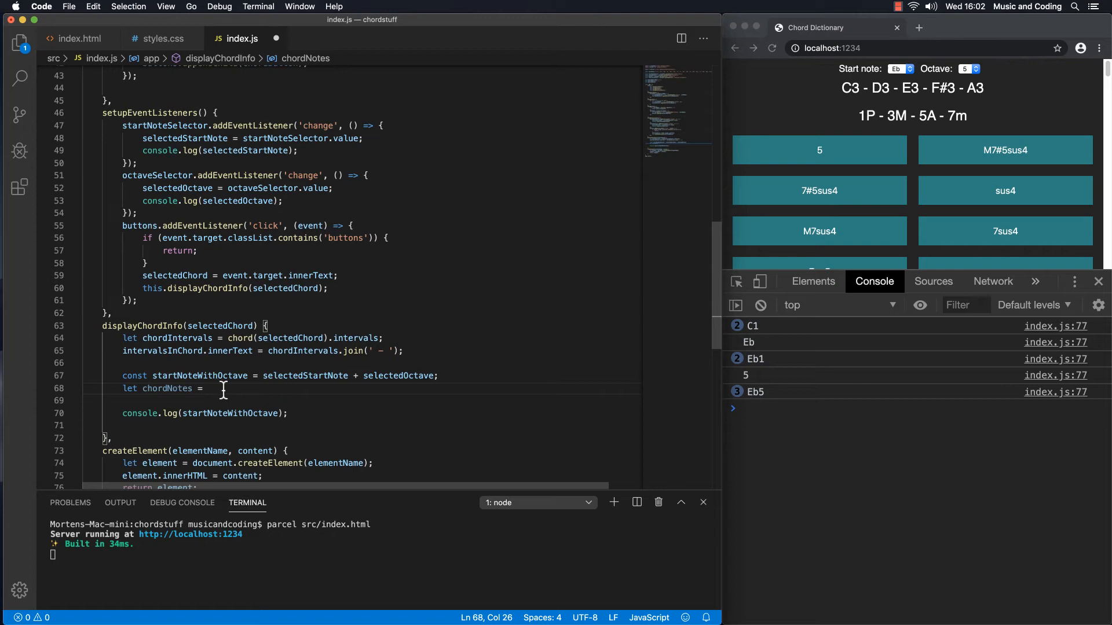
type("chordInt")
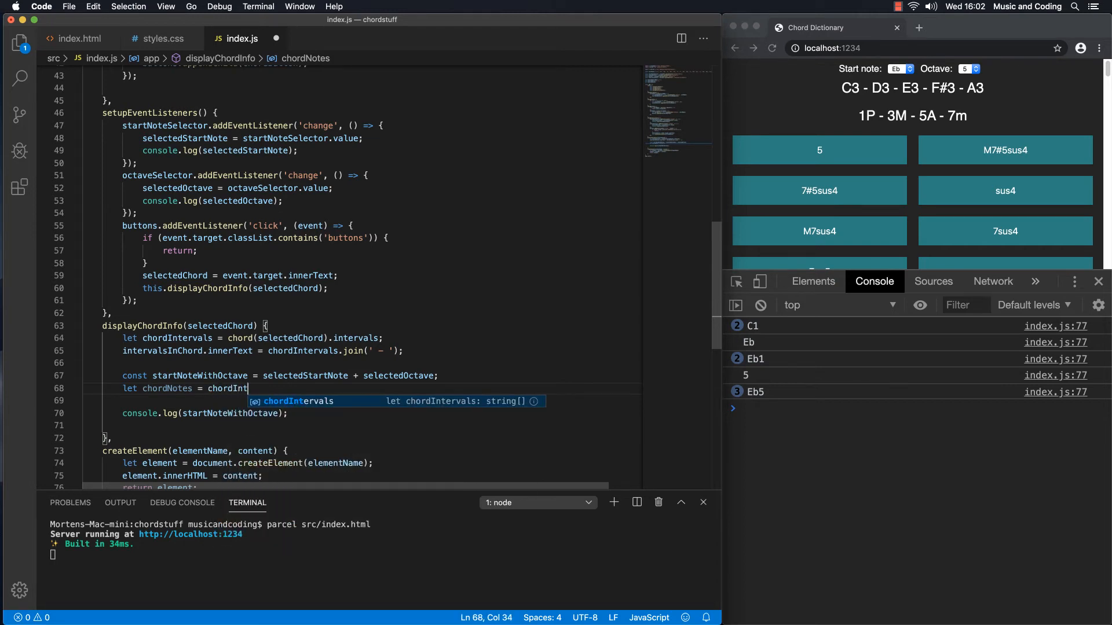
type("ervals")
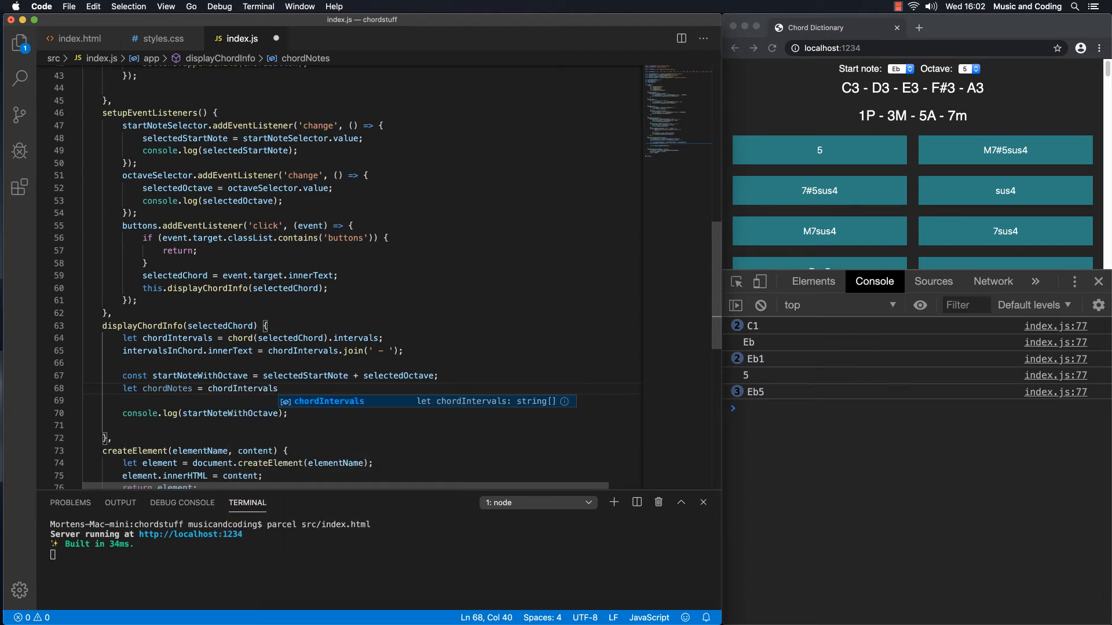
type(".map")
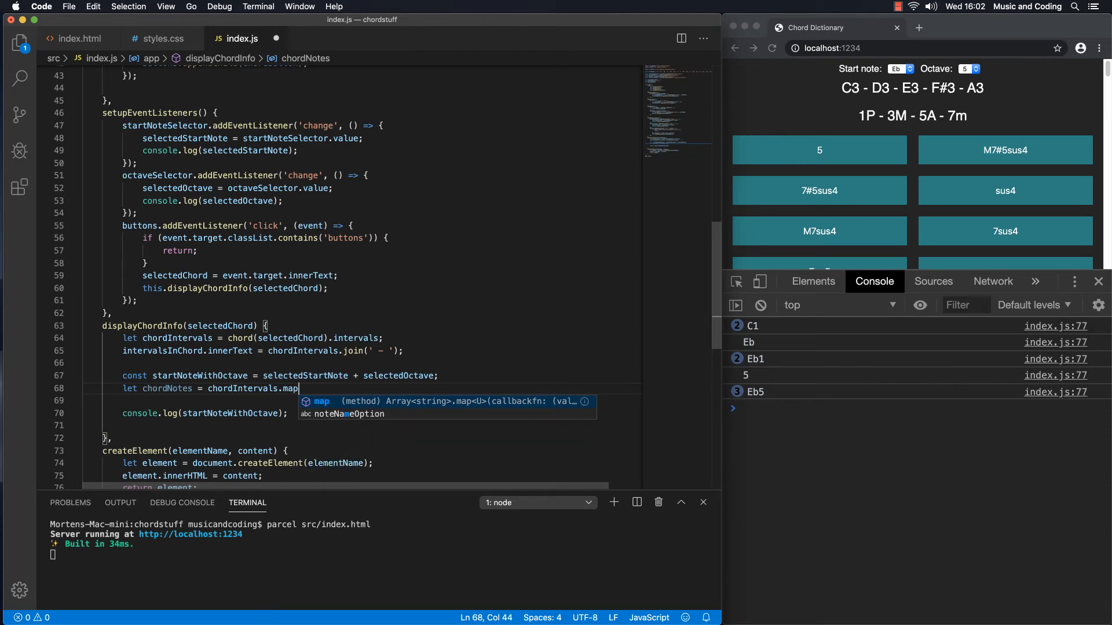
type("(")
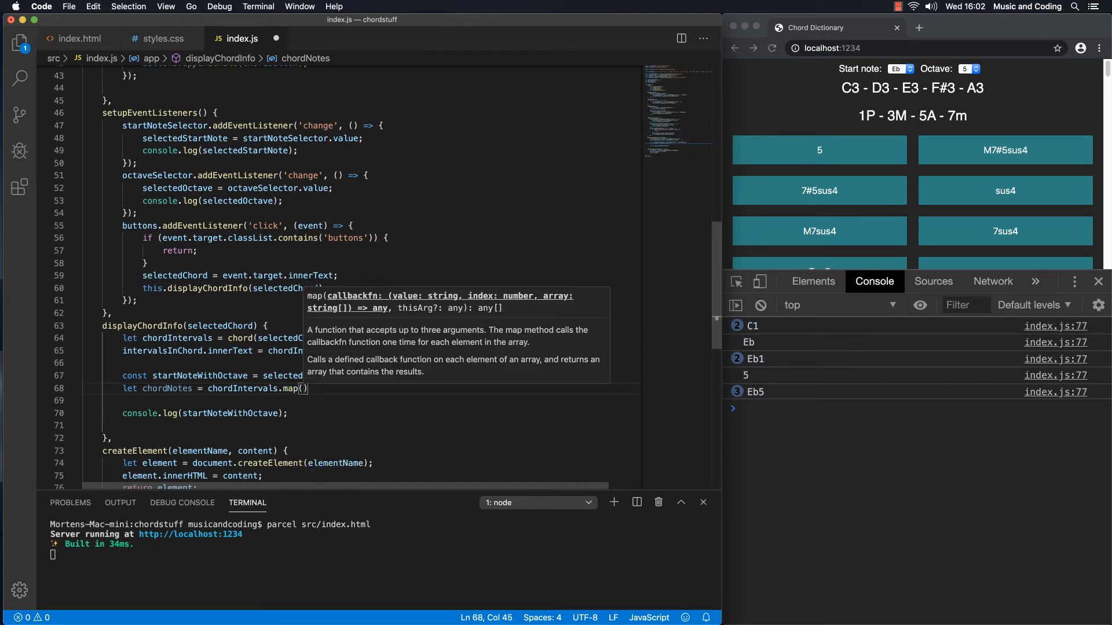
type("val => {")
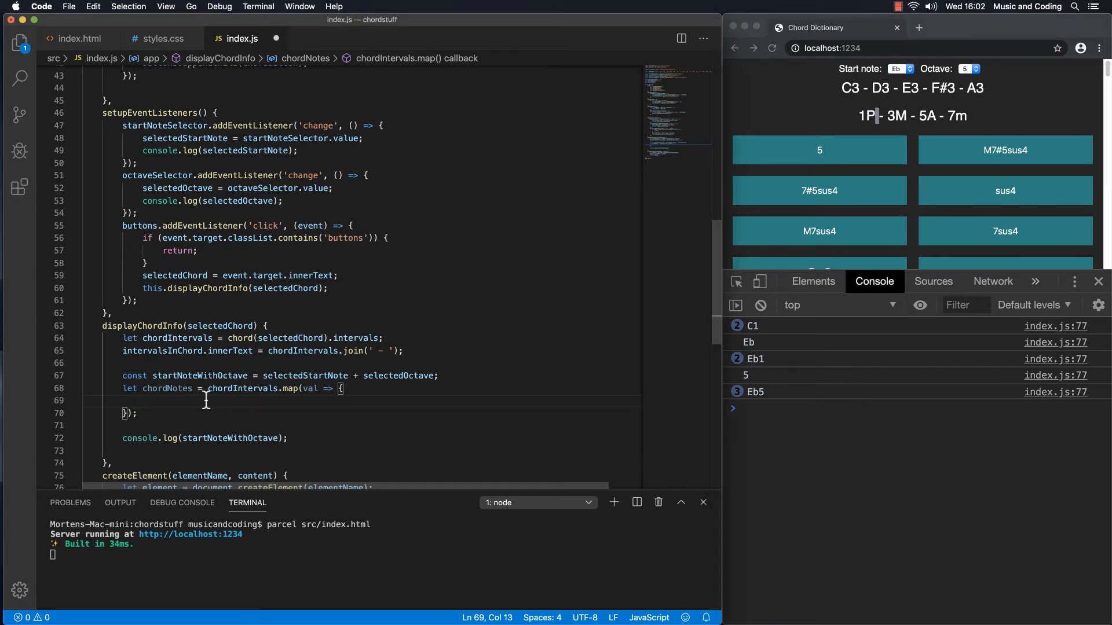
Step: Return transpose(startNoteWithOctave, val) inside the map callback
type("return")
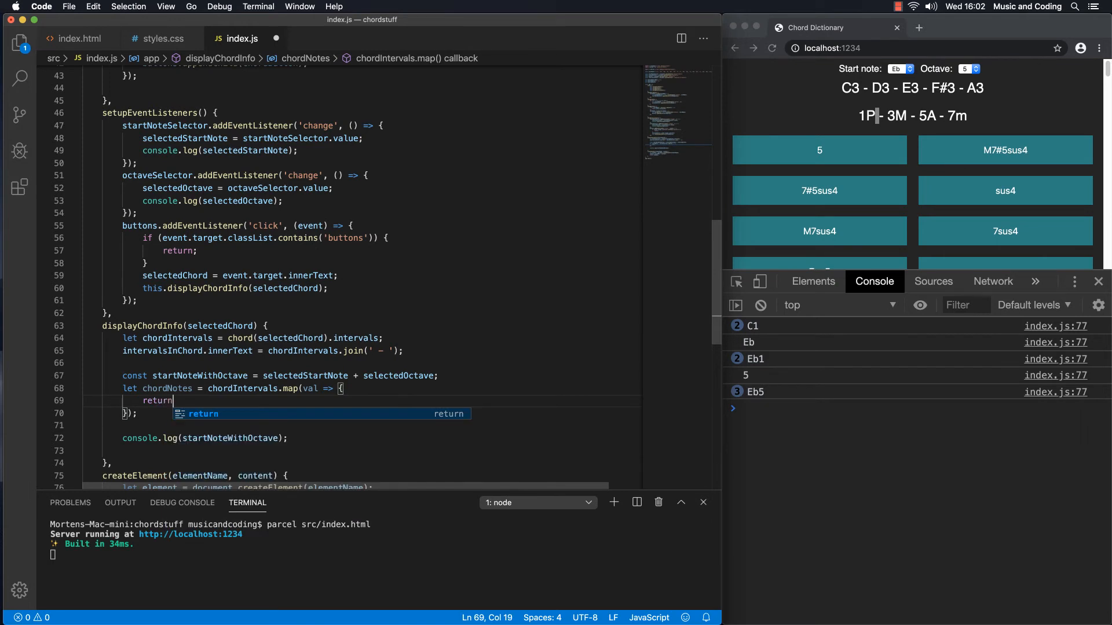
type("tran")
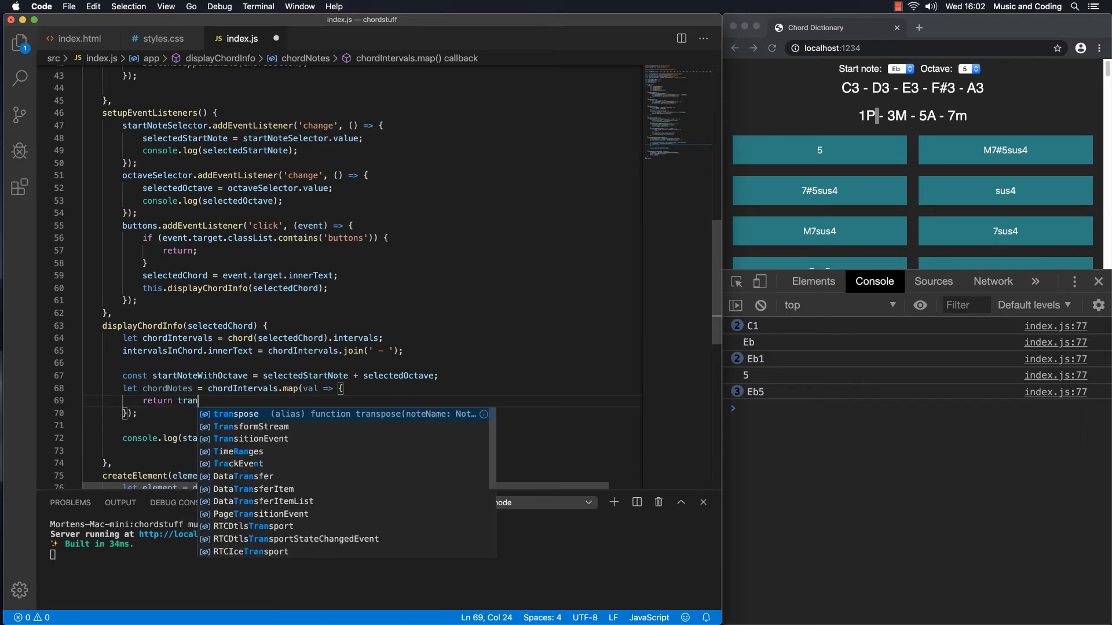
type("spose(")
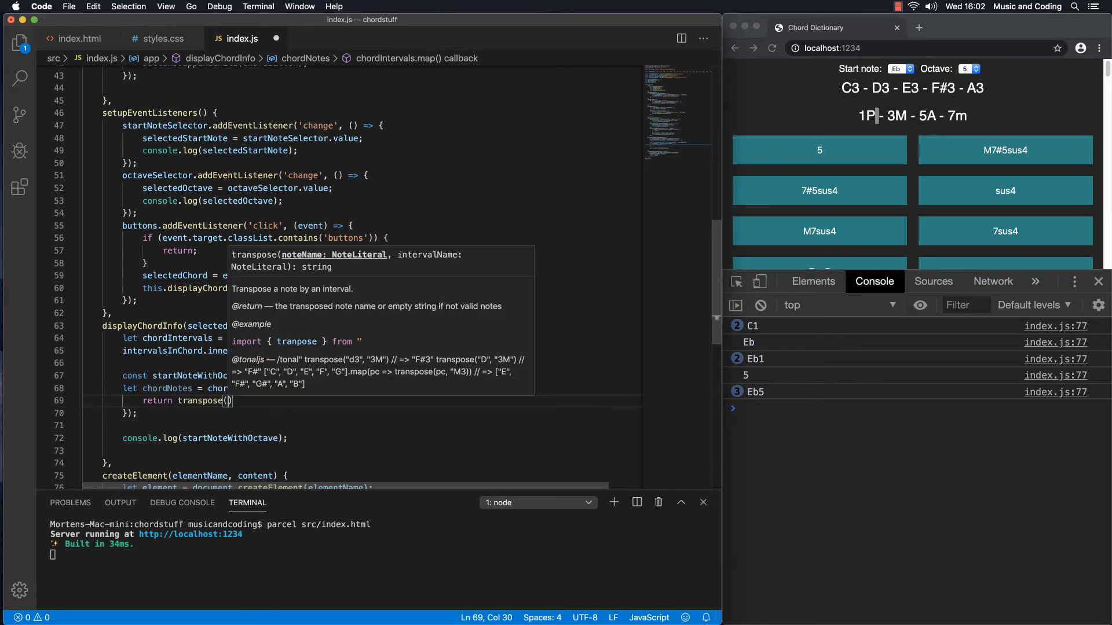
type("startNoteWithOctave")
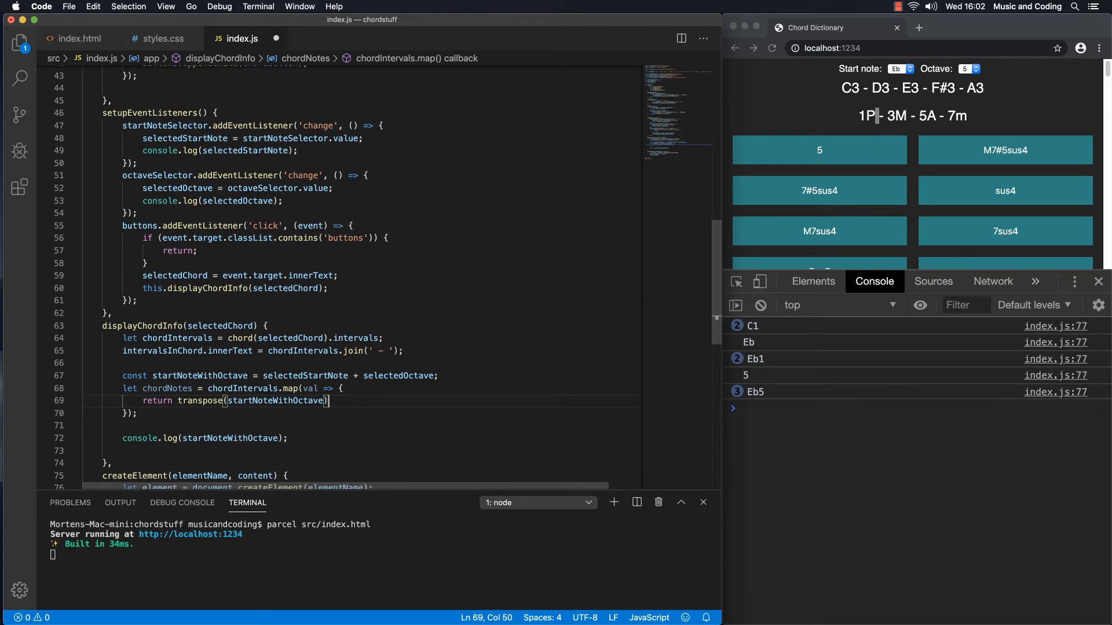
type(",")
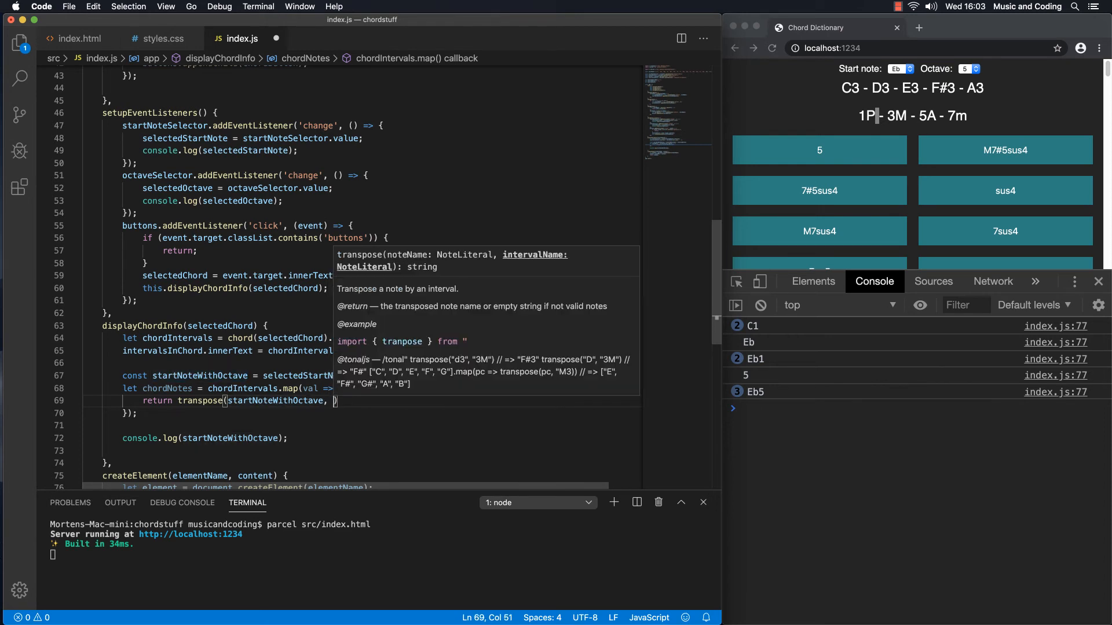
type("val")
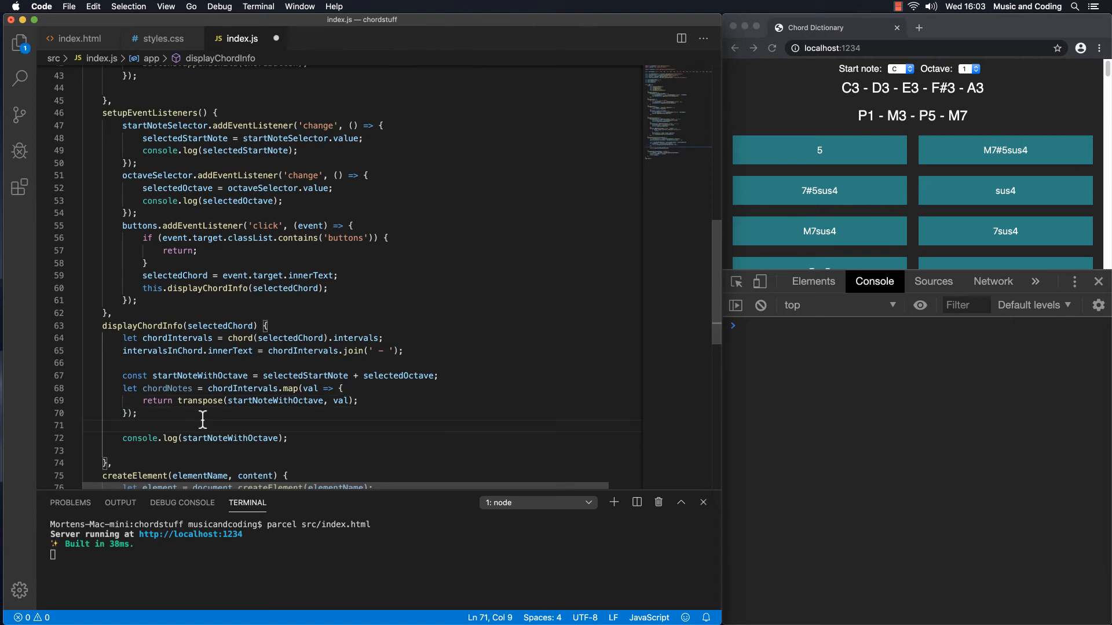
Step: Add console.log(chordNotes) and check the 5 and 7sus4 chords' transposed notes
type("console.log(")
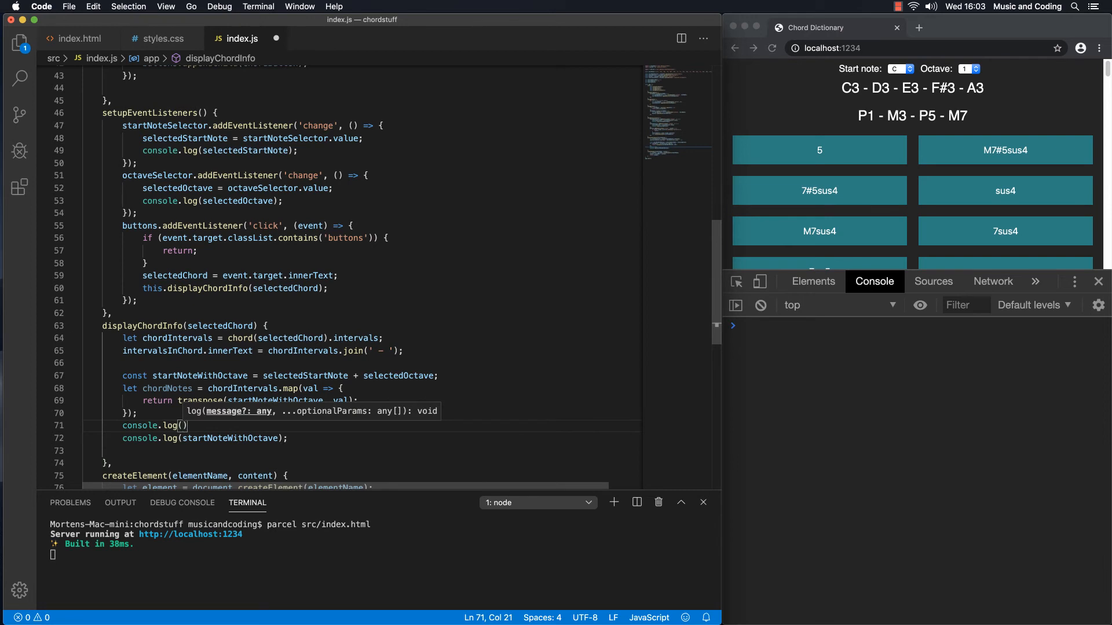
type("chordNotes")
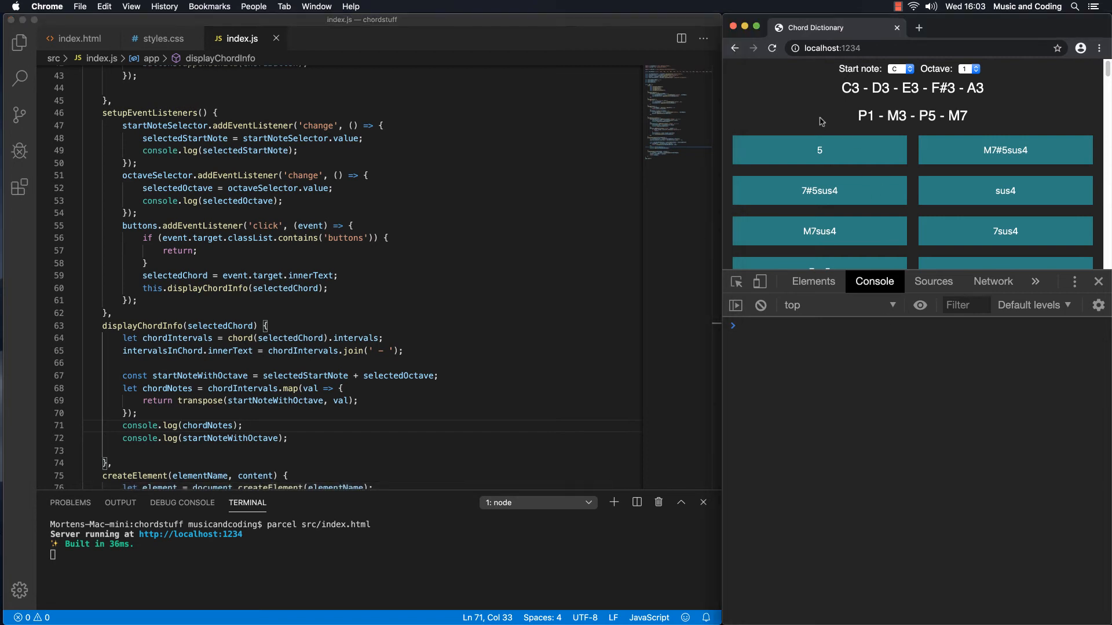
left_click(820, 149)
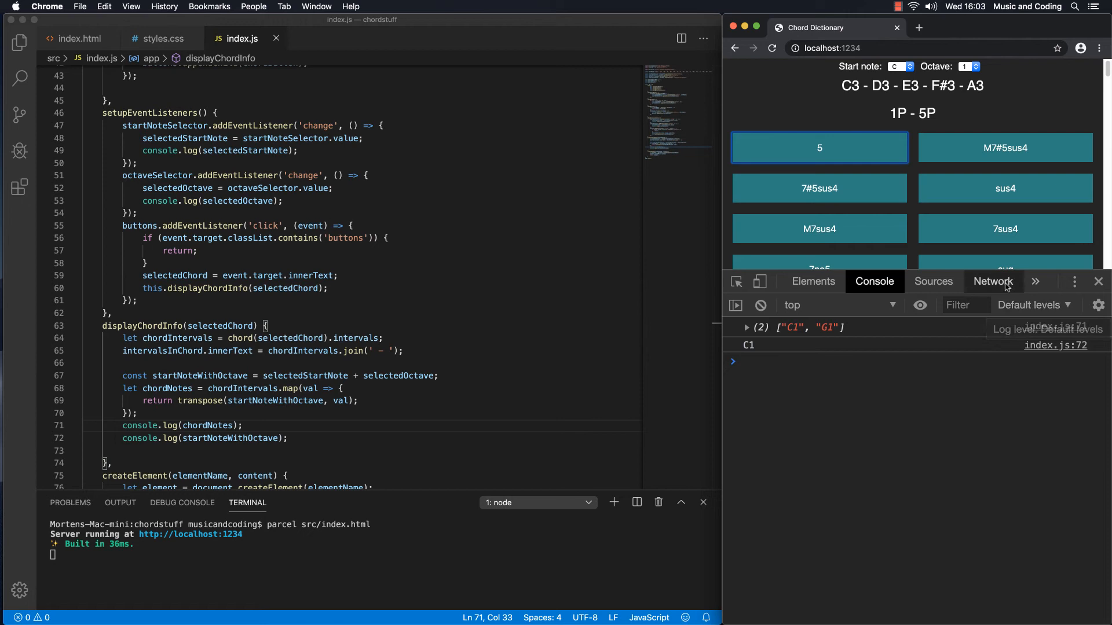
left_click(1004, 226)
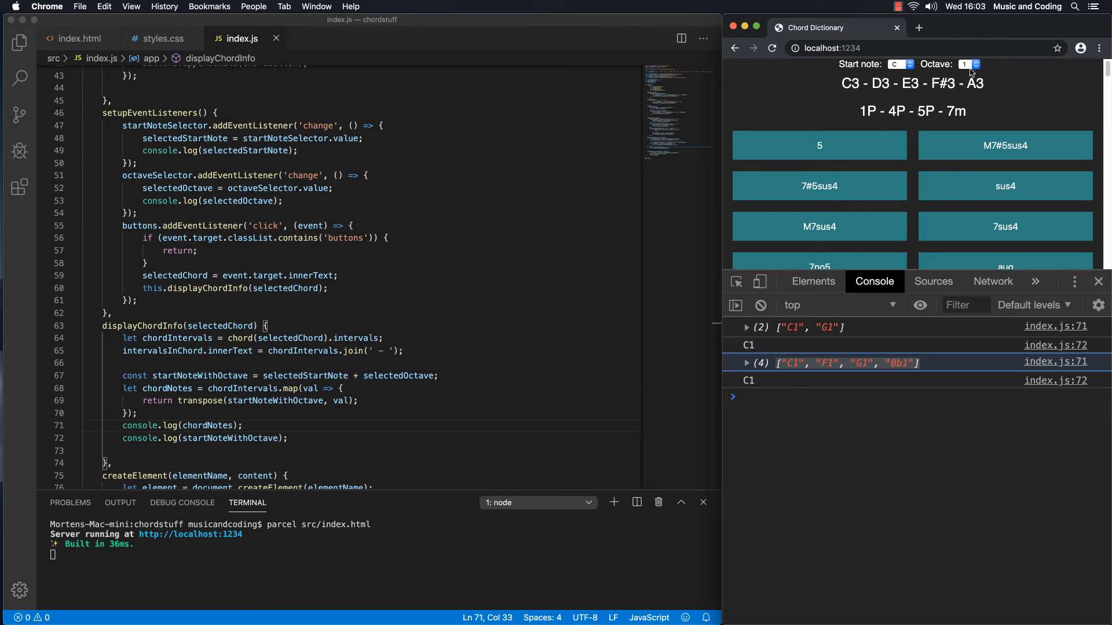
Step: Set start note F and octave 2, then show the maj7#5 chord's notes
left_click(896, 64)
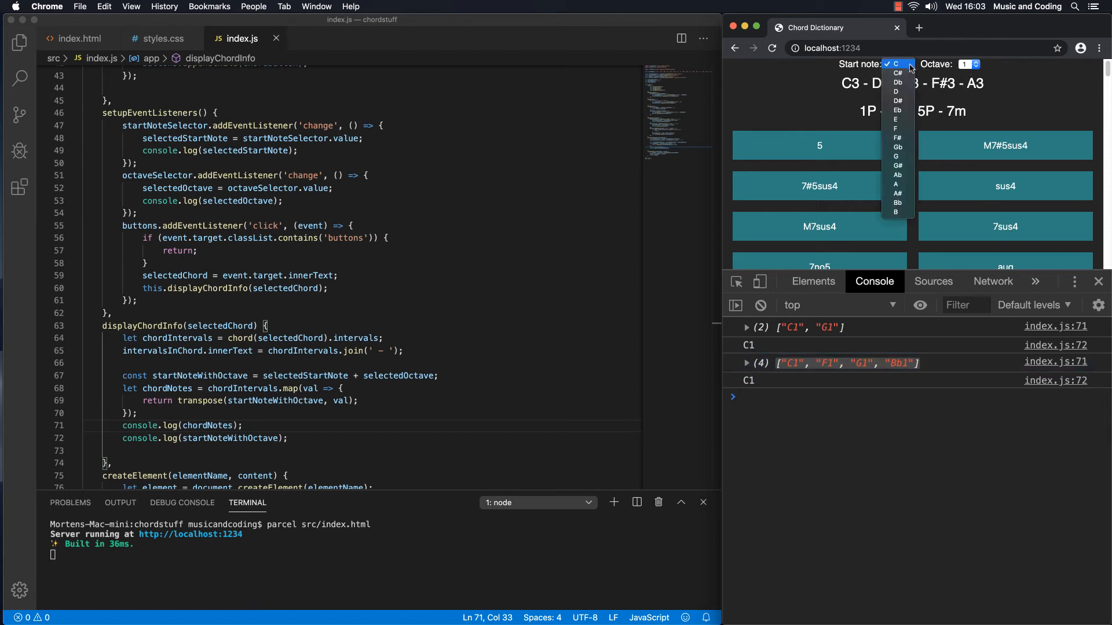
left_click(895, 128)
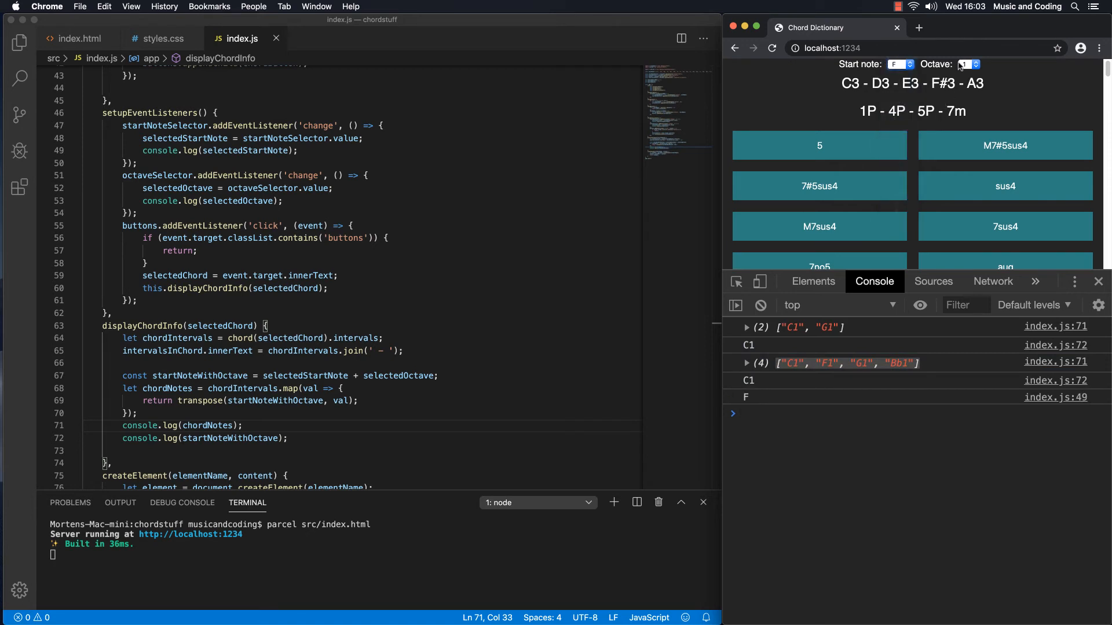
left_click(969, 64)
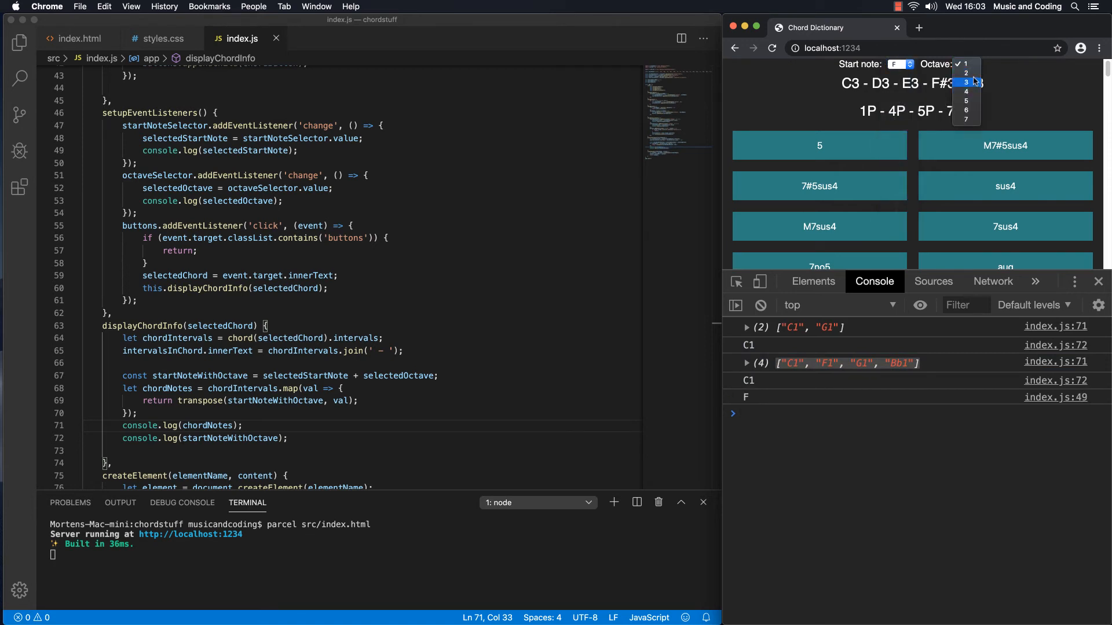
left_click(965, 73)
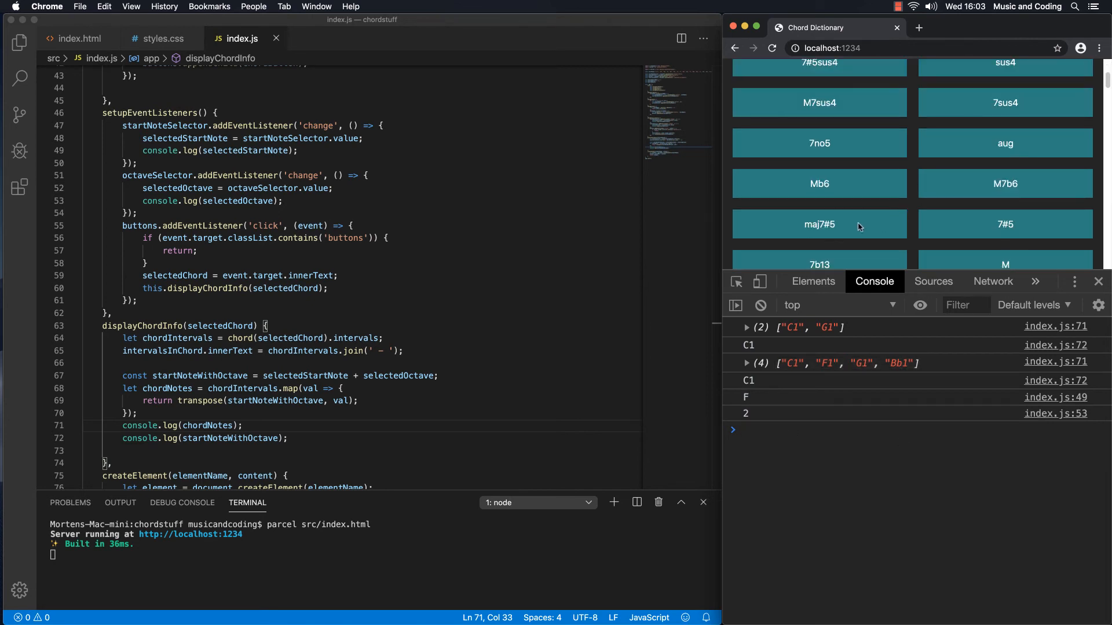
left_click(818, 225)
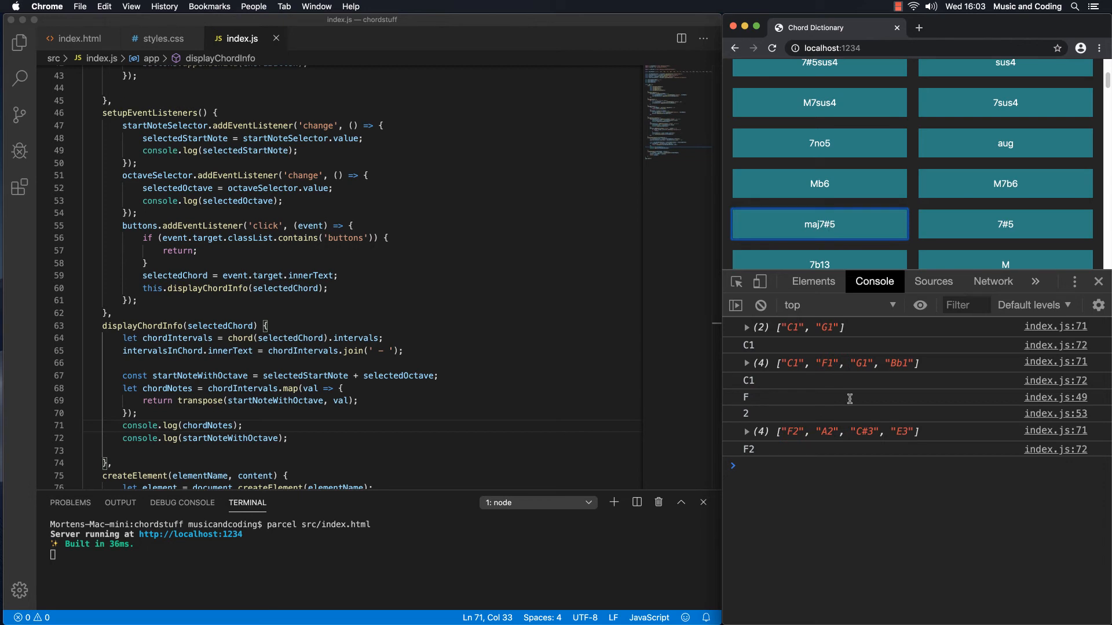
mouse_move(837, 437)
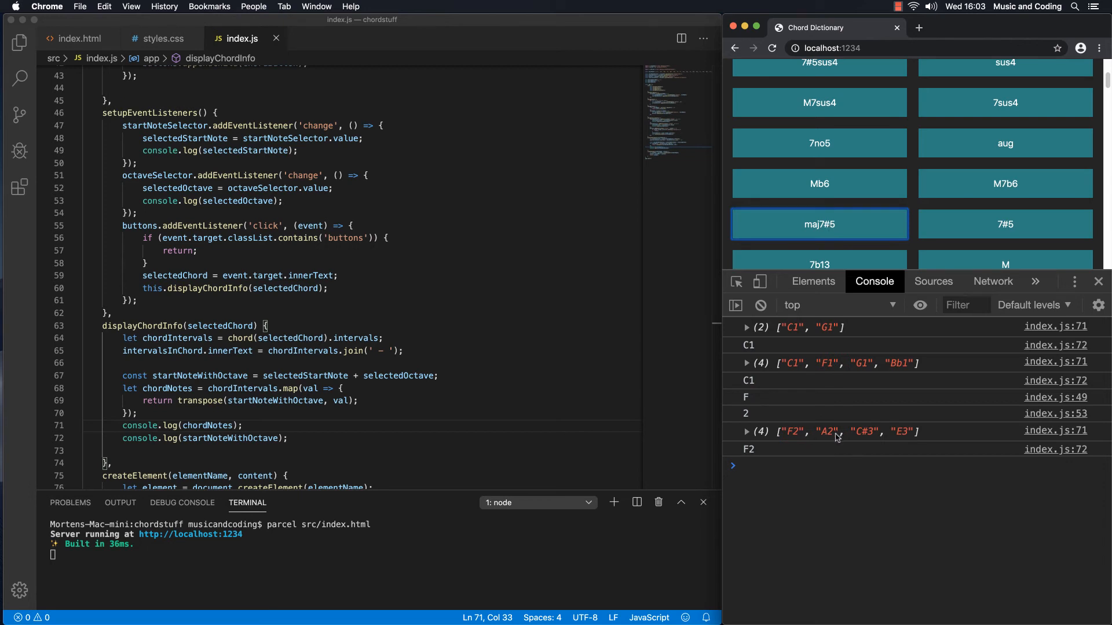
mouse_move(873, 70)
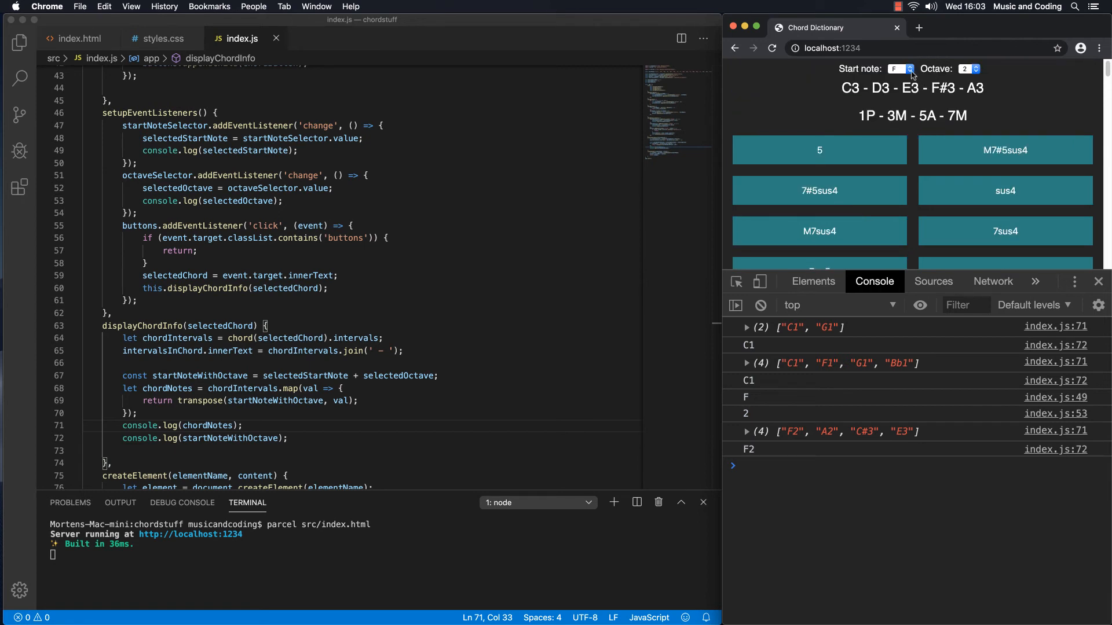
Step: Switch the start note to Bb and show the 7#11b13 chord's notes
left_click(899, 69)
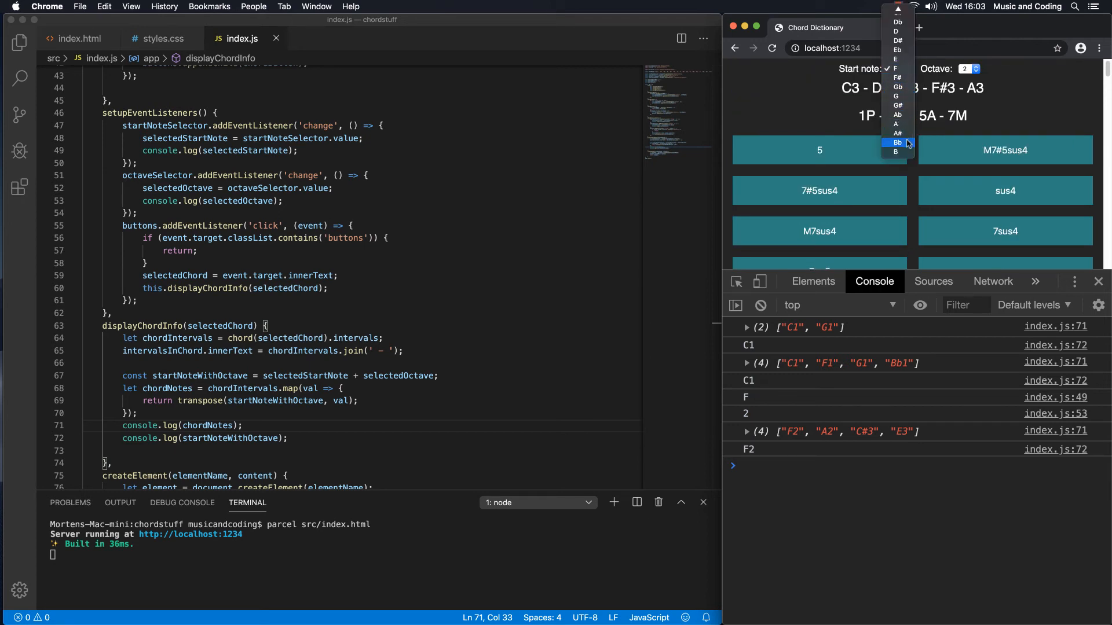
left_click(897, 143)
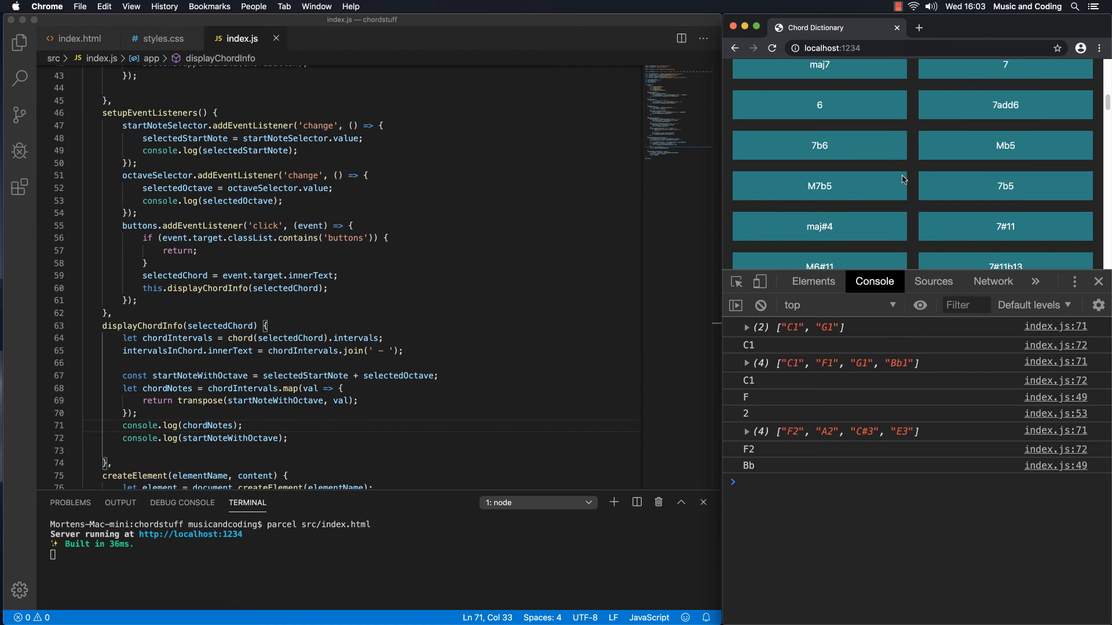
left_click(1004, 139)
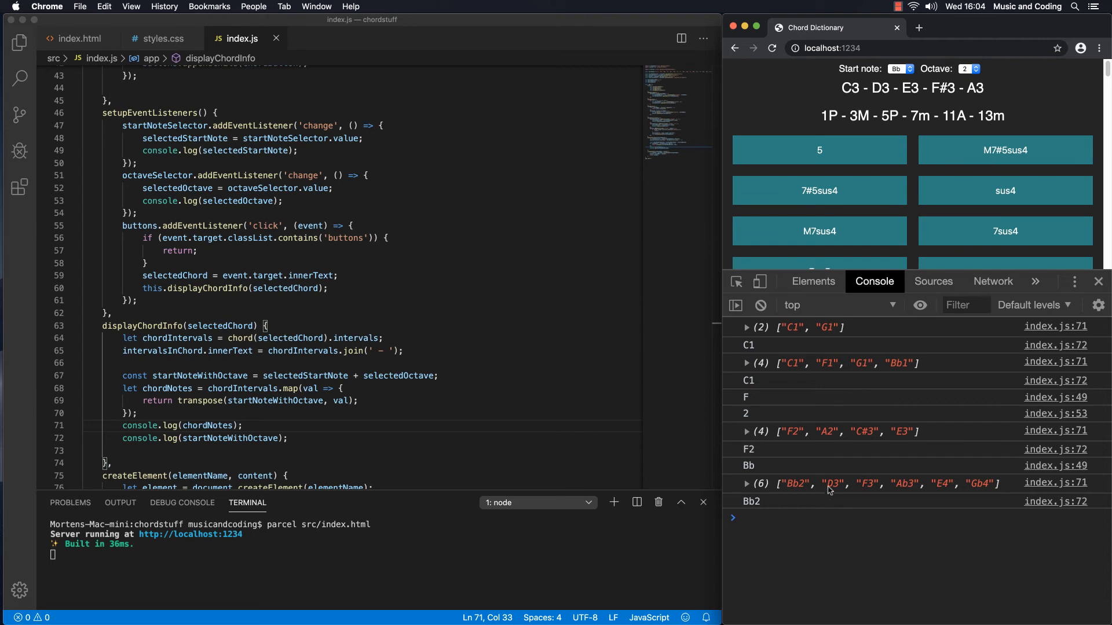
mouse_move(986, 490)
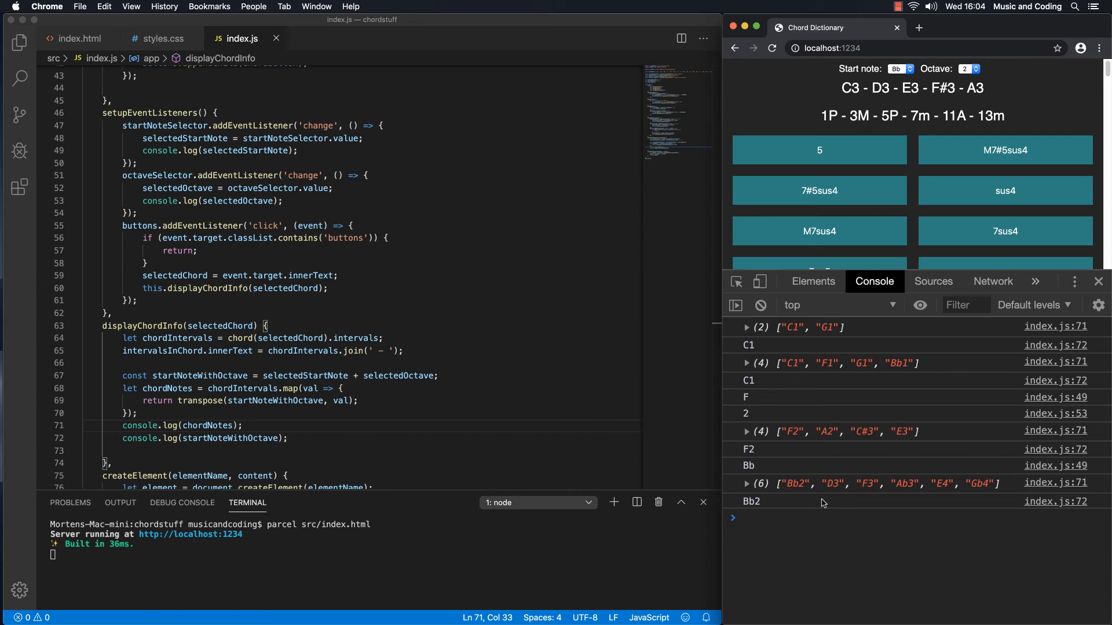
scroll("down", 3)
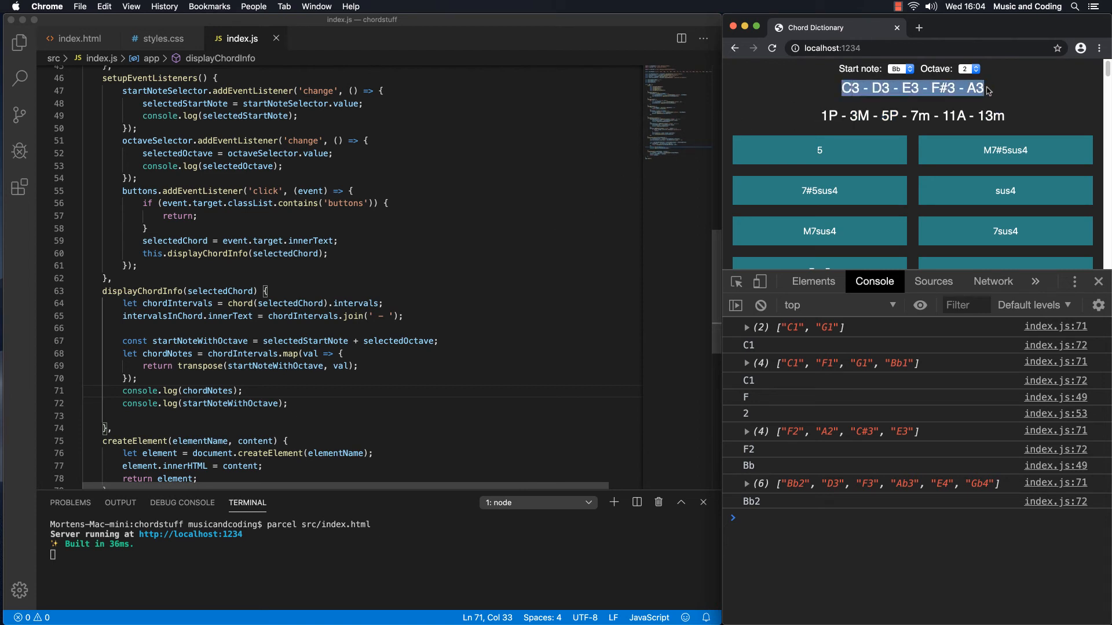
mouse_move(353, 334)
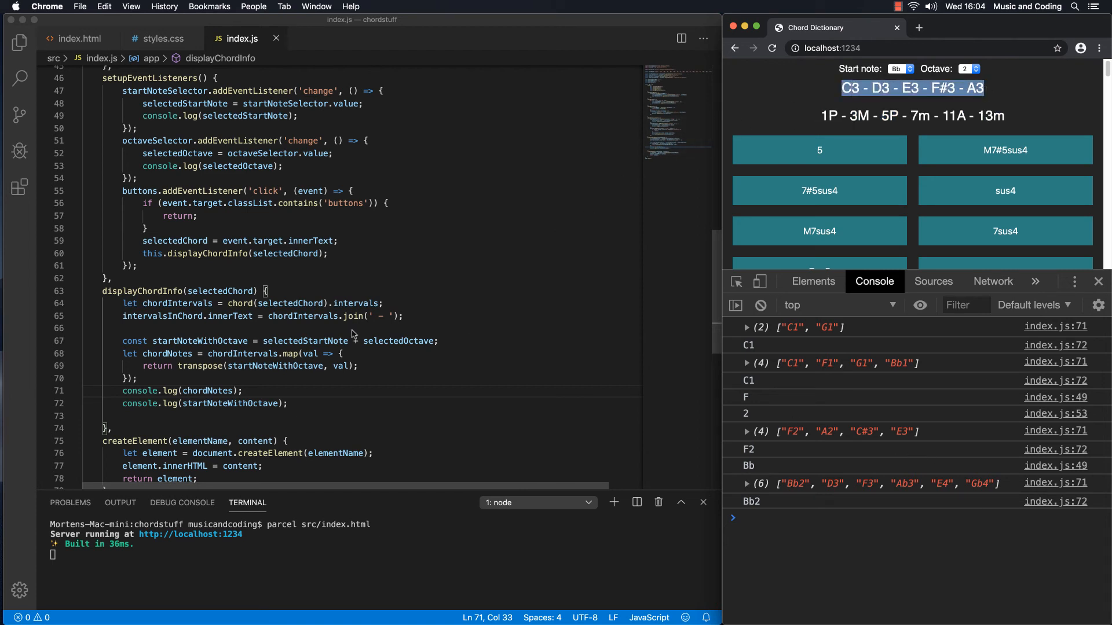
mouse_move(326, 260)
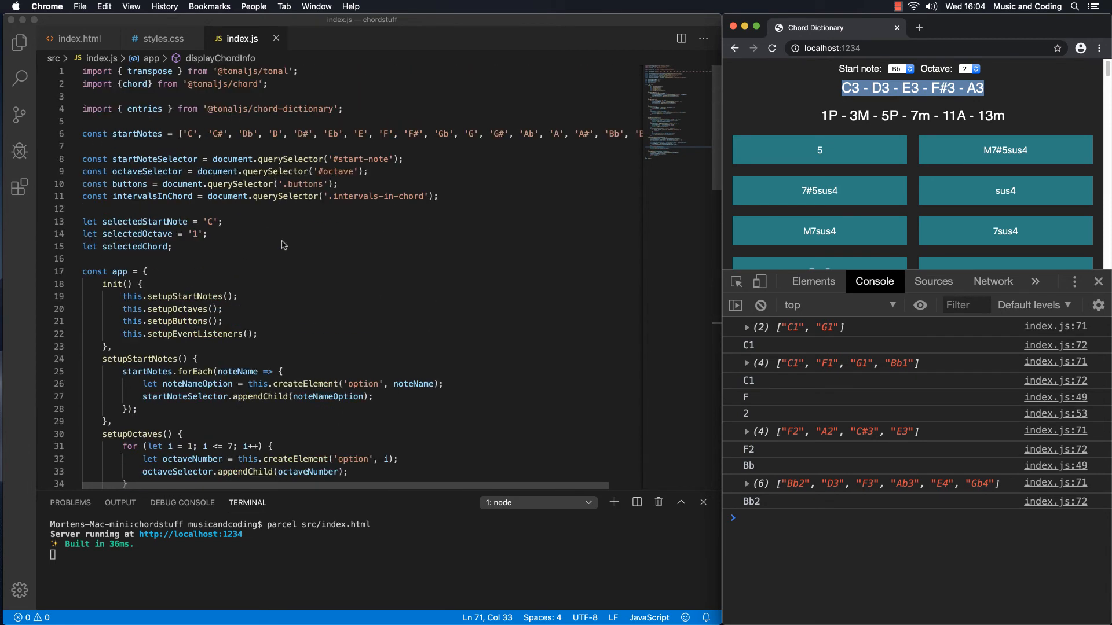
mouse_move(282, 223)
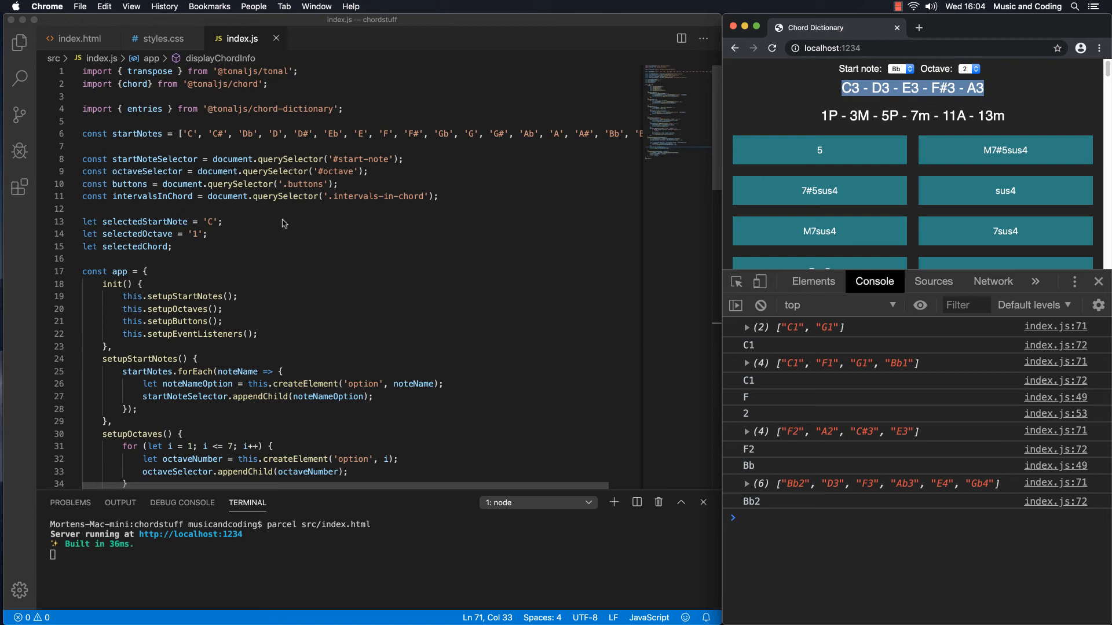
Step: Begin const notesInChord = document.querySelector(' on a new line after the selectors
left_click(461, 196)
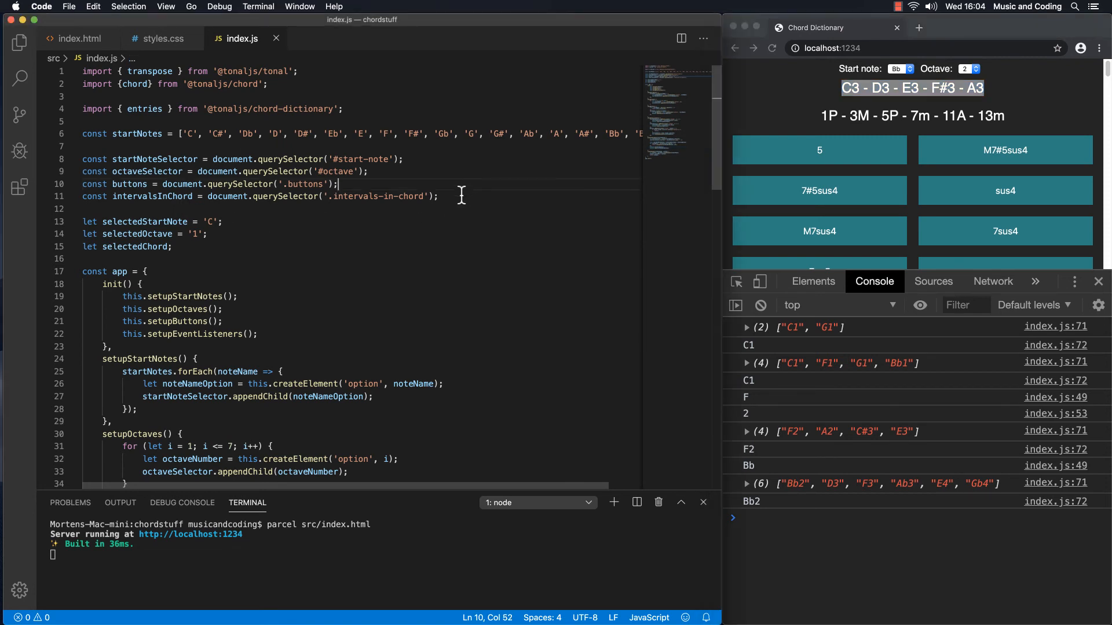
type("const n")
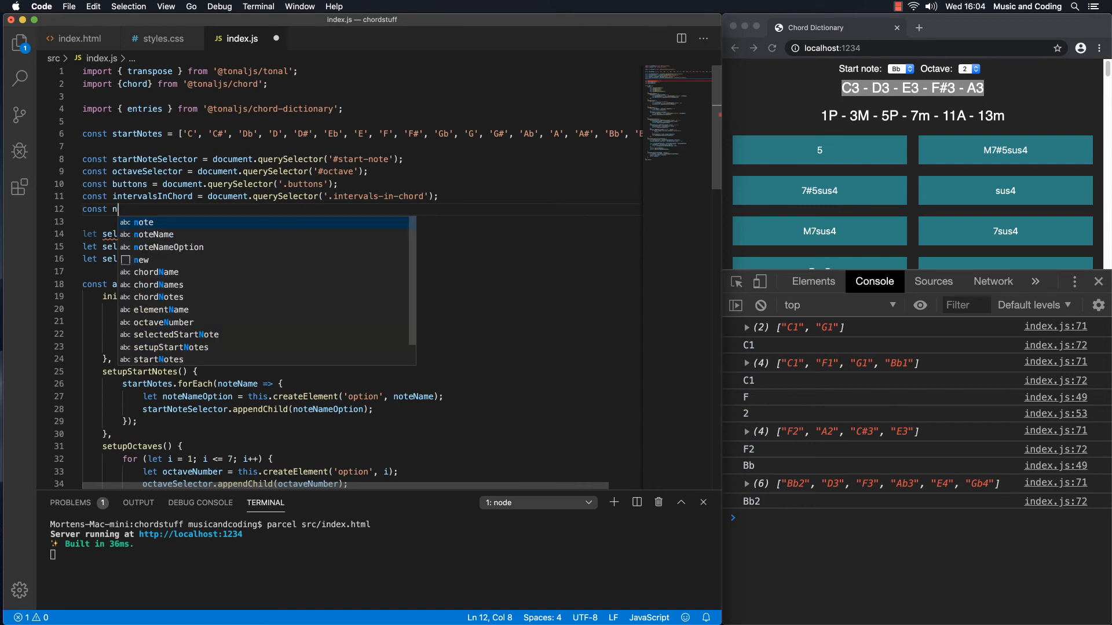
type("otesI")
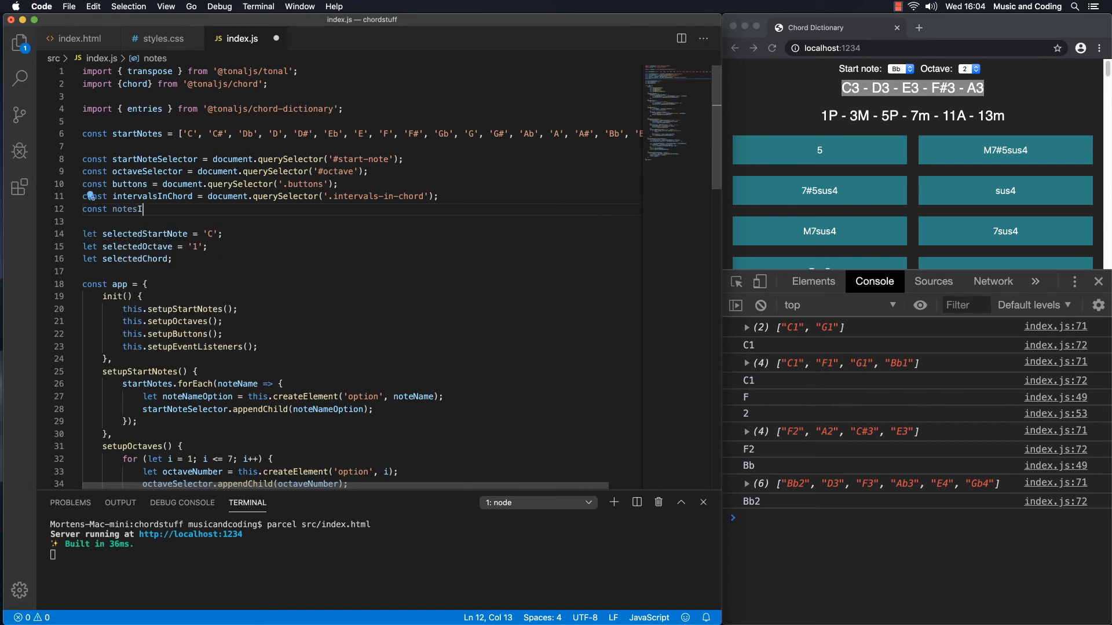
type("nChord")
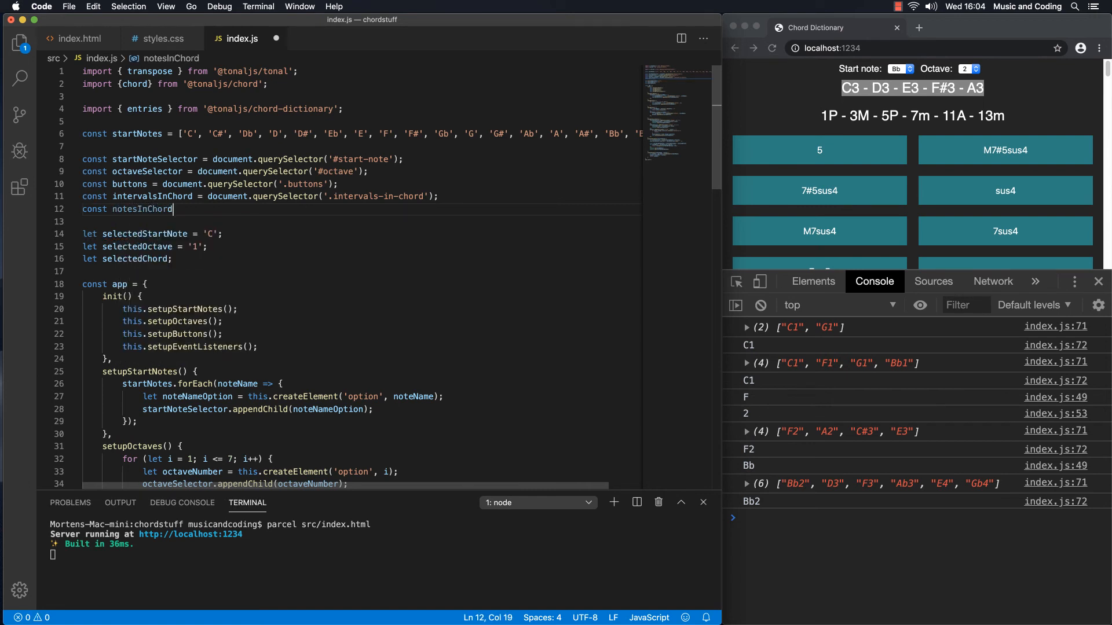
type("=")
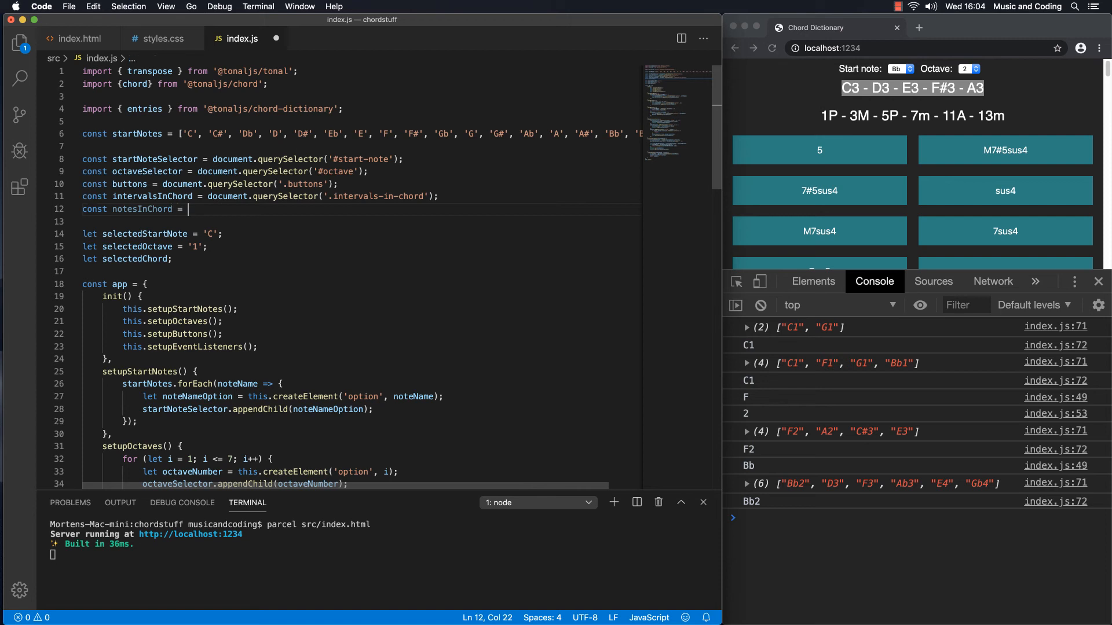
type("documen")
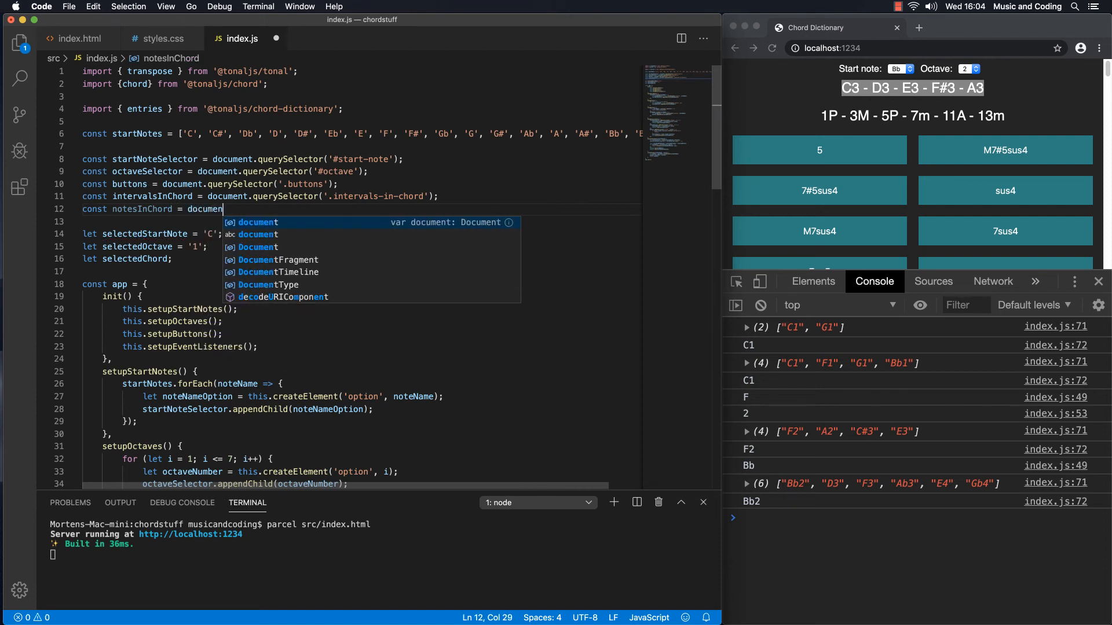
type(".q")
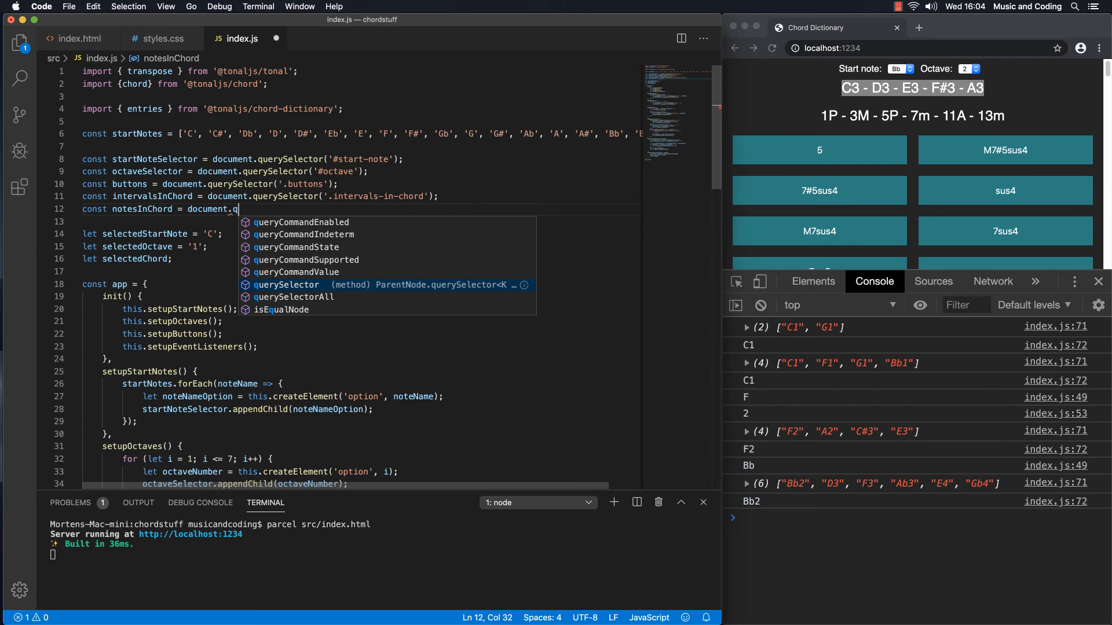
type("uerySelector")
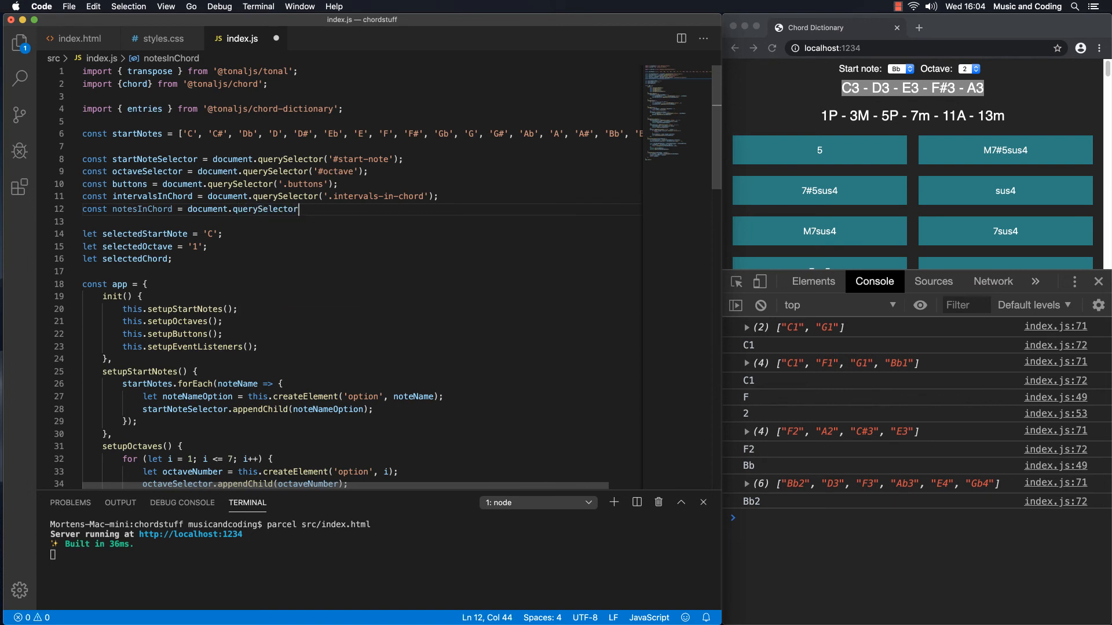
type("(")
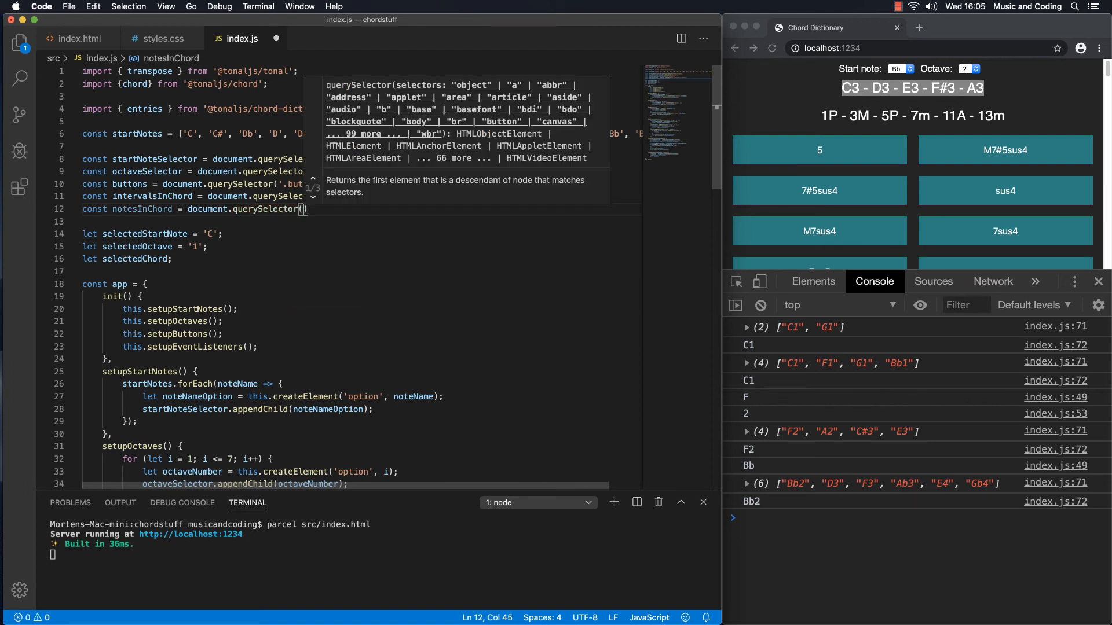
type("'.")
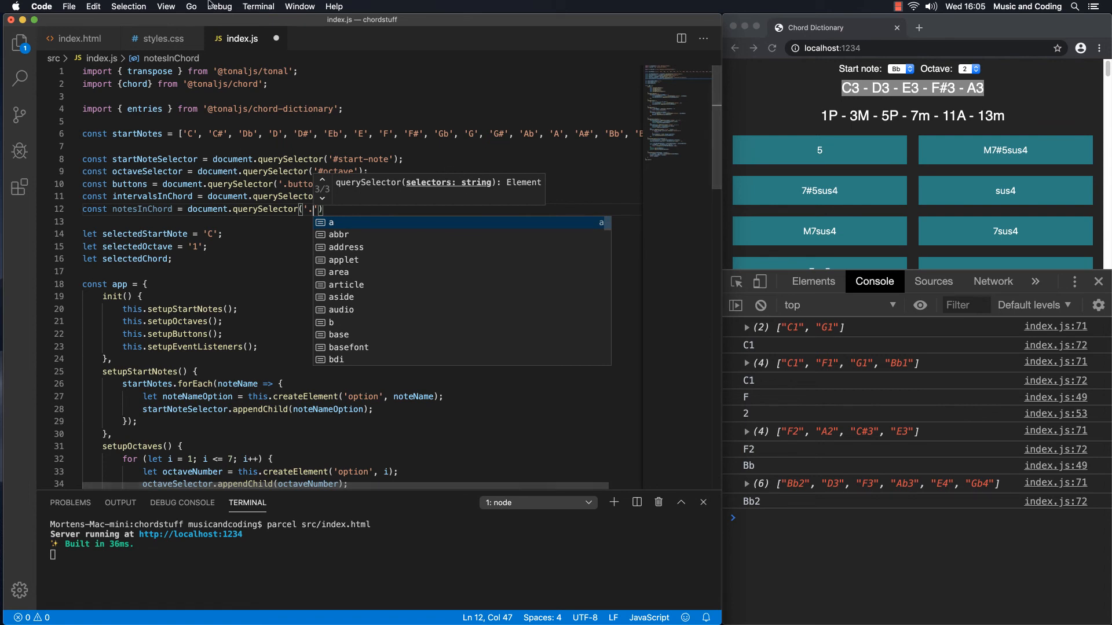
Step: Confirm the class in index.html and complete the selector with '.notes-in-chord');
left_click(83, 38)
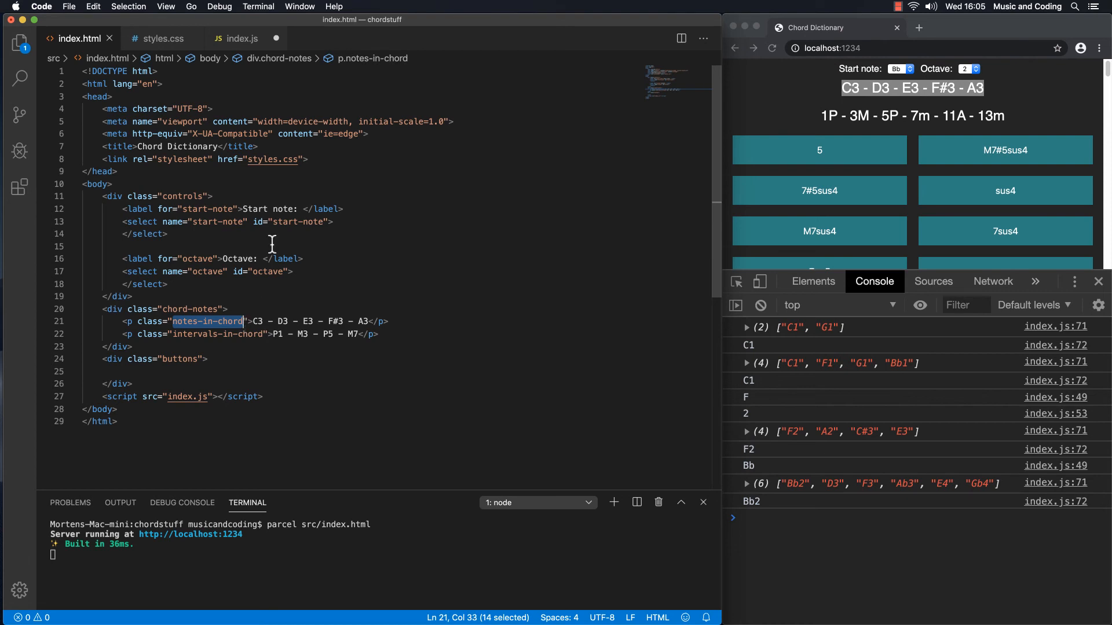
left_click(242, 38)
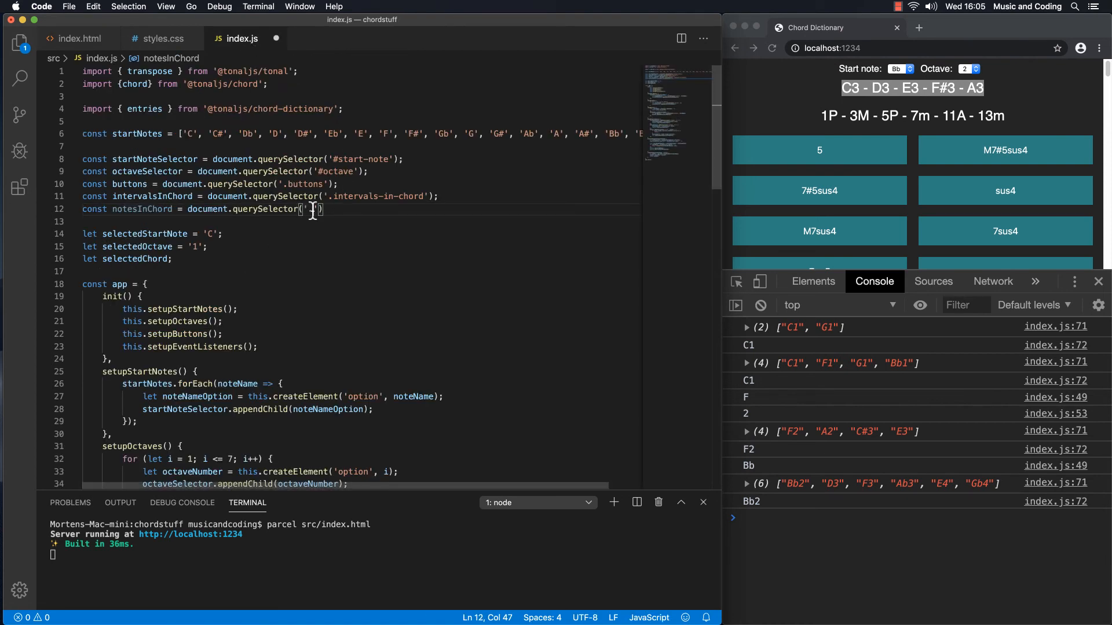
type(".notes-in-chord');")
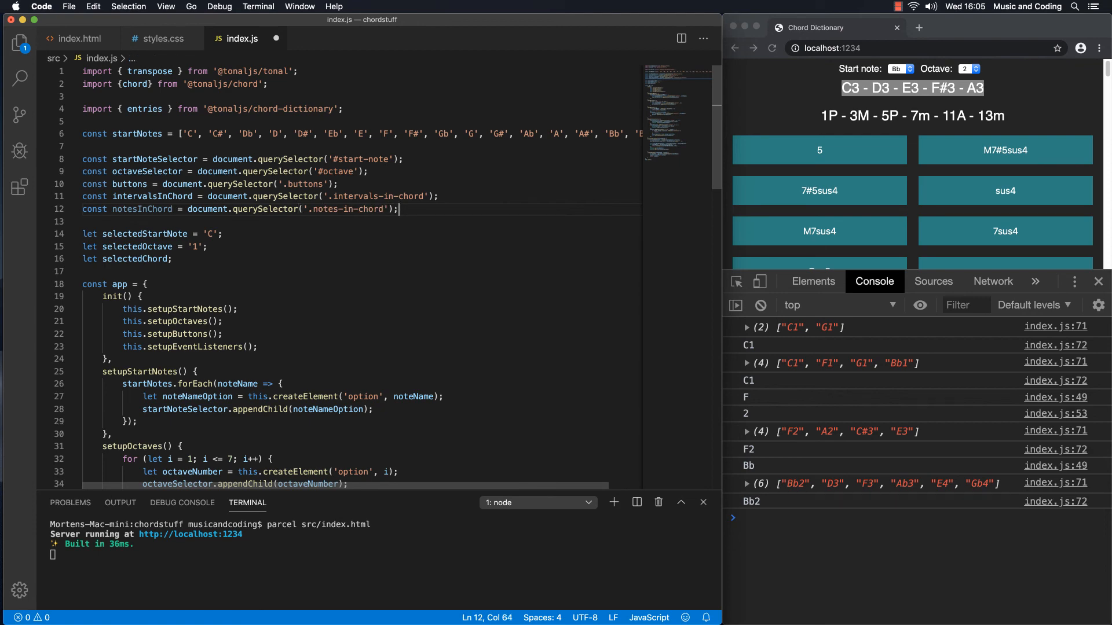
double_click(142, 209)
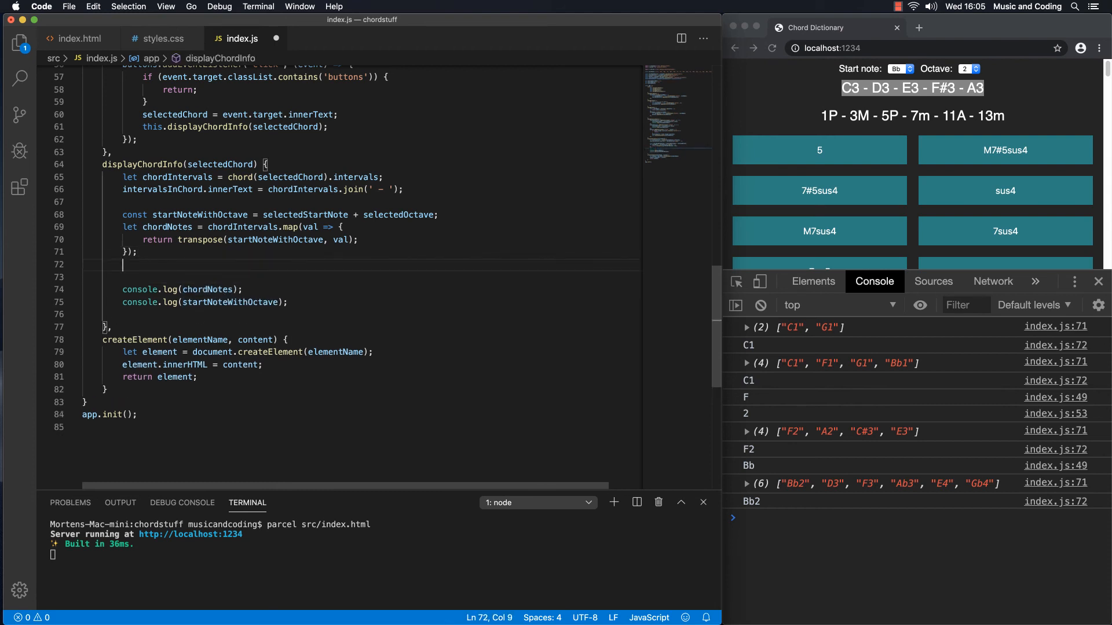
Step: Add notesInChord.innerText = chordNotes.join(' - '); and save index.js
type("notesInChord.inn")
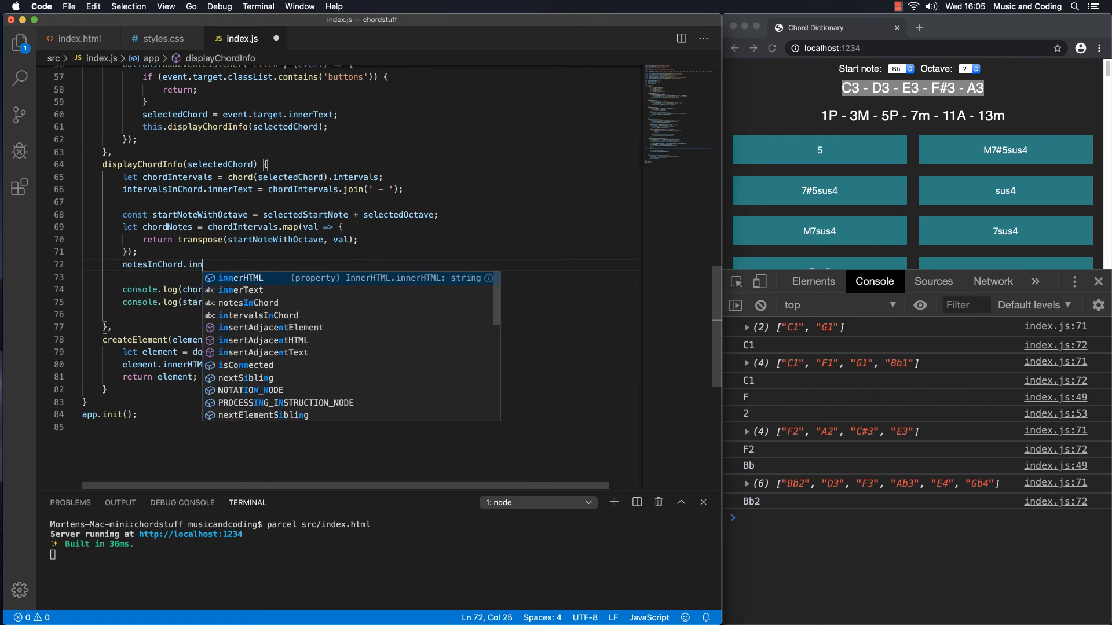
type("erText")
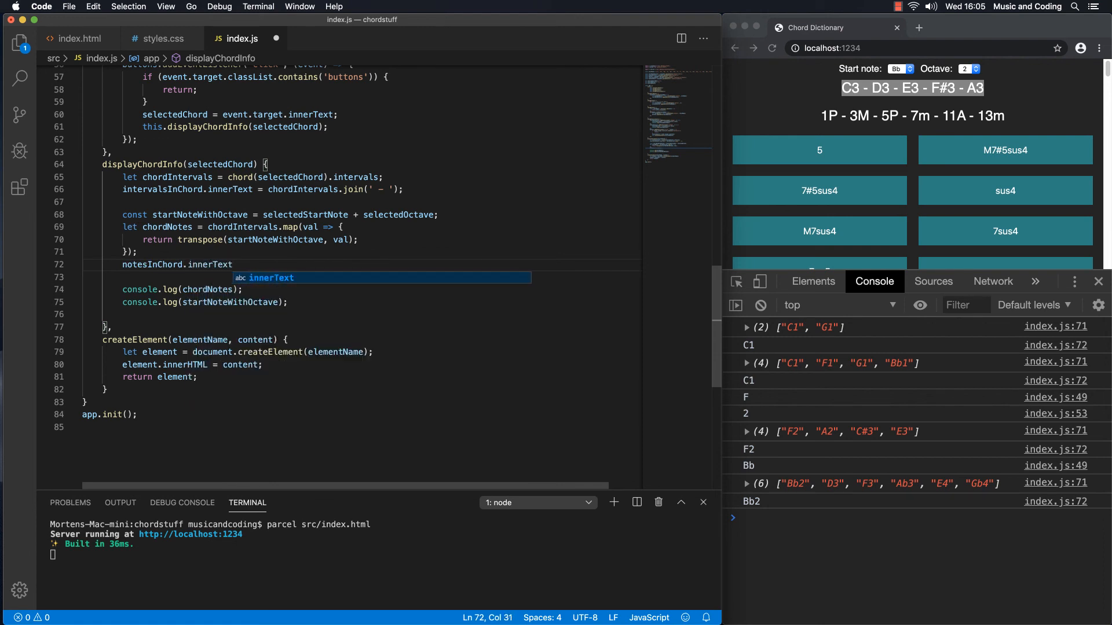
type("=")
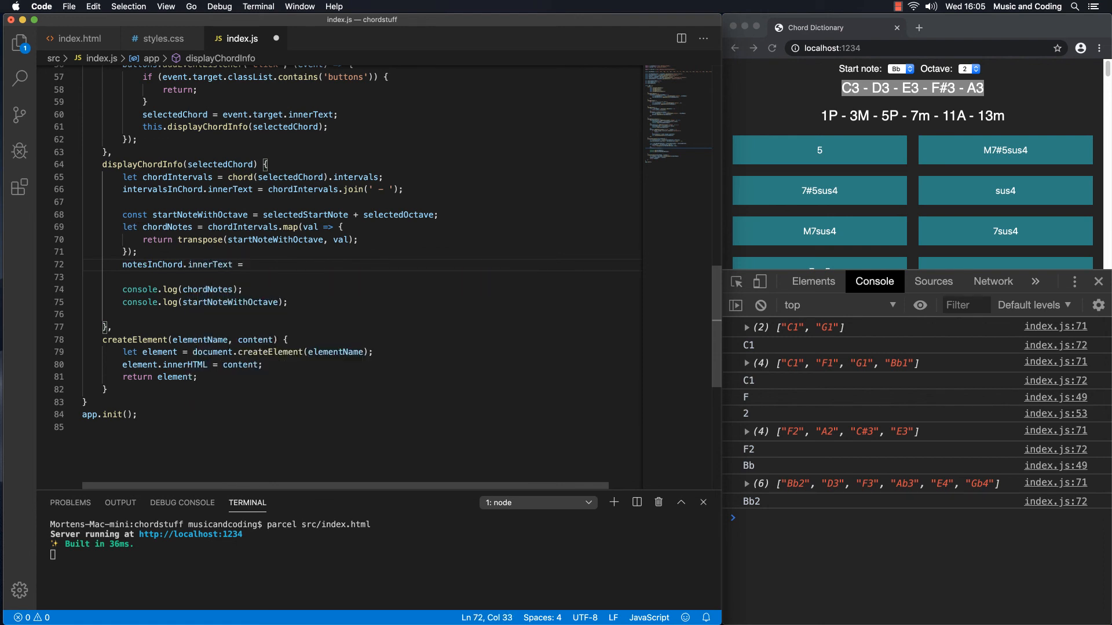
key("right")
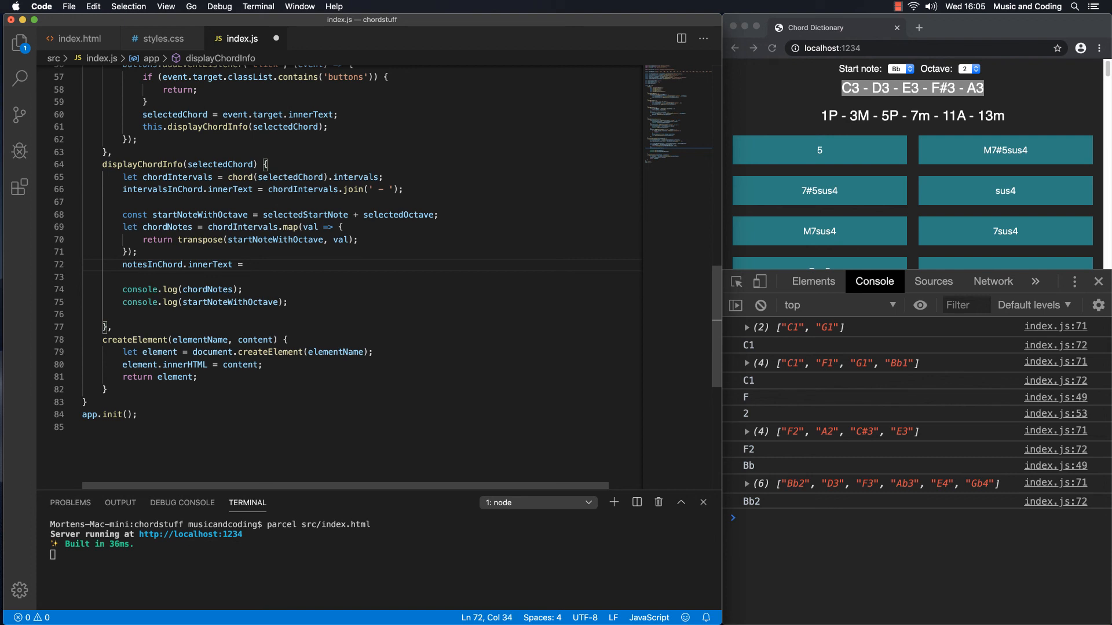
type("chordNo")
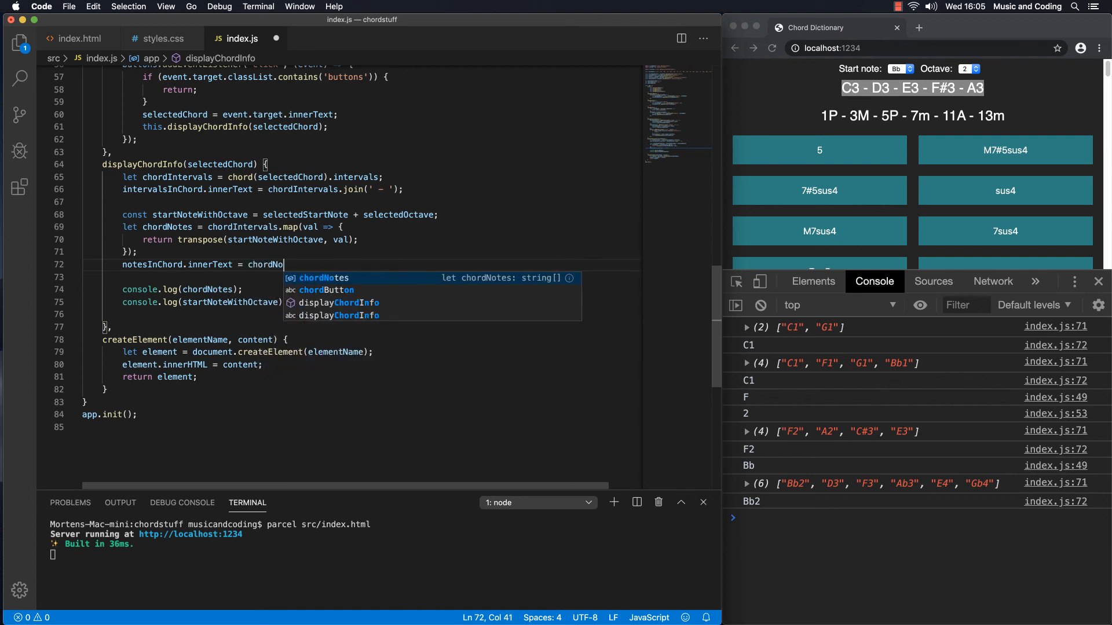
type("tes")
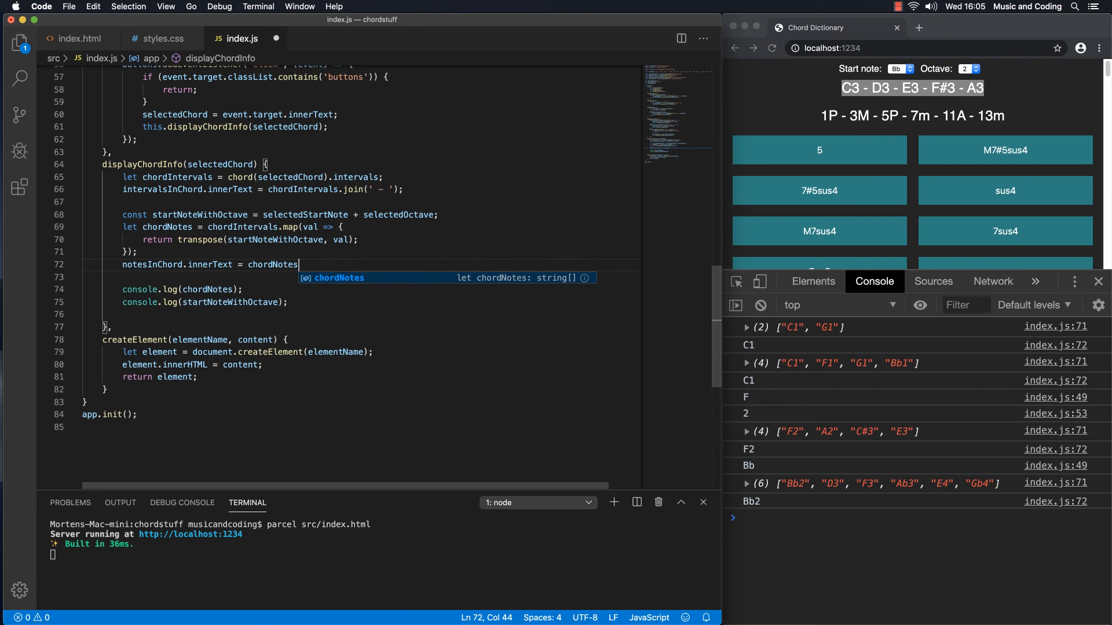
type(".join(")
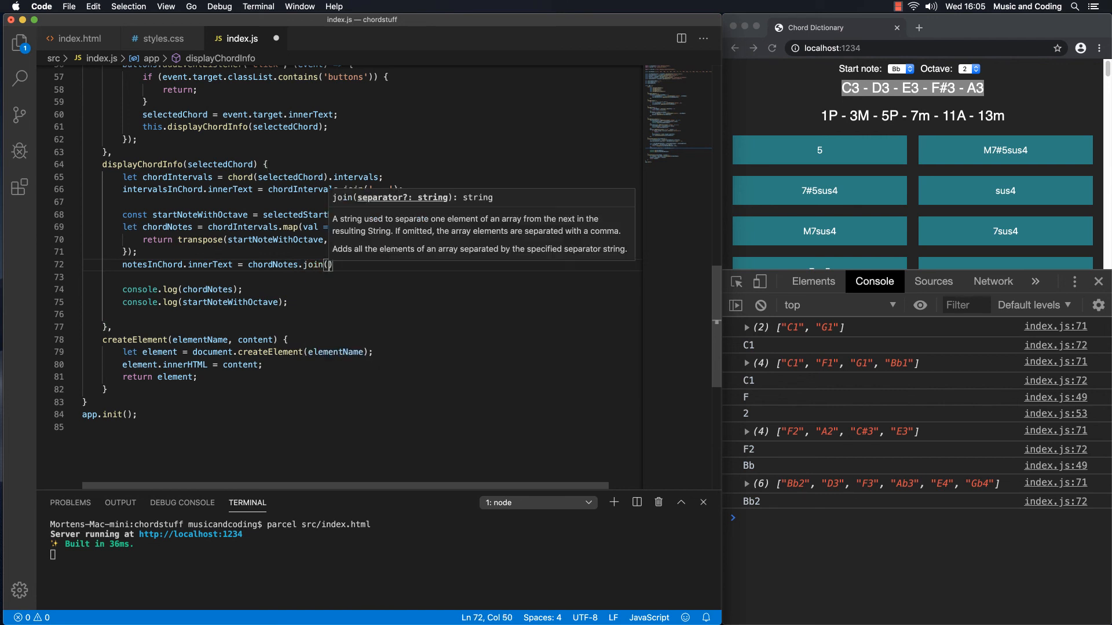
type("''")
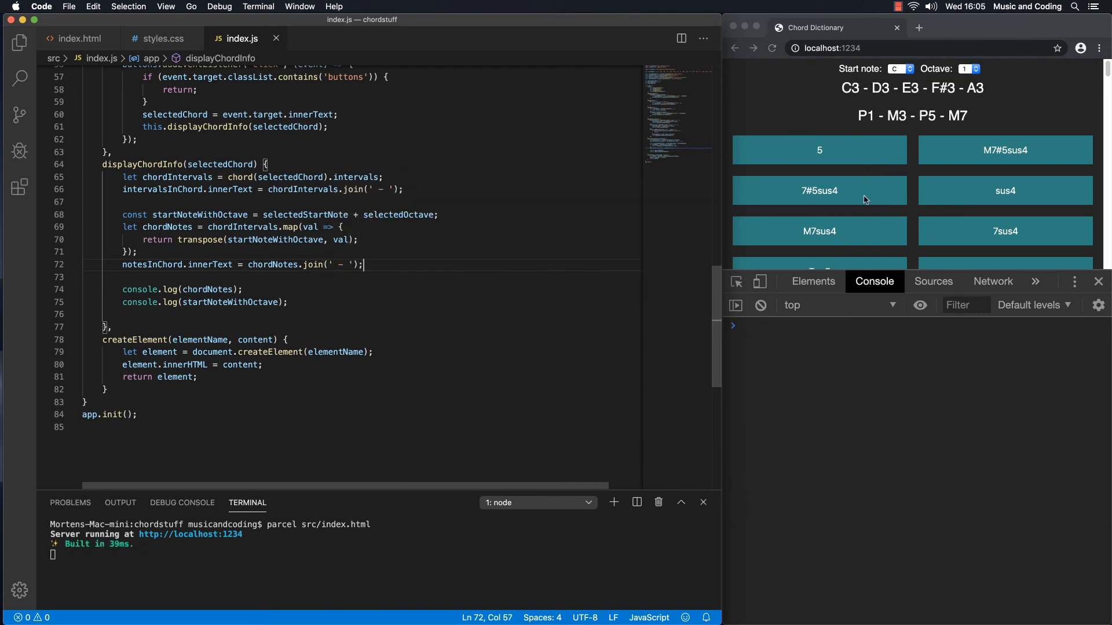
Step: Try the 7sus4 and 5 chord buttons to verify dashed notes, then close DevTools
left_click(1004, 231)
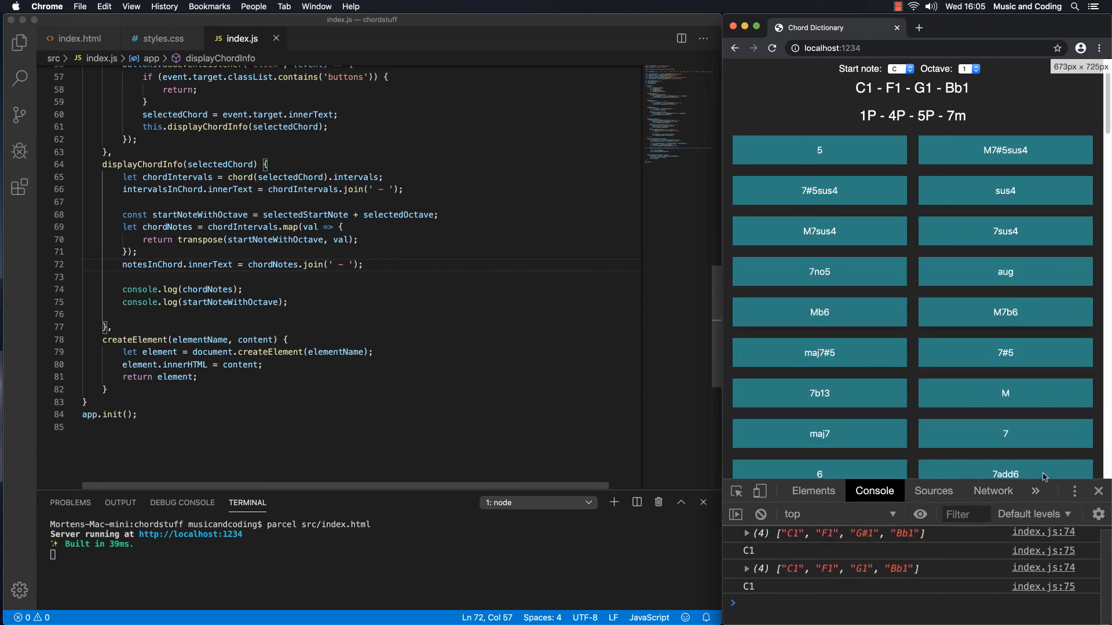
left_click(819, 149)
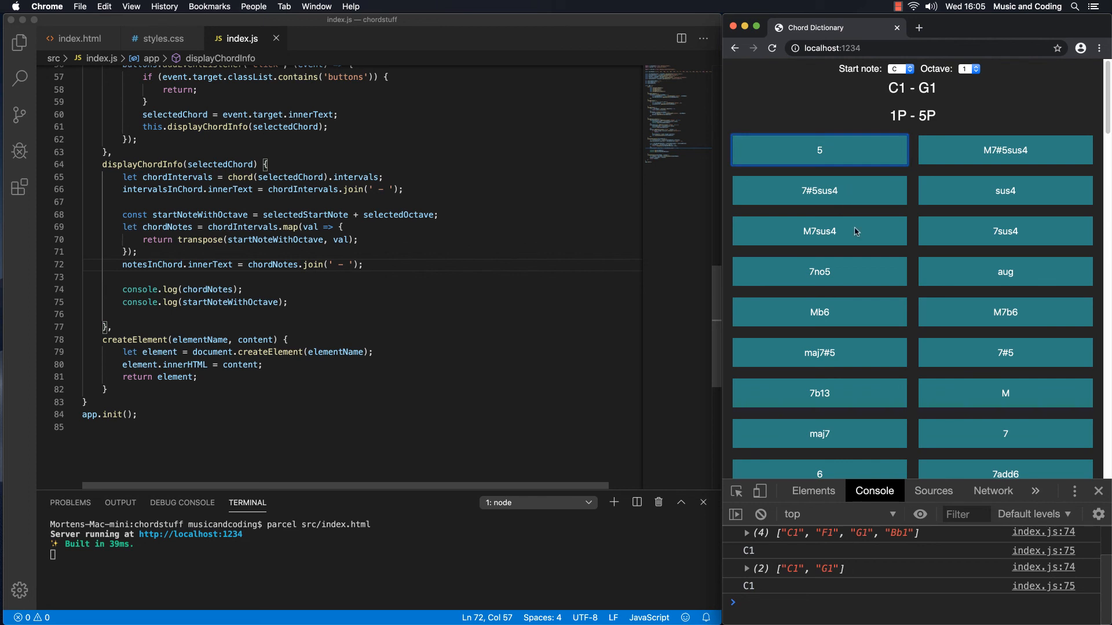
left_click(1005, 272)
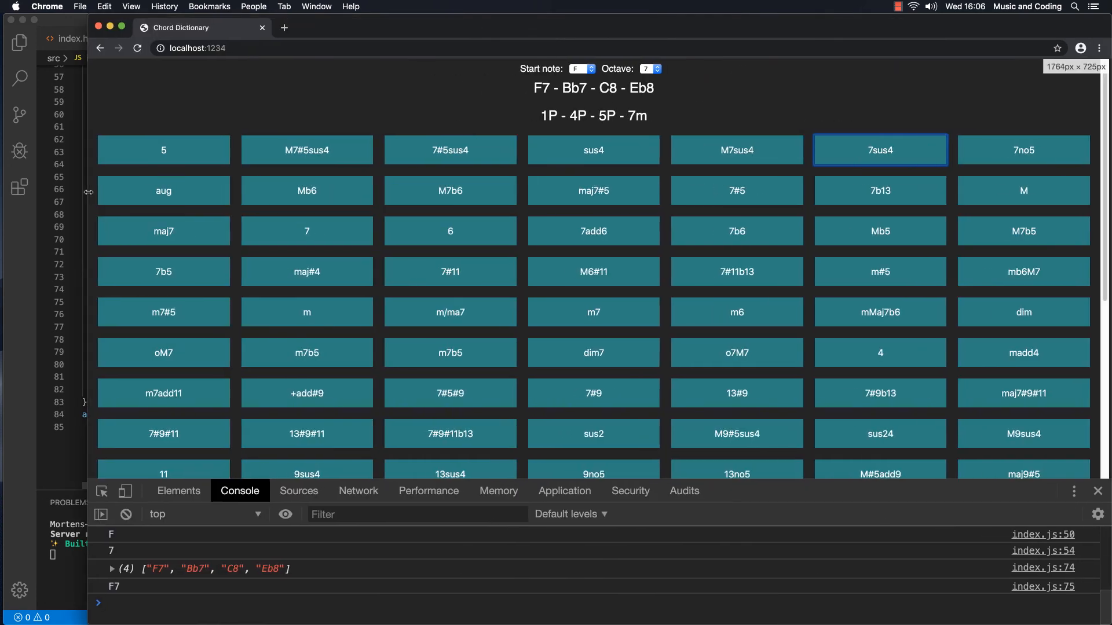
left_click(1099, 490)
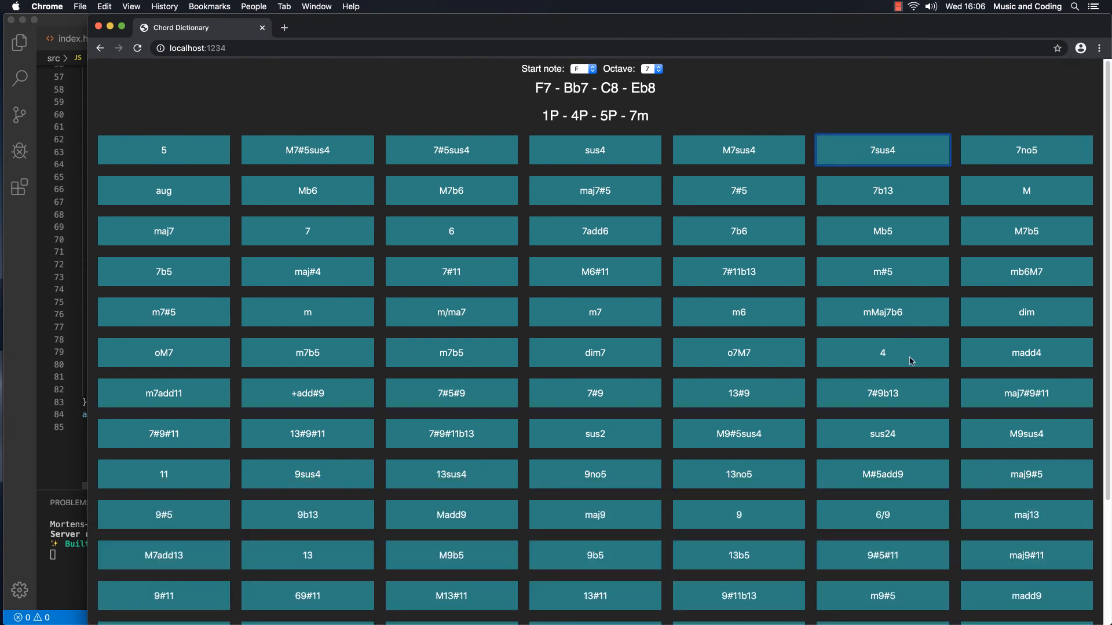
mouse_move(751, 233)
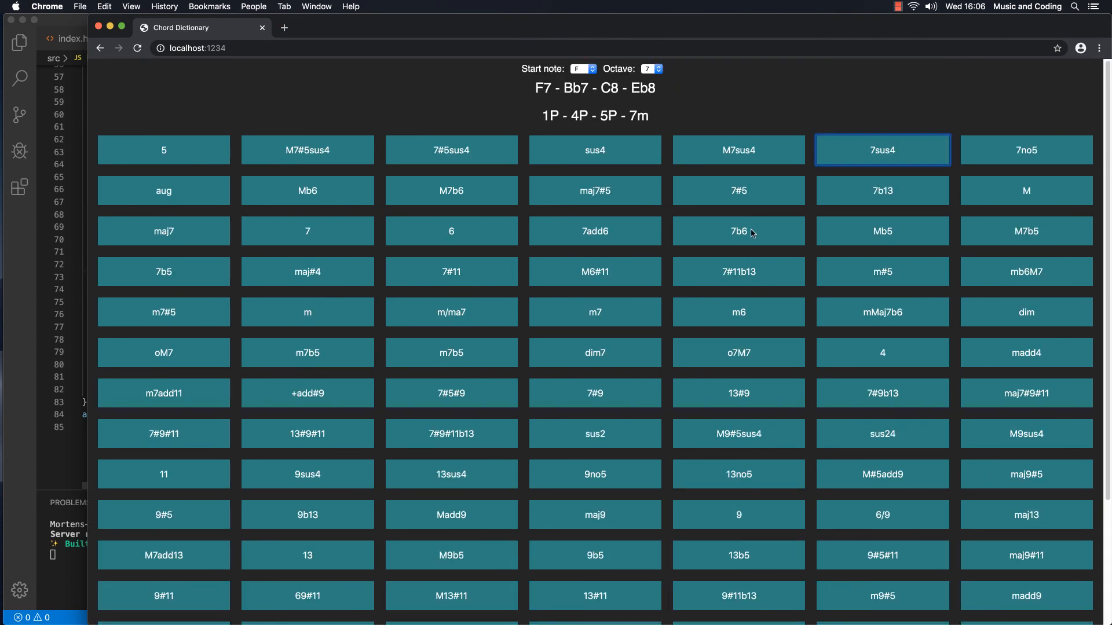